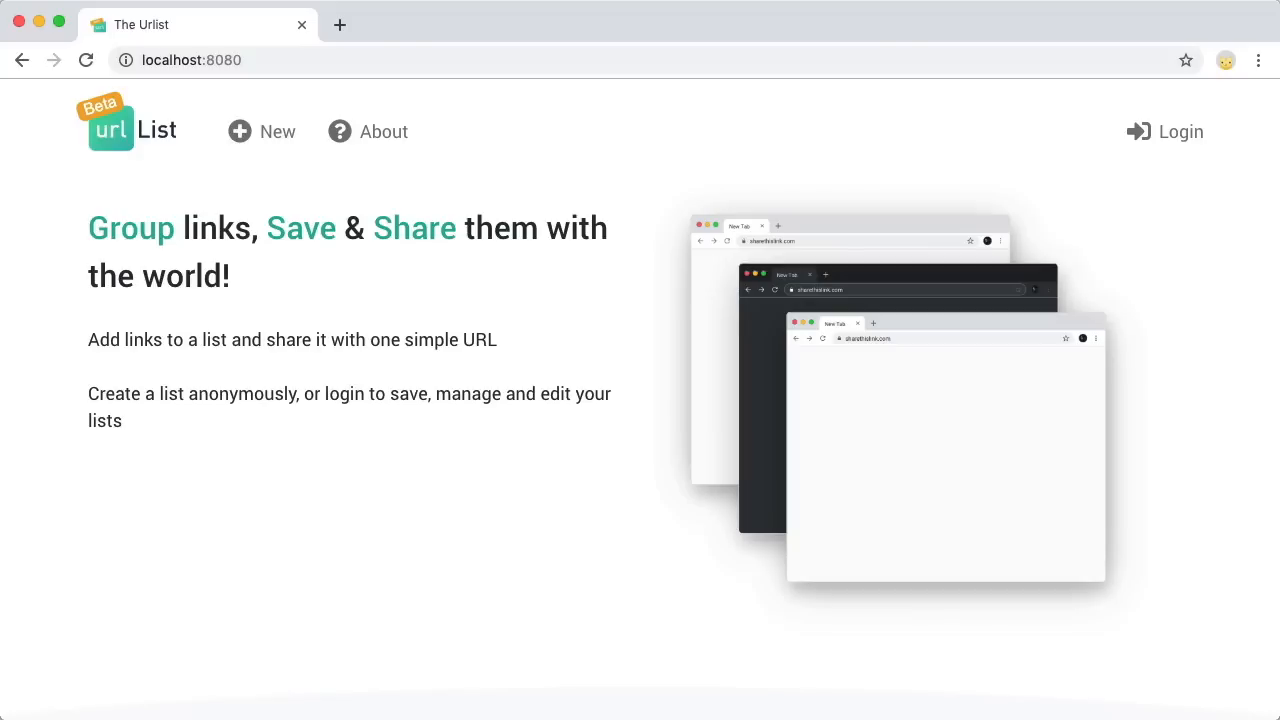
Step: Scroll to Get Started in The Urlist and submit azure.com as a link
scroll(down, 3)
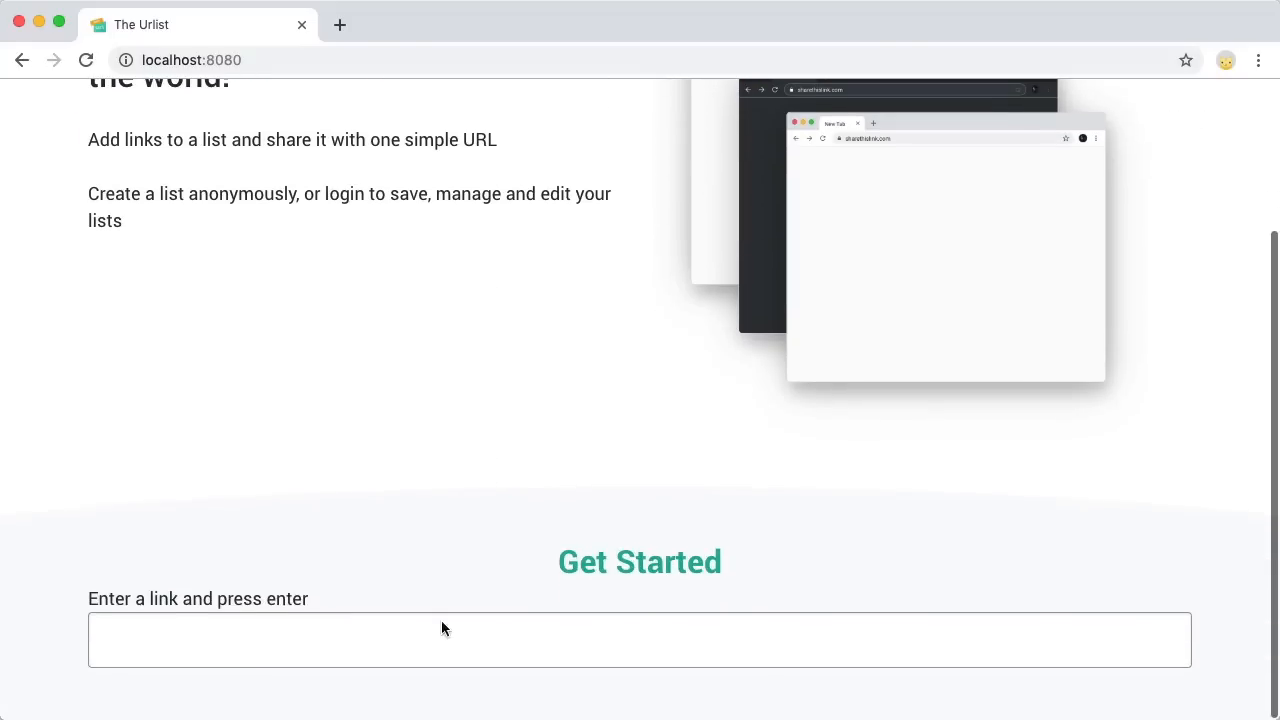
text(azure.com)
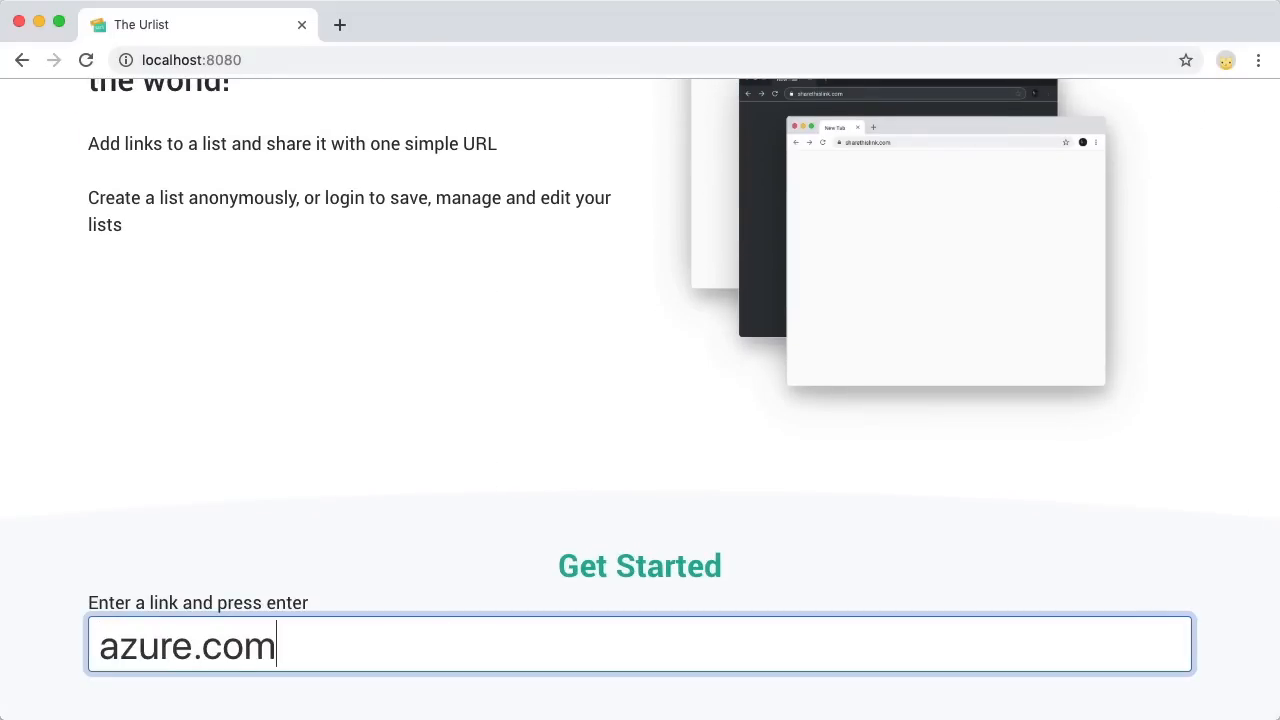
key(enter)
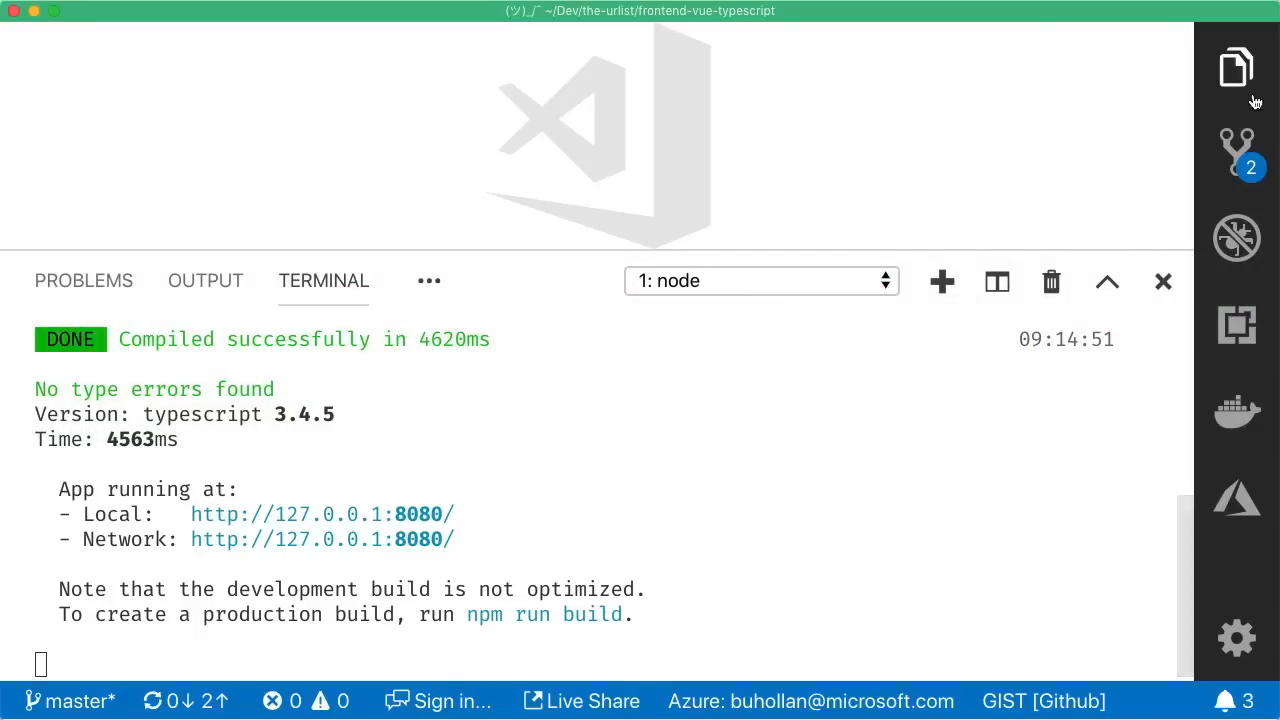
Step: Open the Explorer to browse the frontend-vue-typescript project's source folders
click(1236, 67)
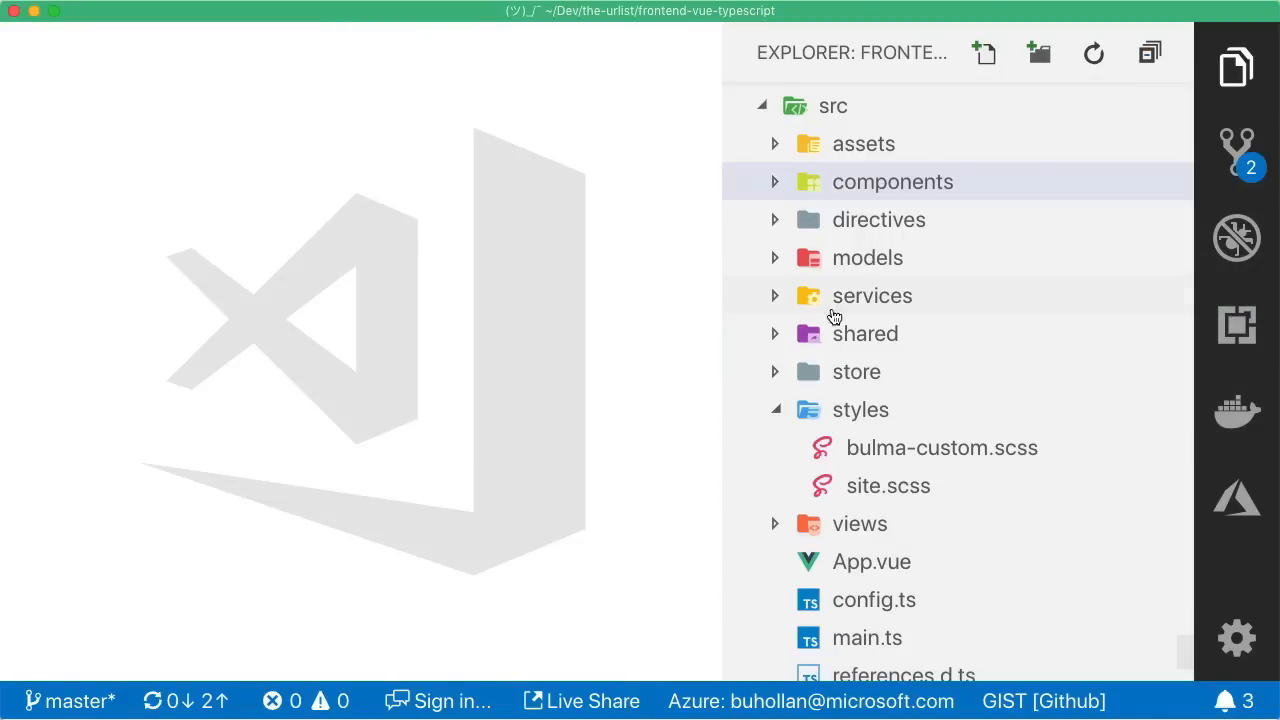
scroll(down, 3)
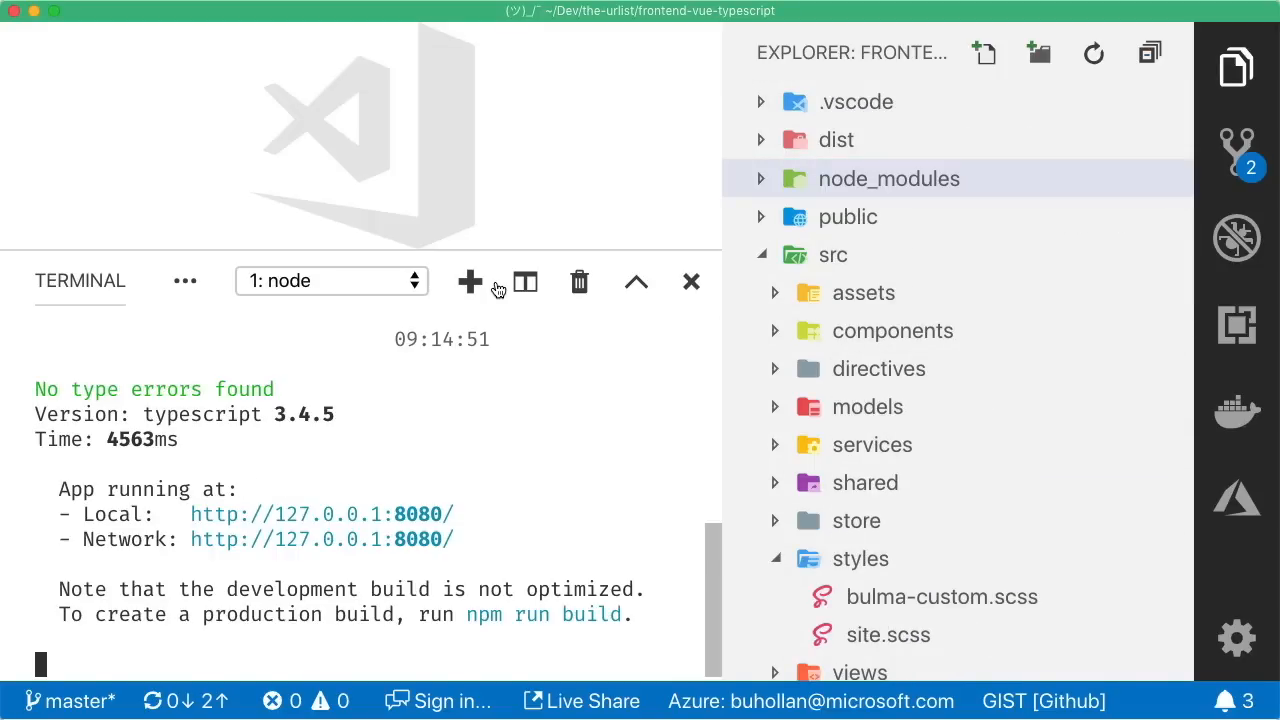
mouse_move(480, 411)
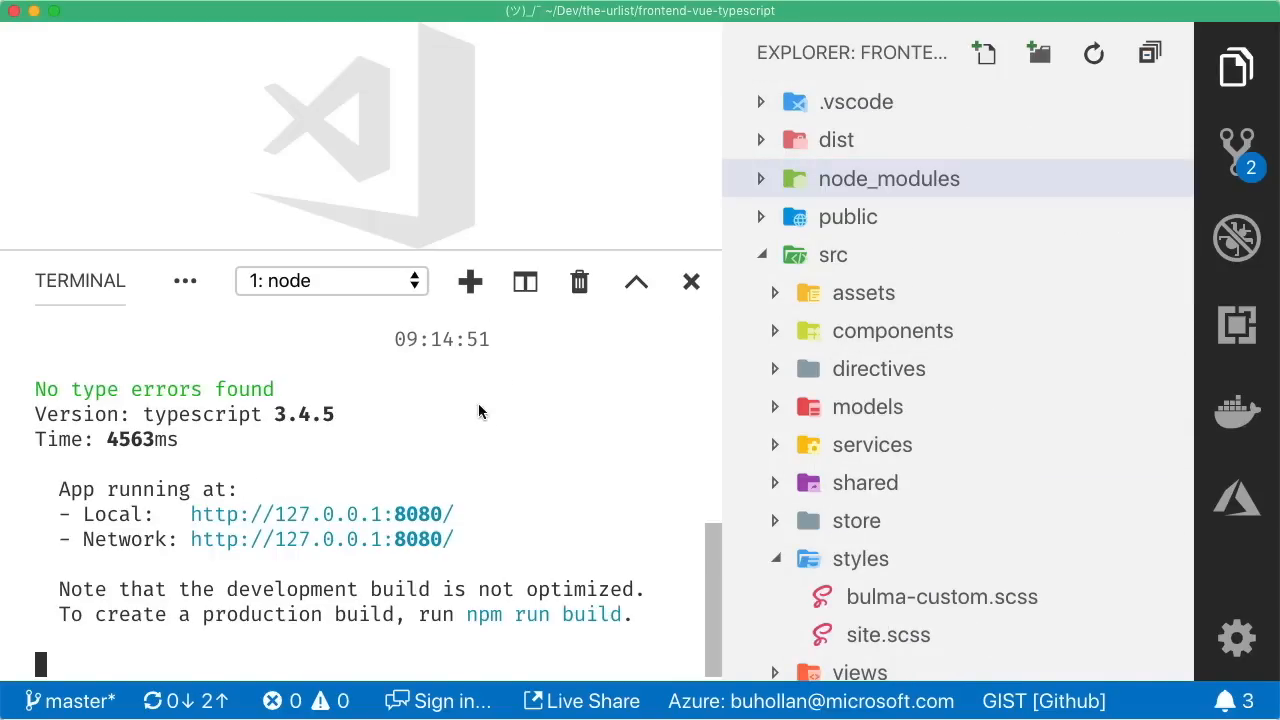
mouse_move(692, 402)
text(npm run build)
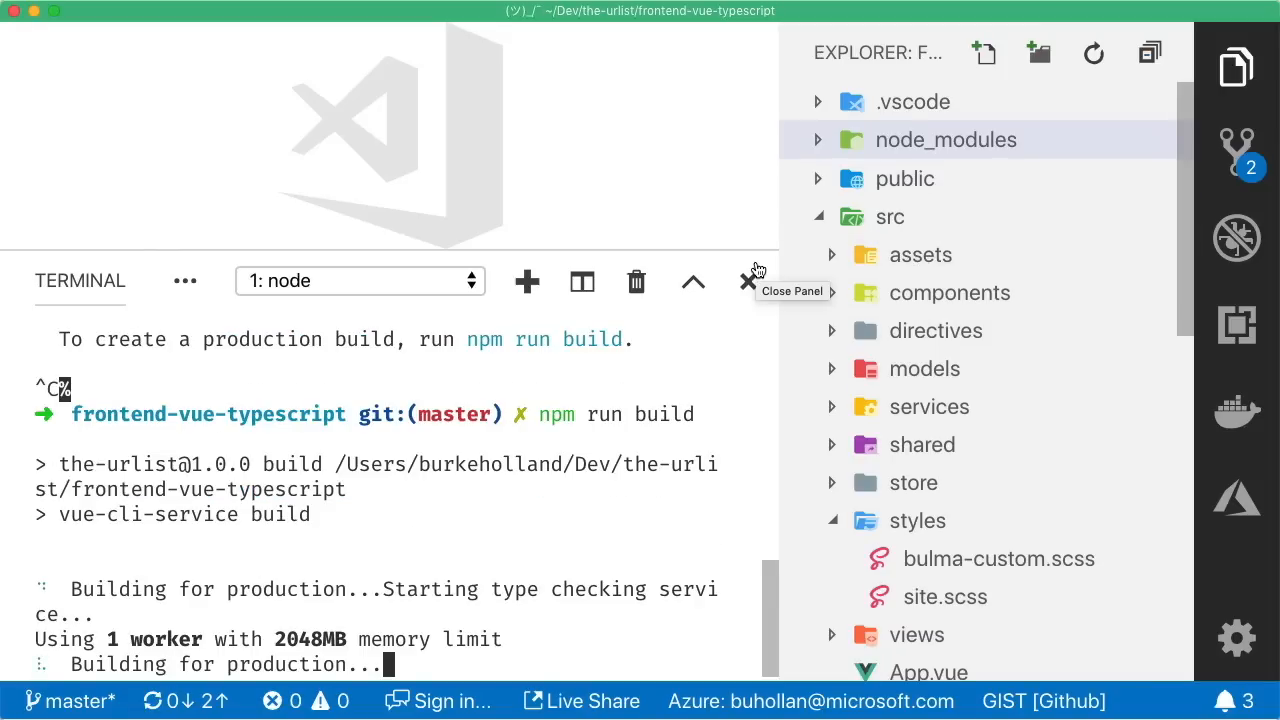
mouse_move(1037, 202)
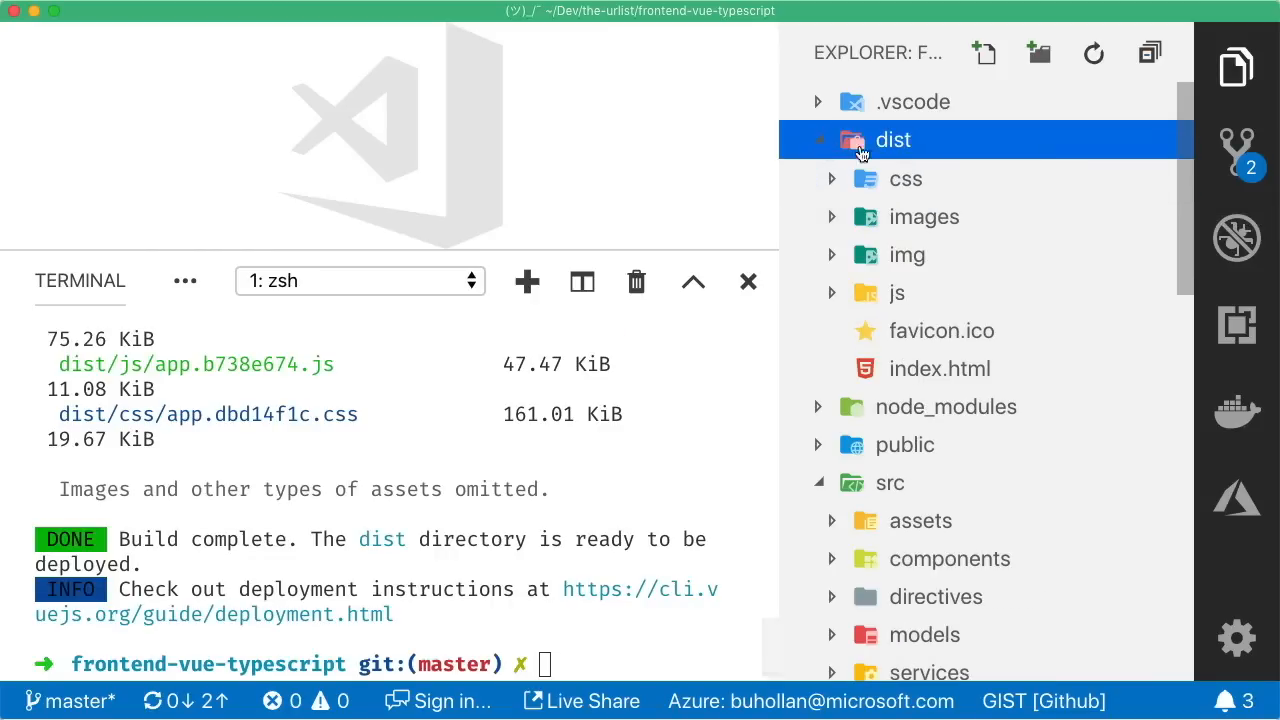
mouse_move(896, 185)
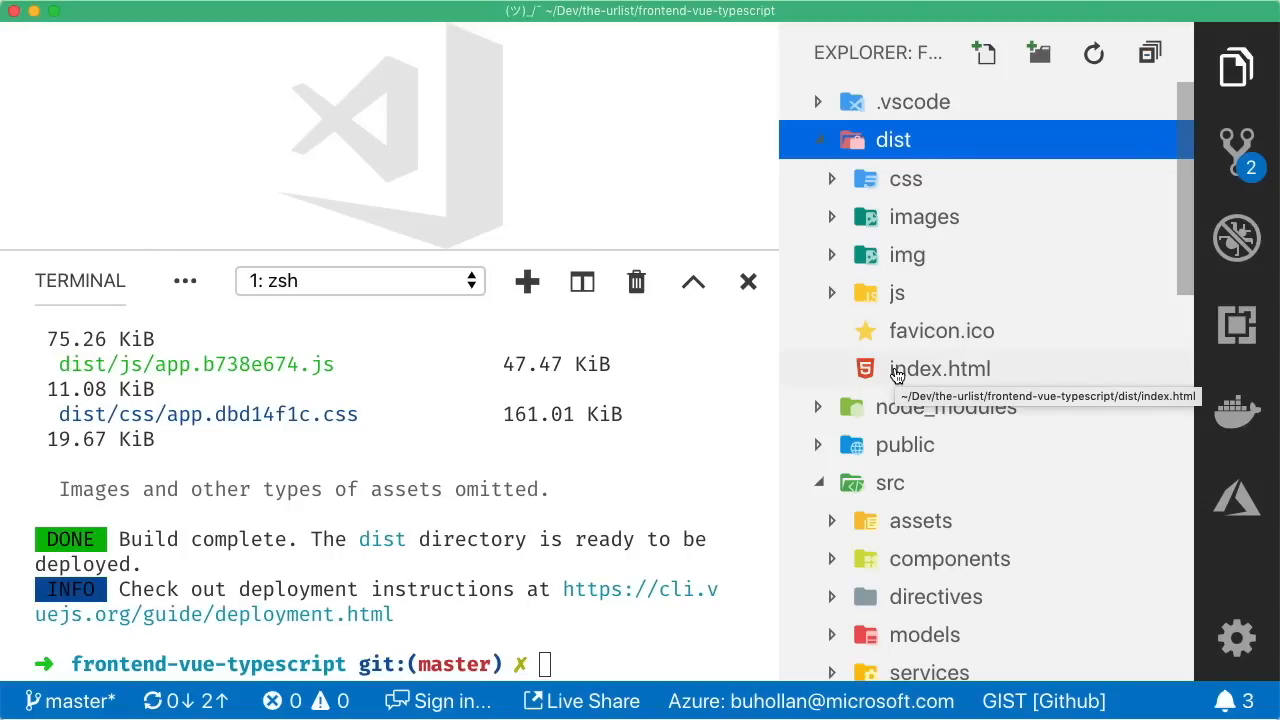
mouse_move(1237, 497)
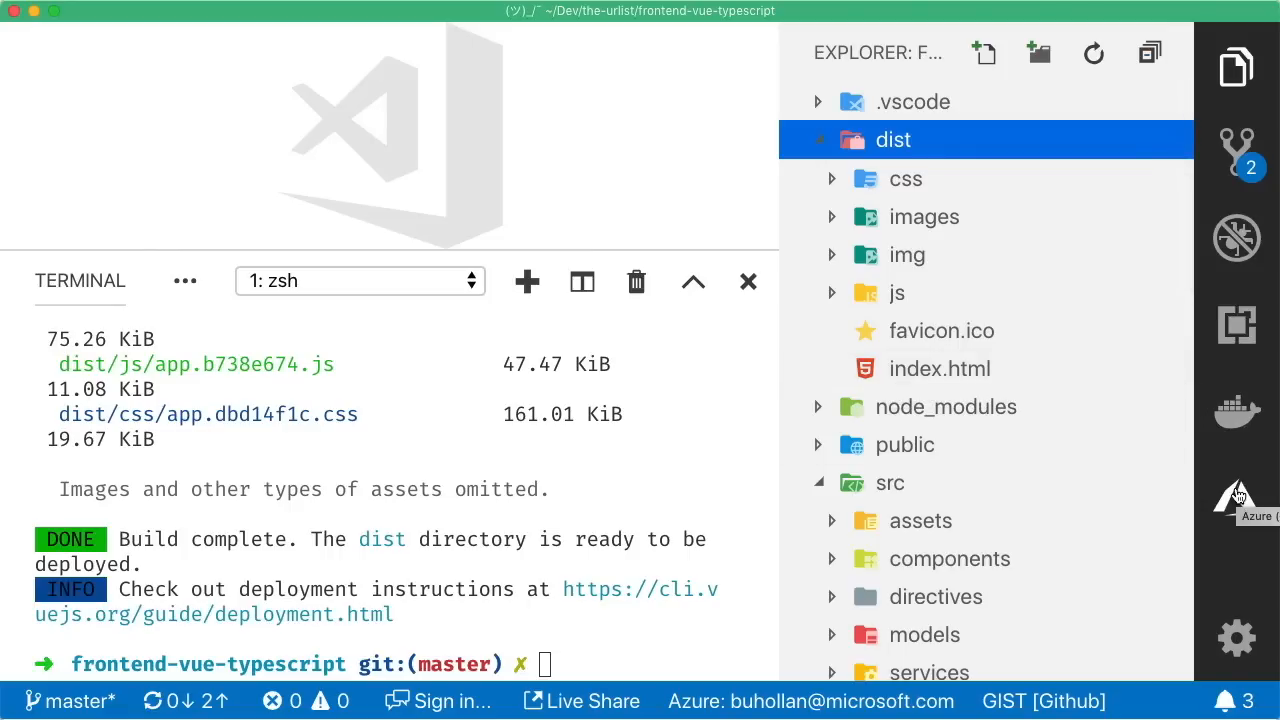
click(1237, 497)
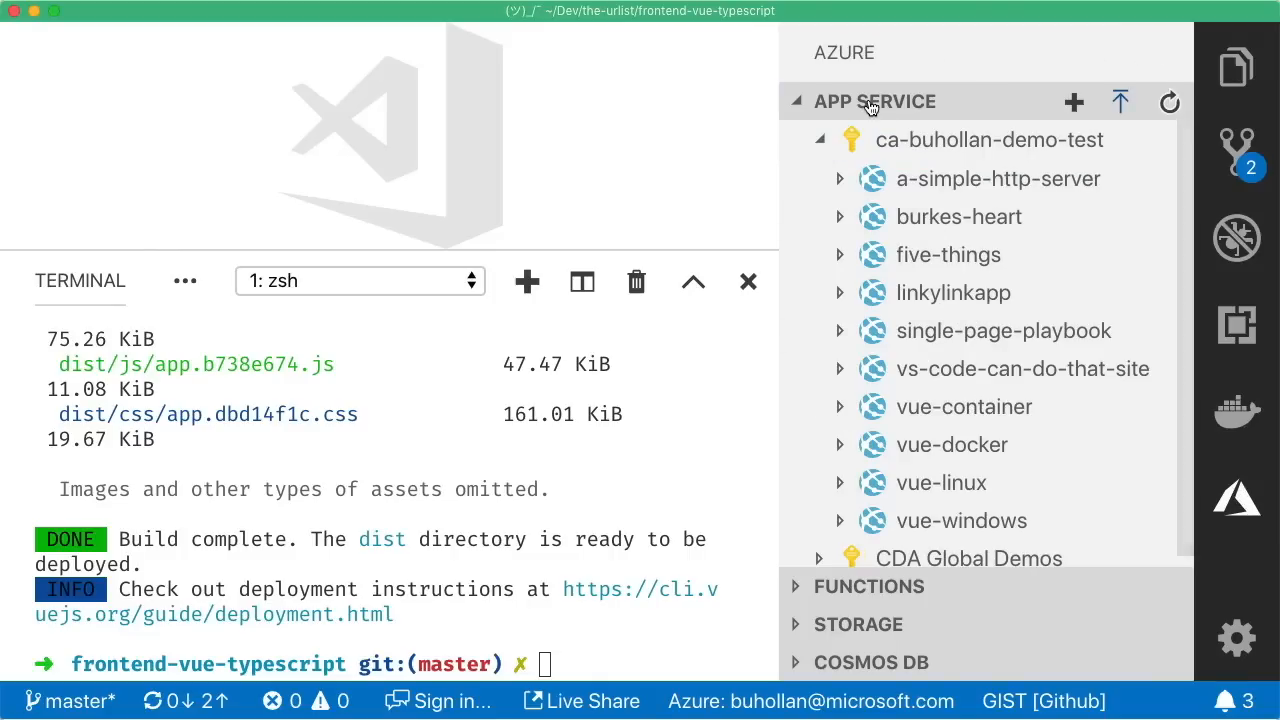
mouse_move(911, 508)
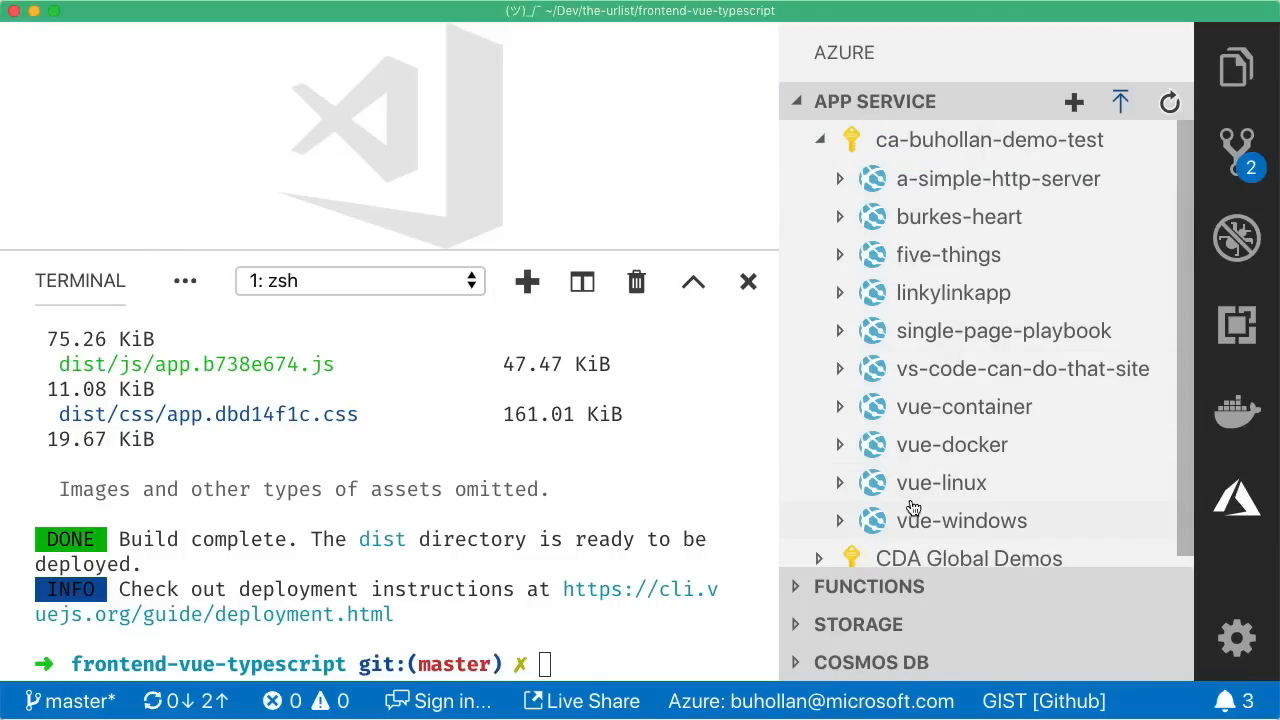
click(819, 139)
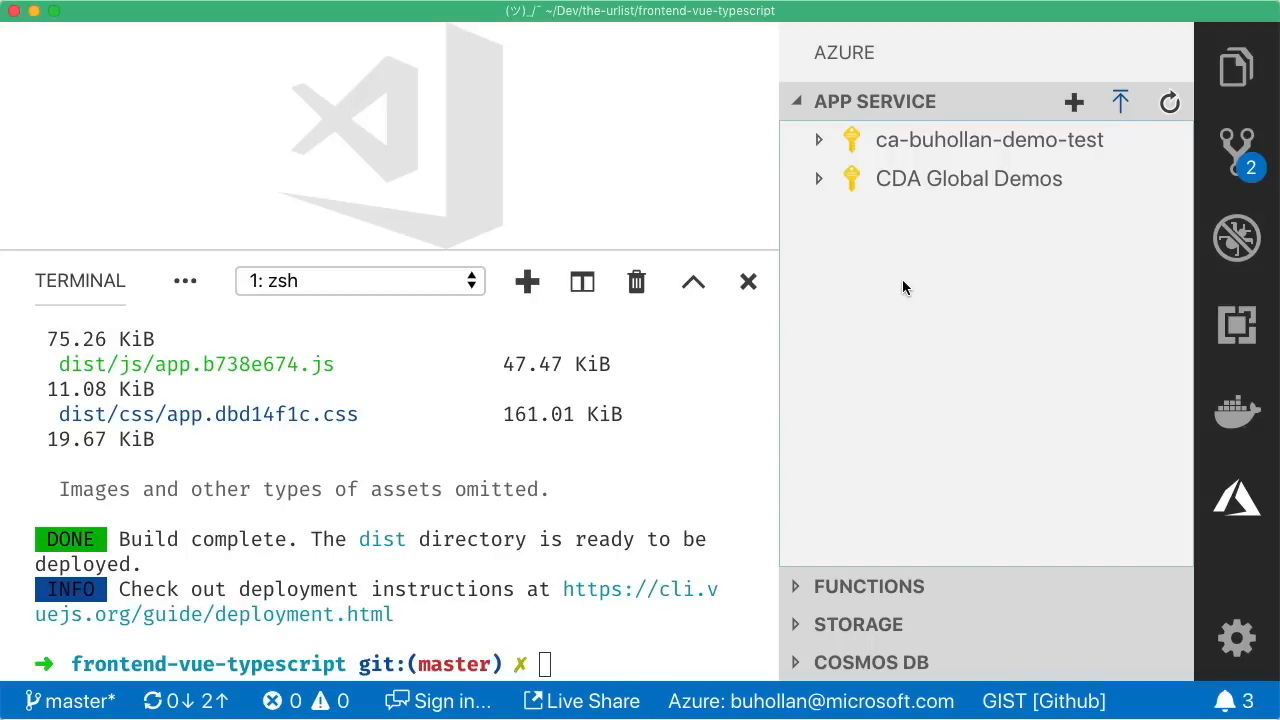
mouse_move(748, 281)
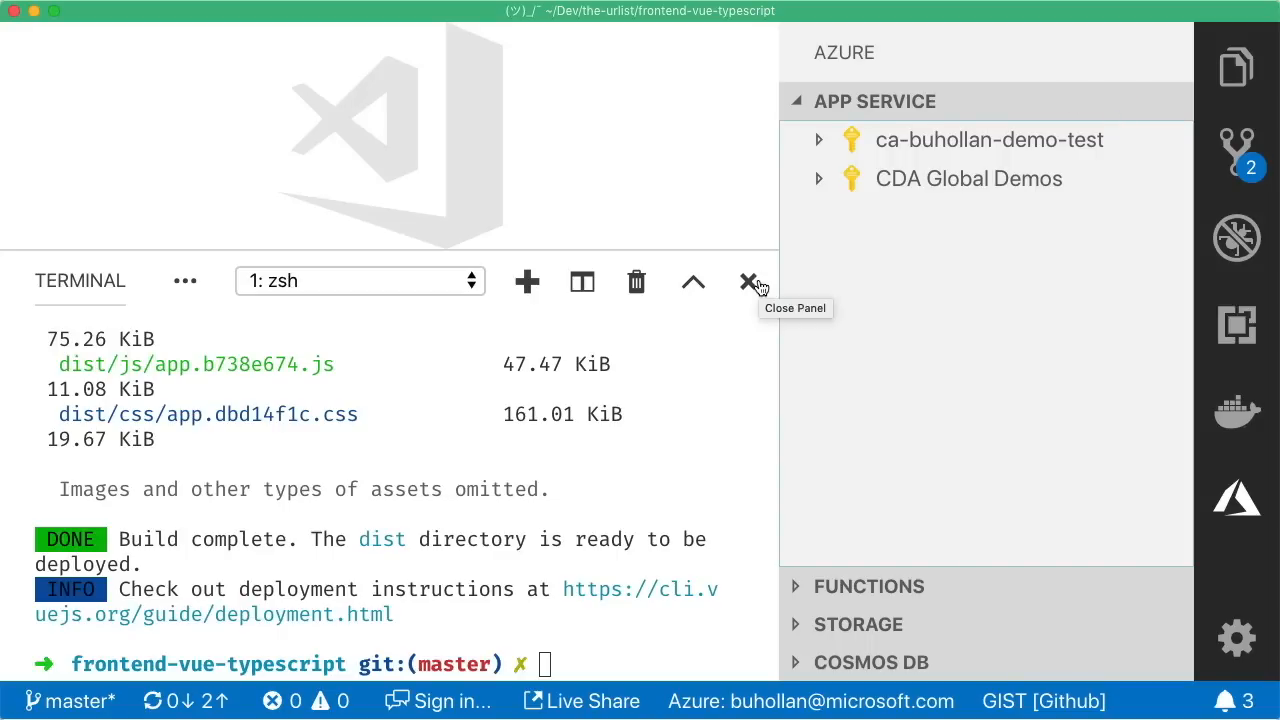
click(1237, 67)
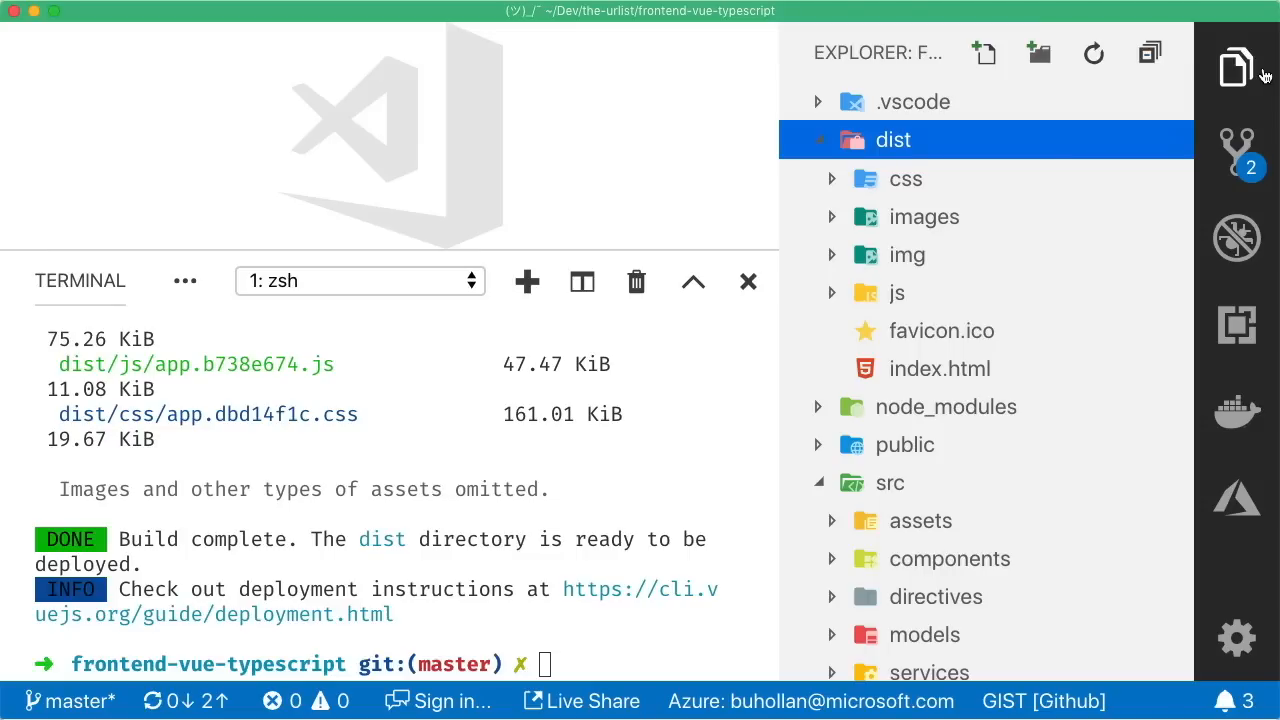
mouse_move(1237, 325)
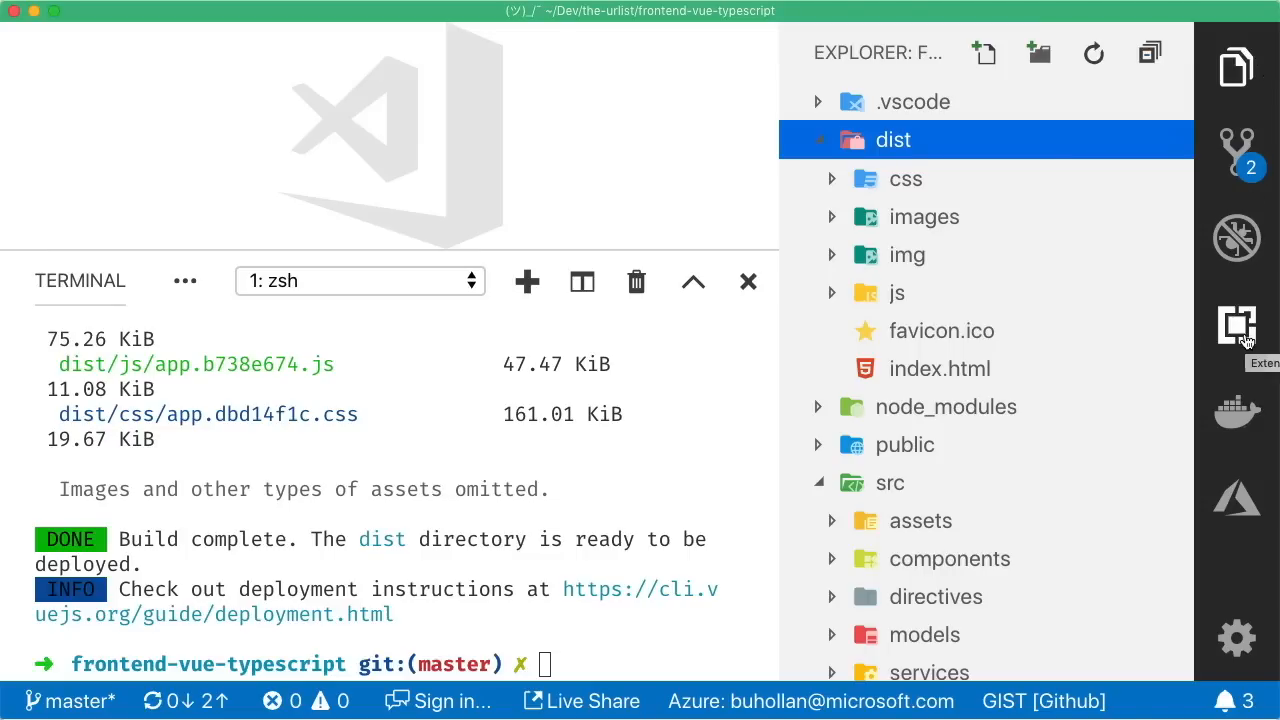
Step: Search the extensions marketplace for 'azure storage'
click(1237, 327)
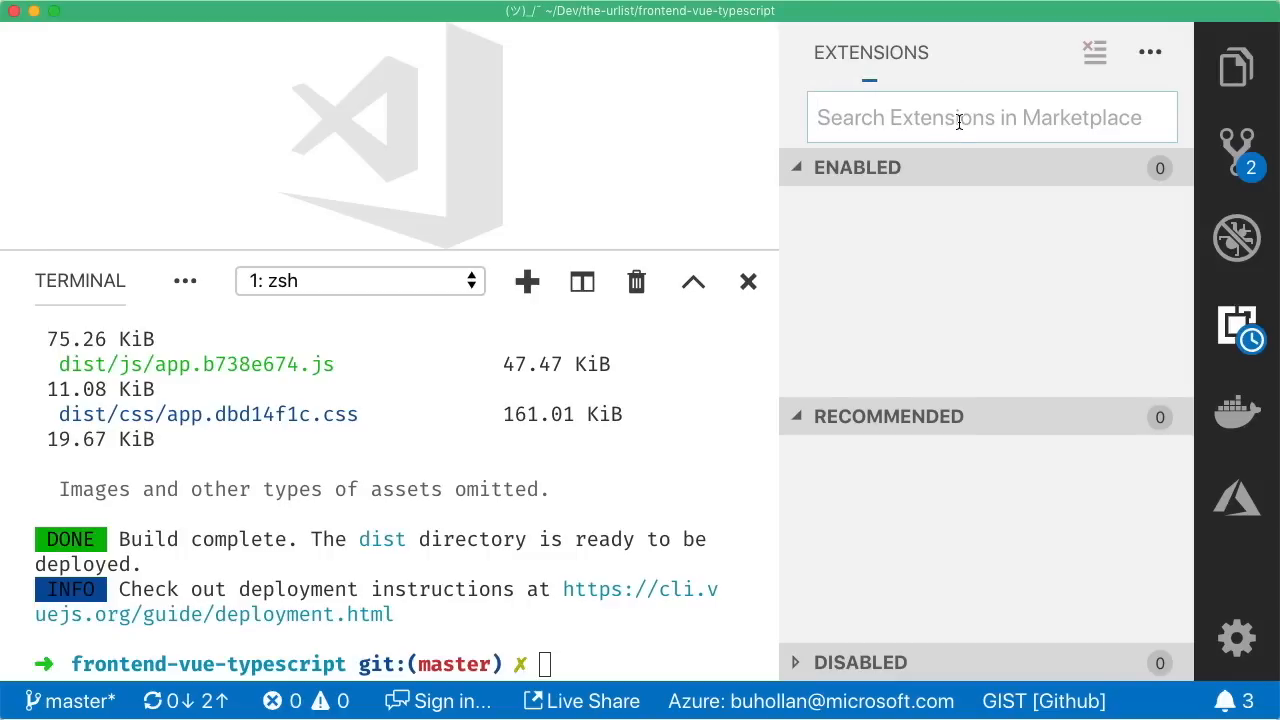
text(a)
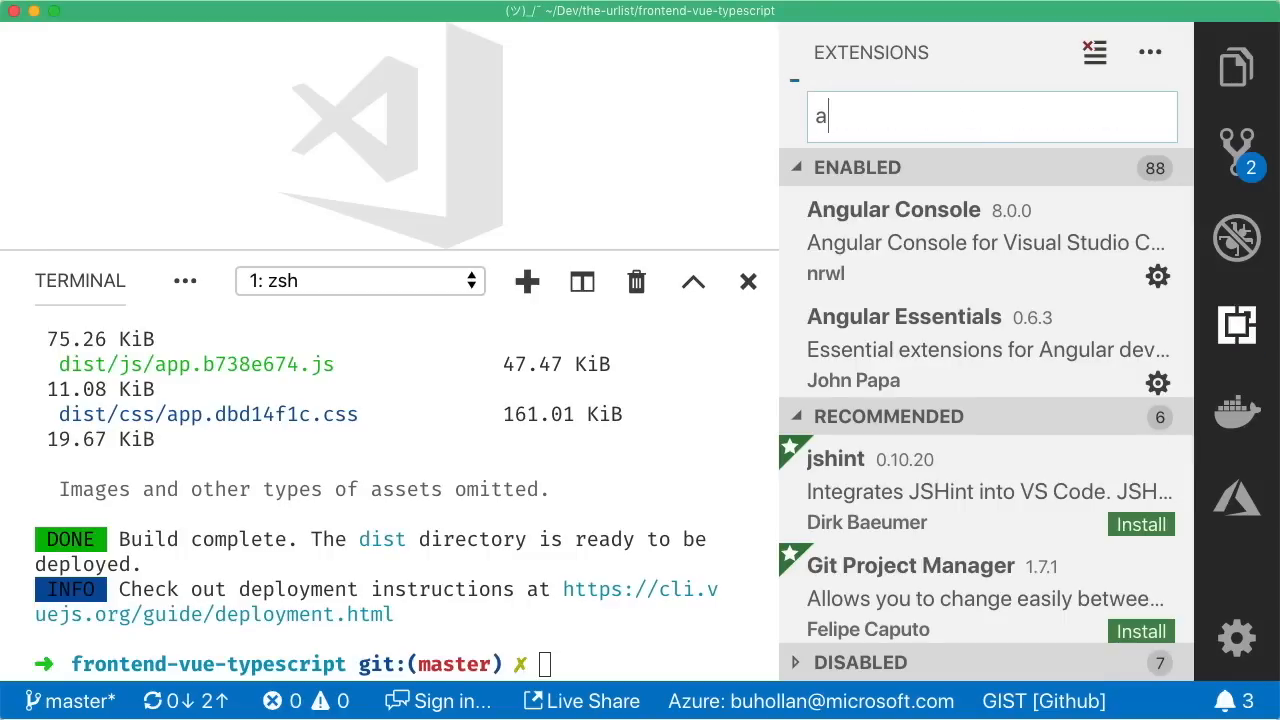
text(azure storage pricing)
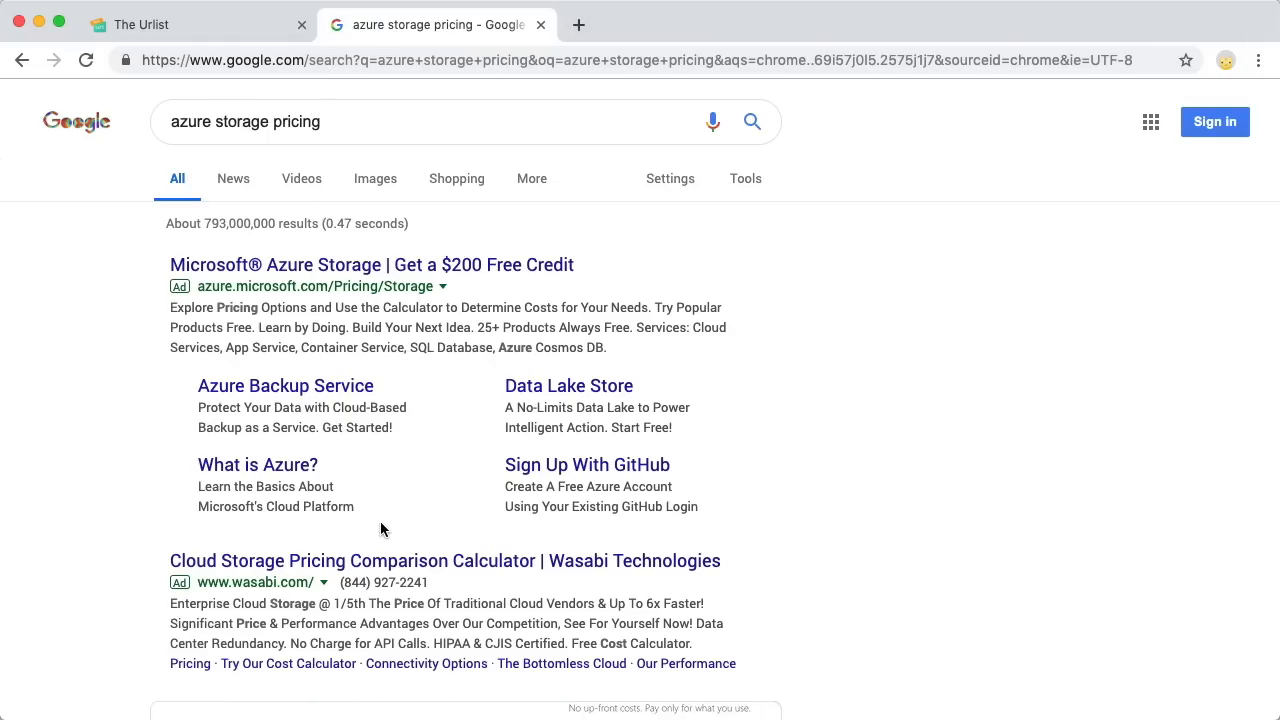
Step: Go from the Google results through Block Blob pricing to the storage pricing calculator
scroll(down, 3)
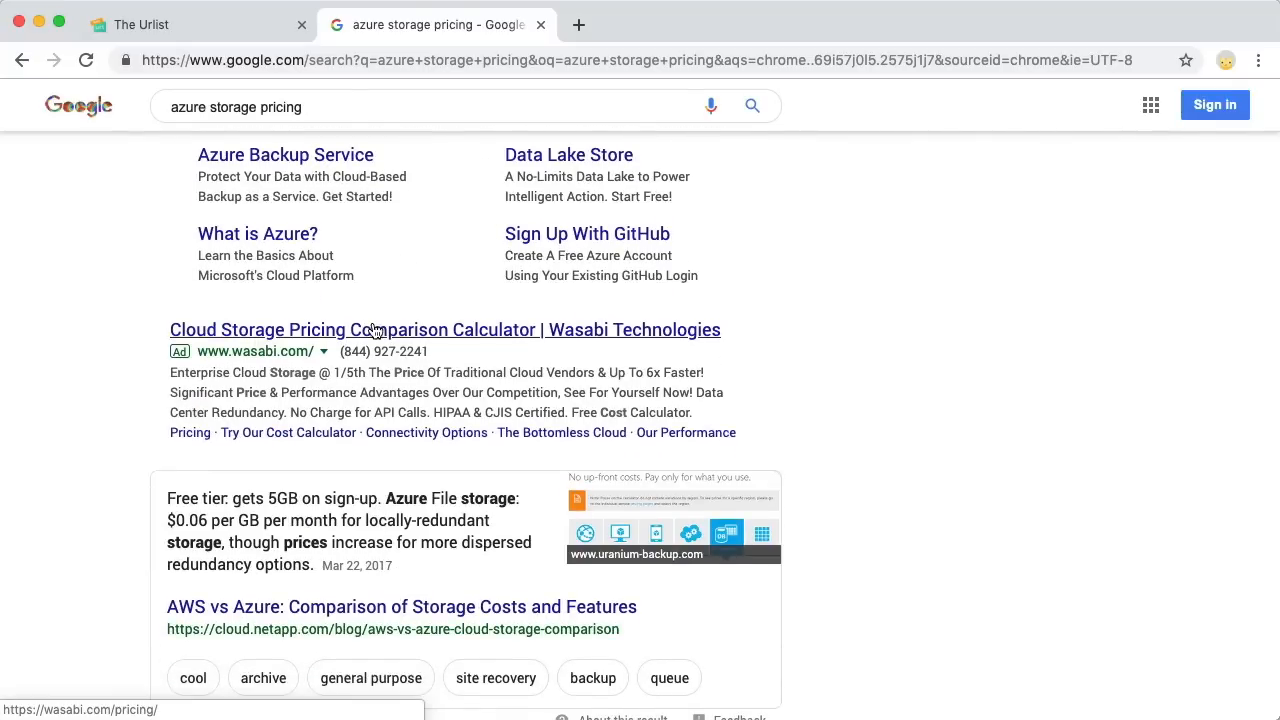
scroll(down, 3)
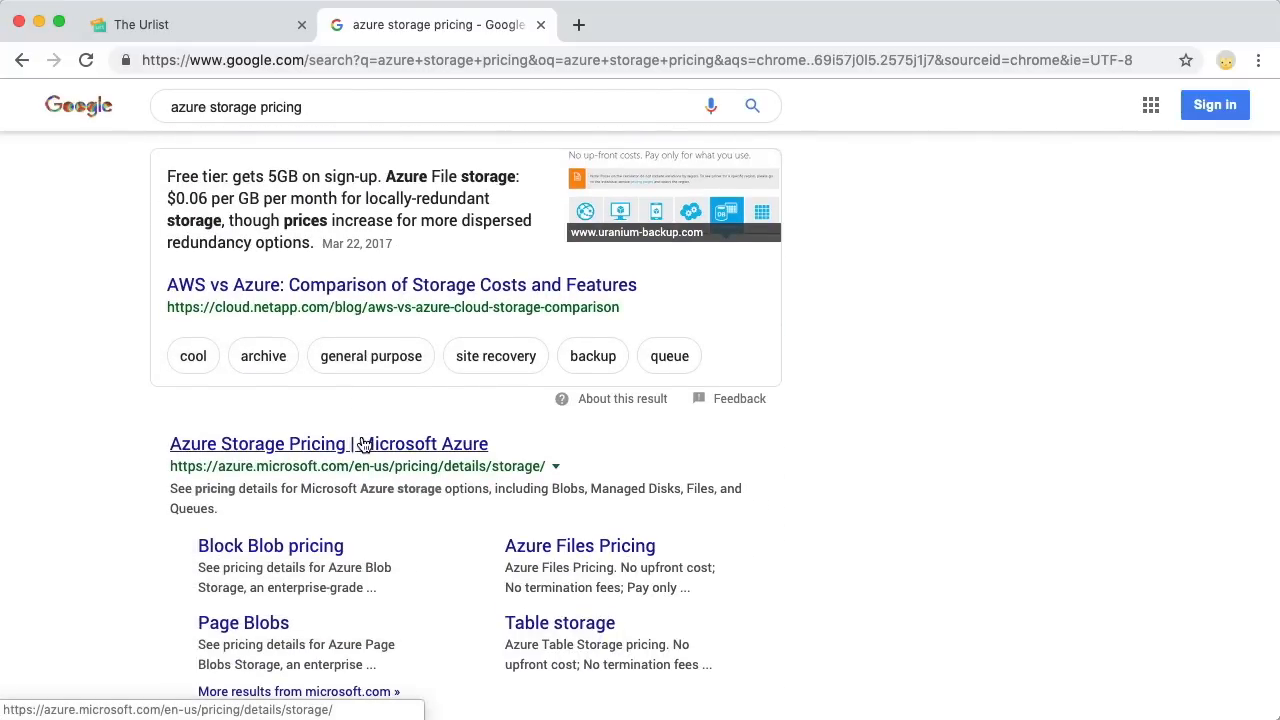
click(328, 443)
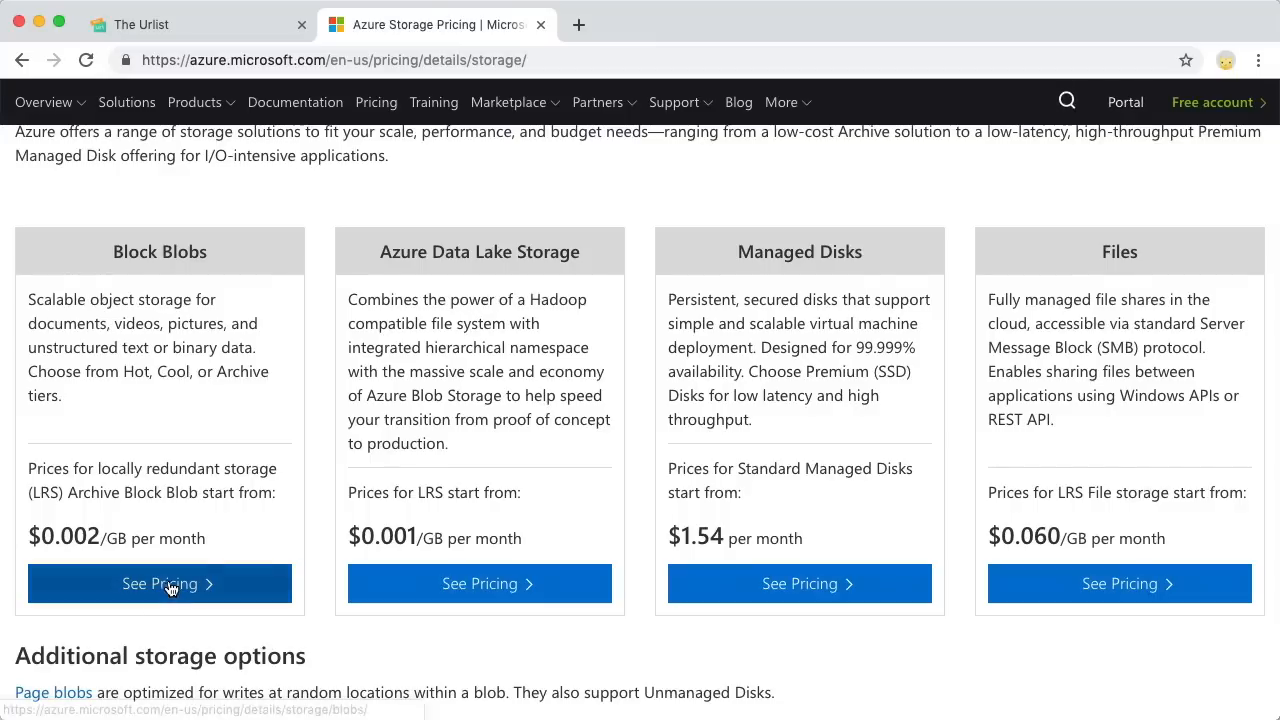
click(159, 583)
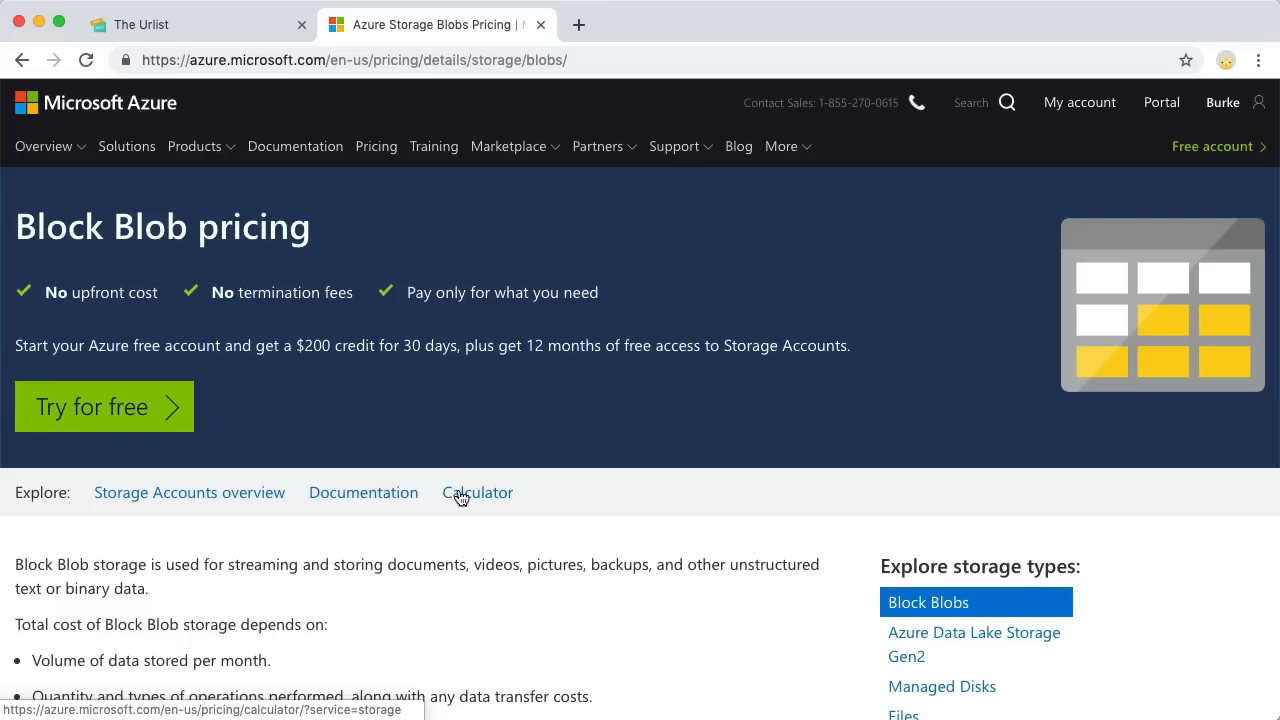
click(478, 492)
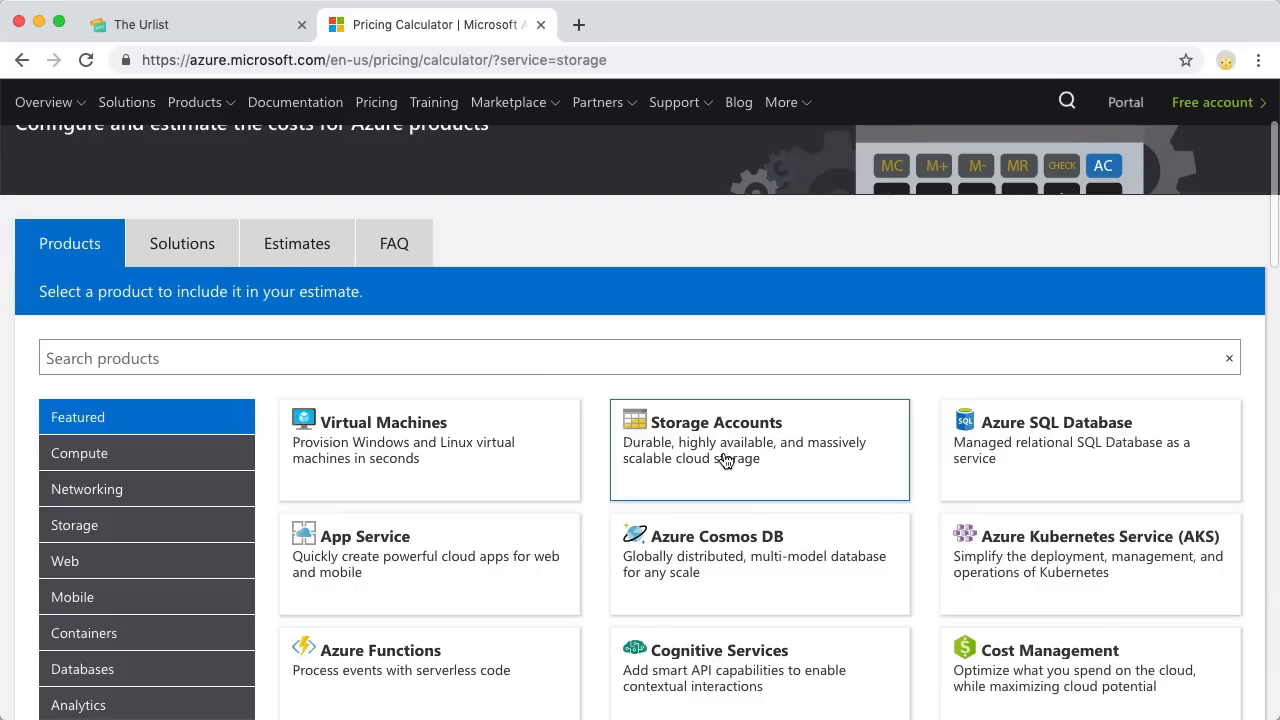
Step: Add Storage Accounts to the estimate and keep Block Blob Storage as the type
click(760, 440)
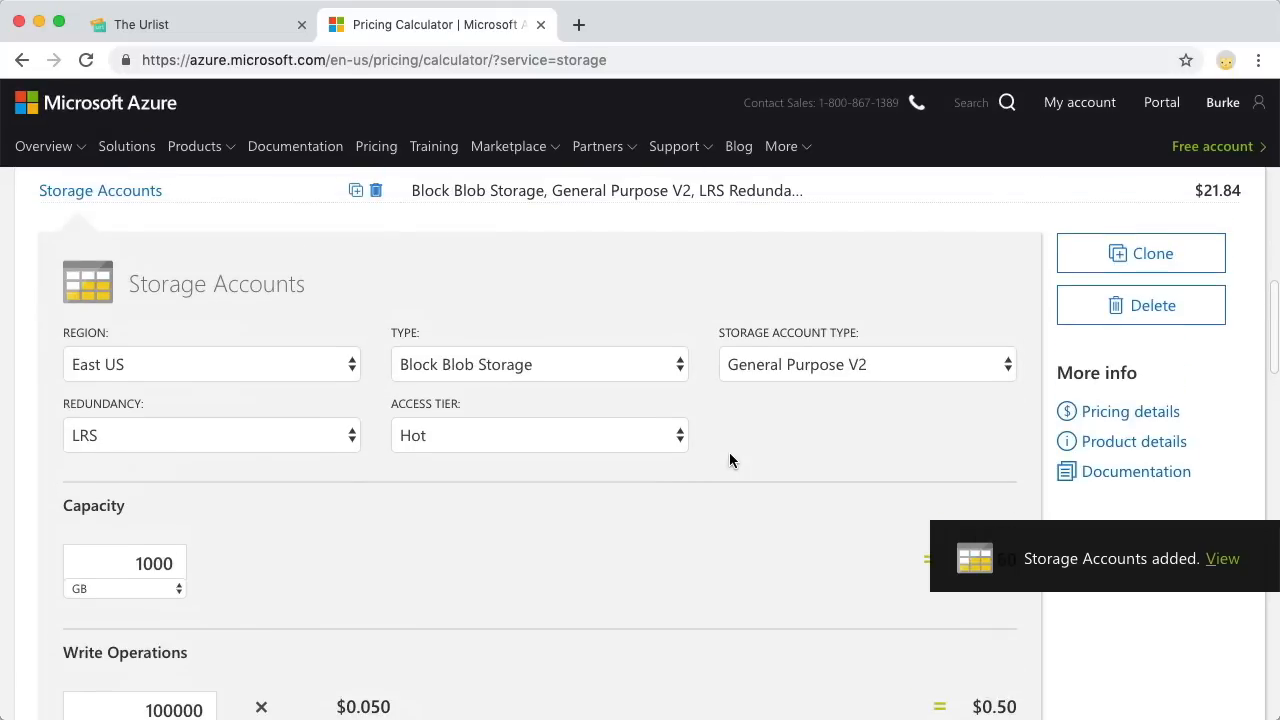
click(539, 364)
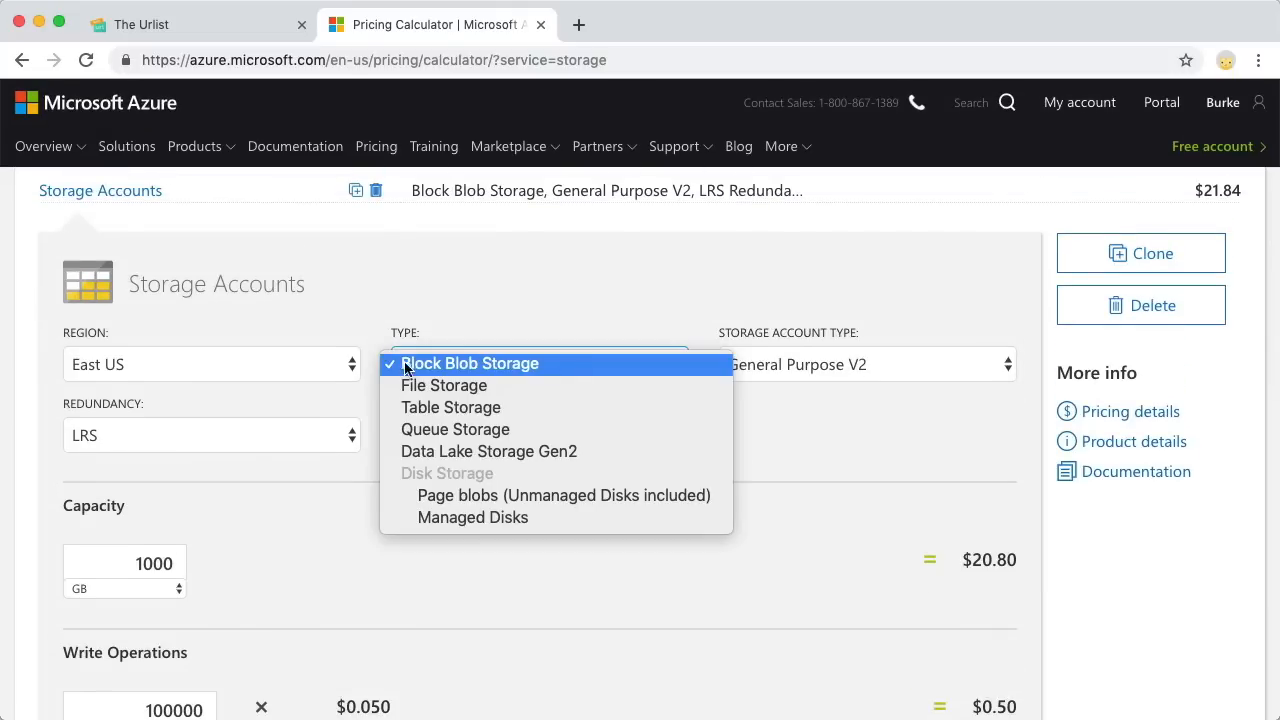
click(469, 363)
text(1)
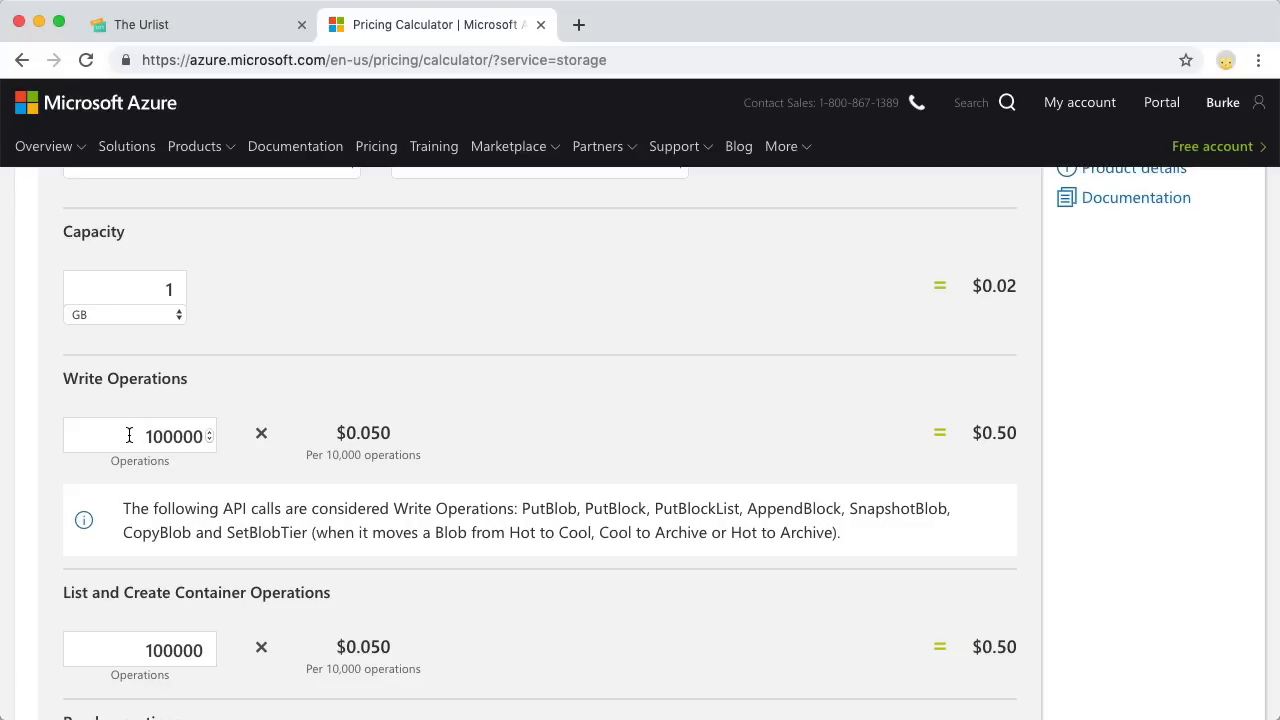
mouse_move(525, 385)
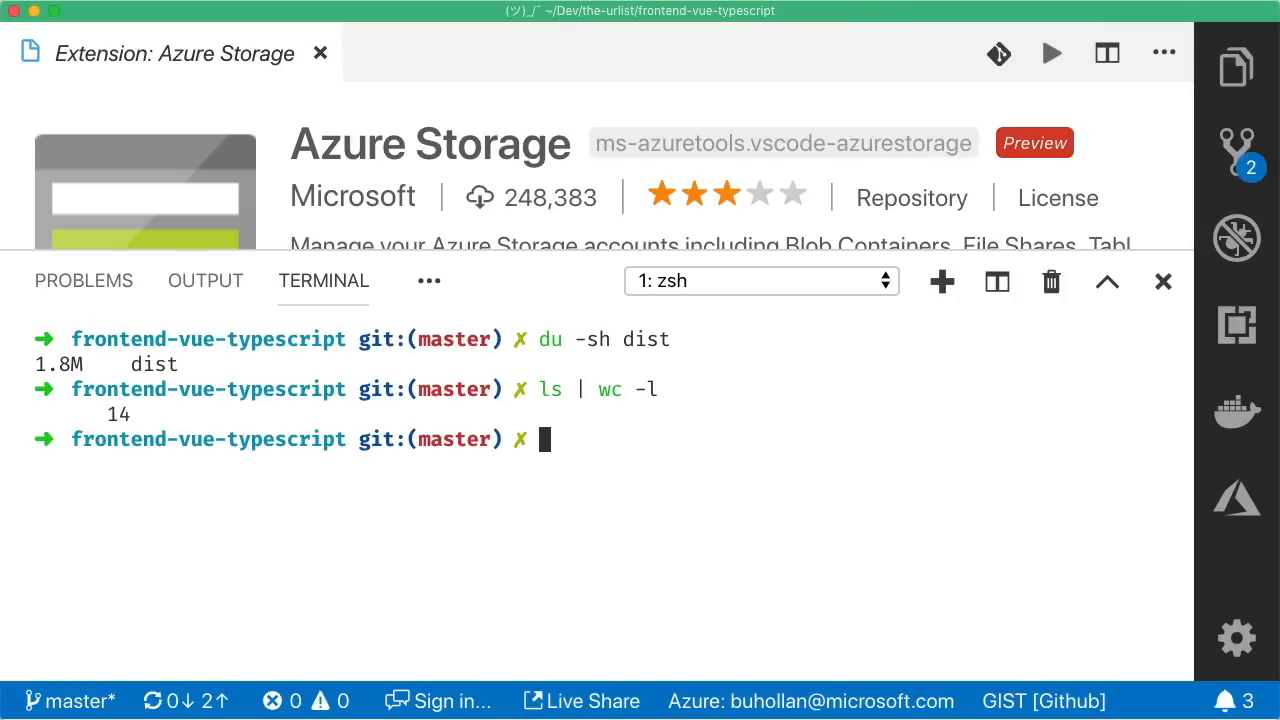
mouse_move(520, 385)
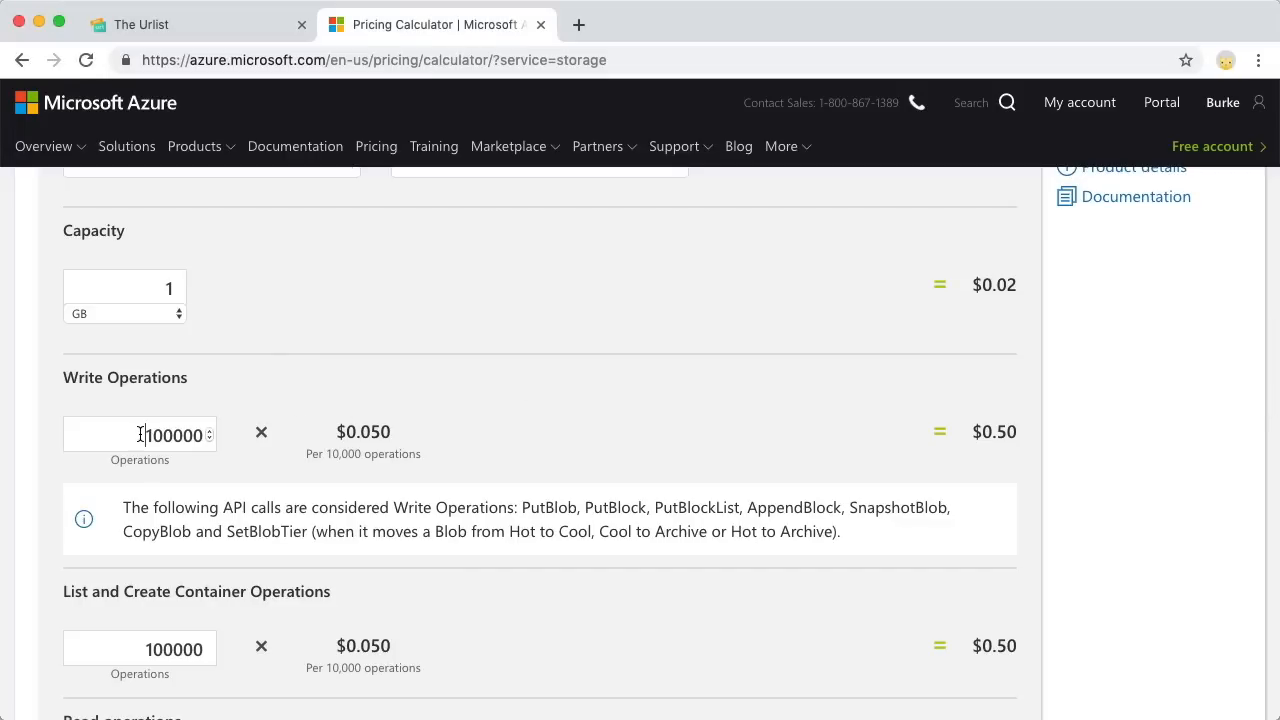
Step: Enter 14,000 write operations and 700,000 read operations in the storage estimate
text(140)
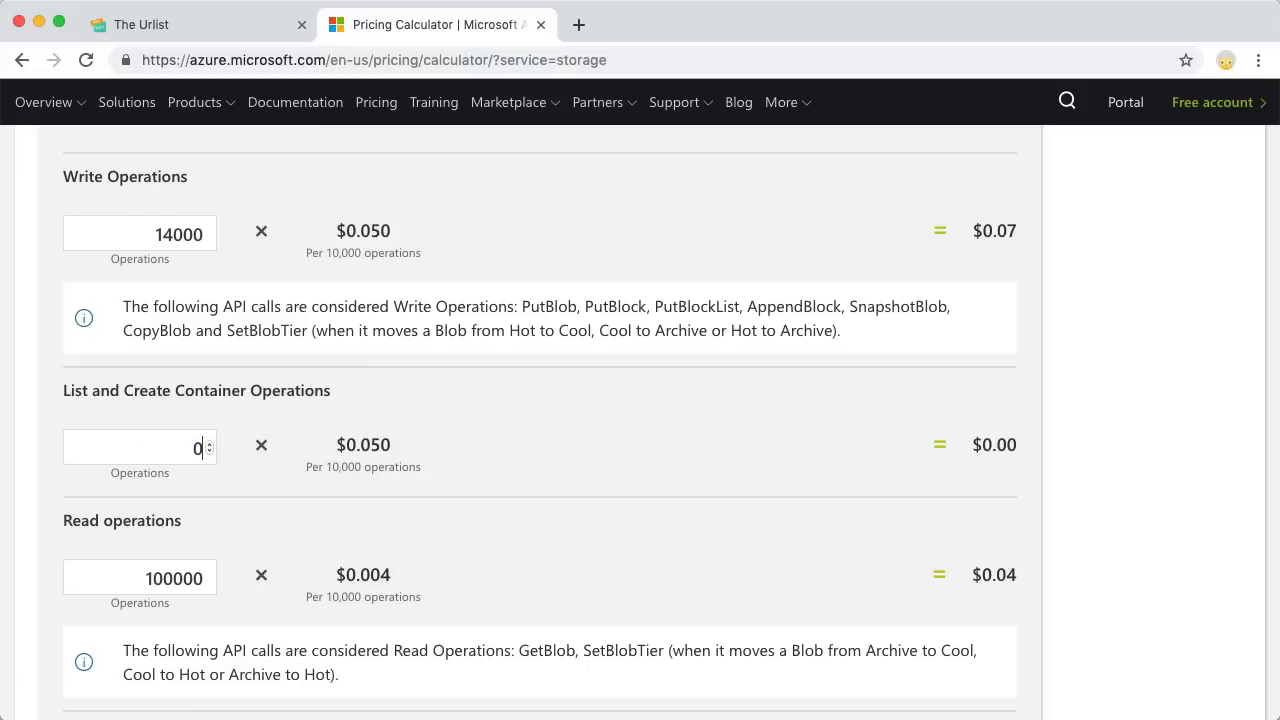
scroll(down, 3)
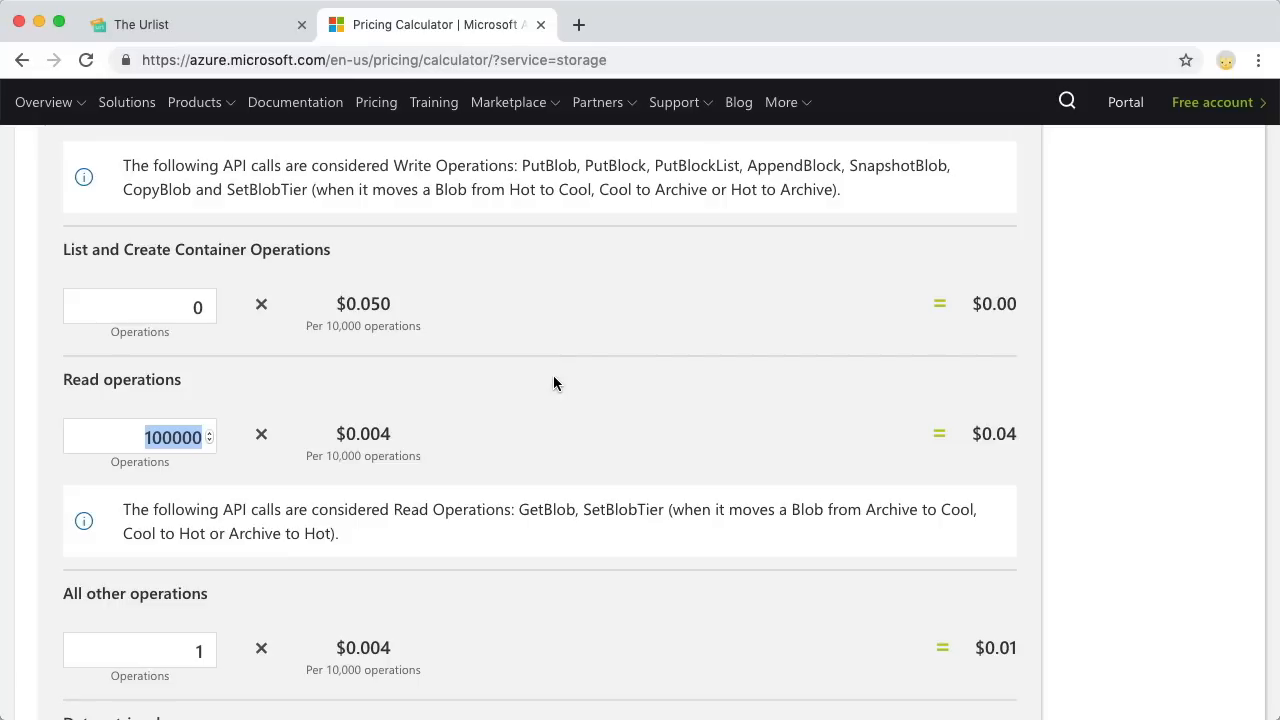
text(70000)
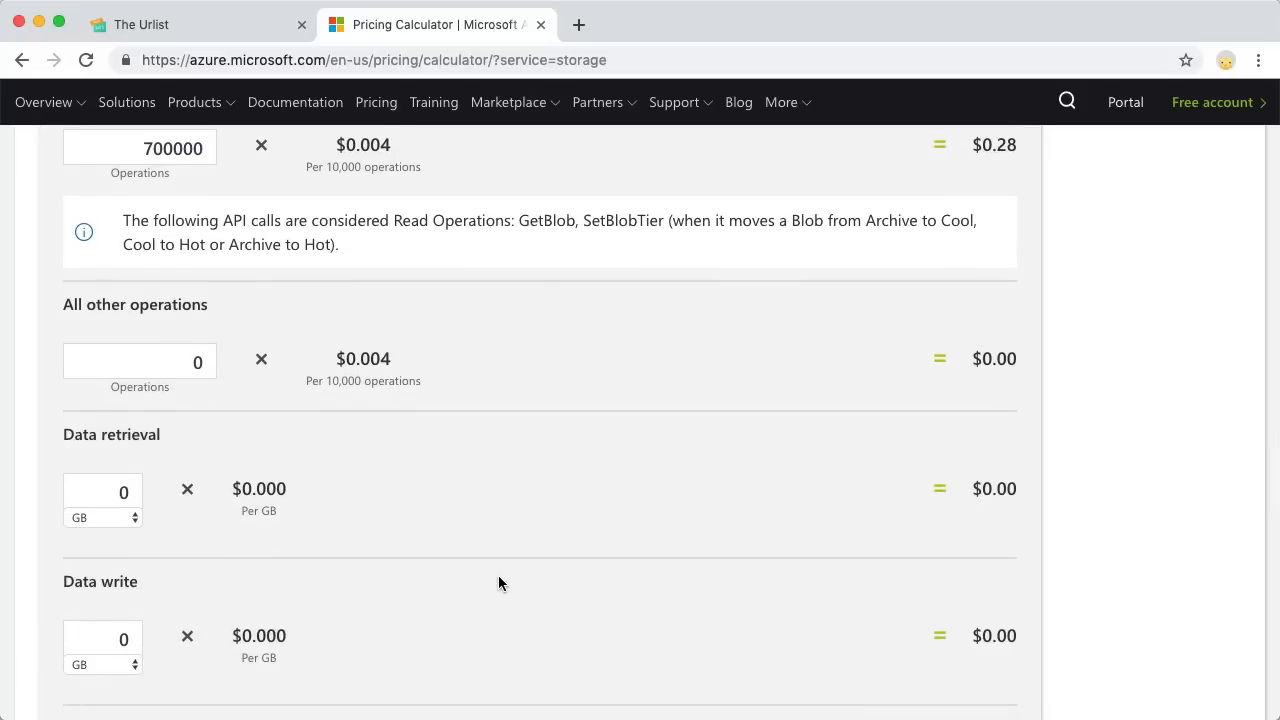
scroll(down, 3)
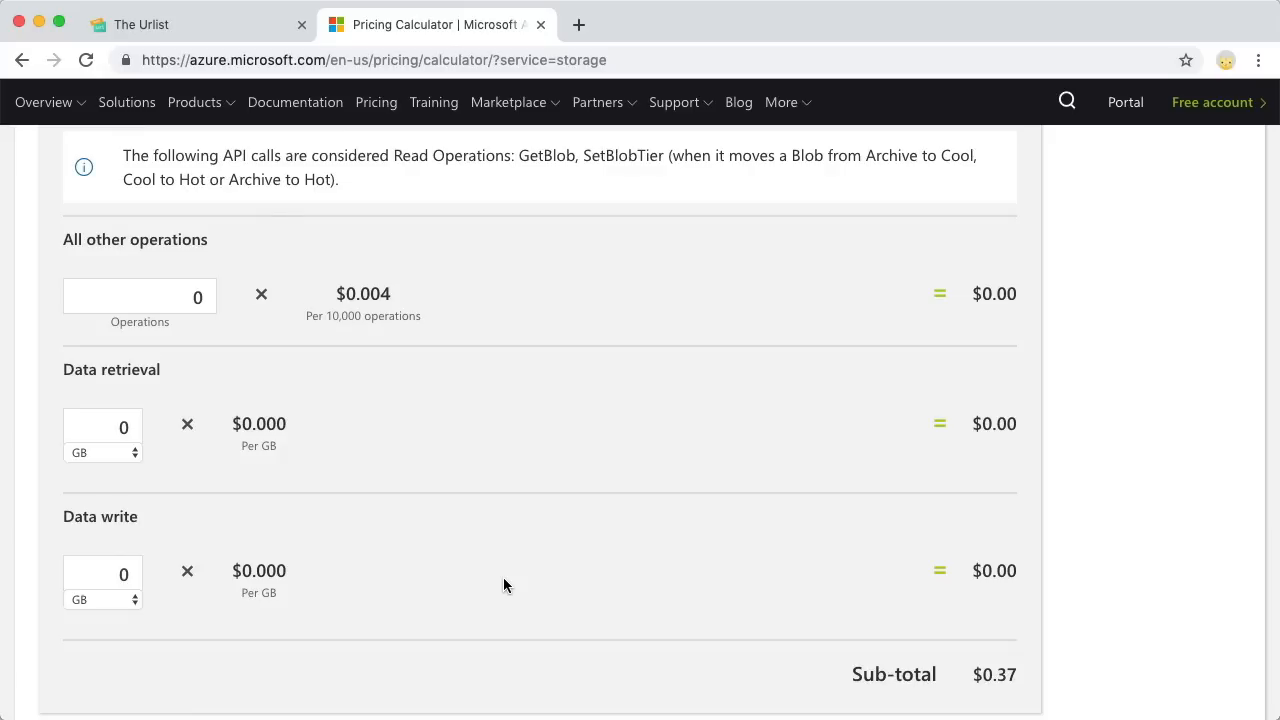
scroll(down, 3)
text(an)
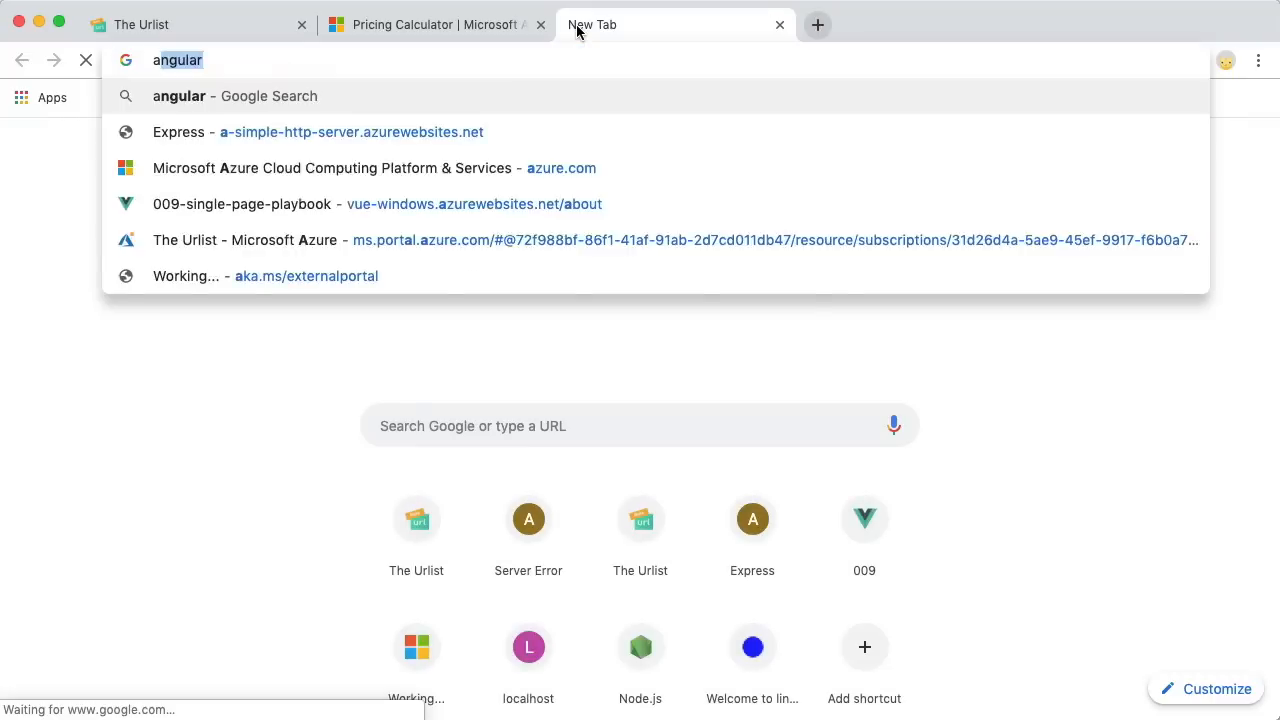
Step: Search 'azure egress pricing' and scroll the Bandwidth page to the outbound transfer rates
text(azure egress pricing)
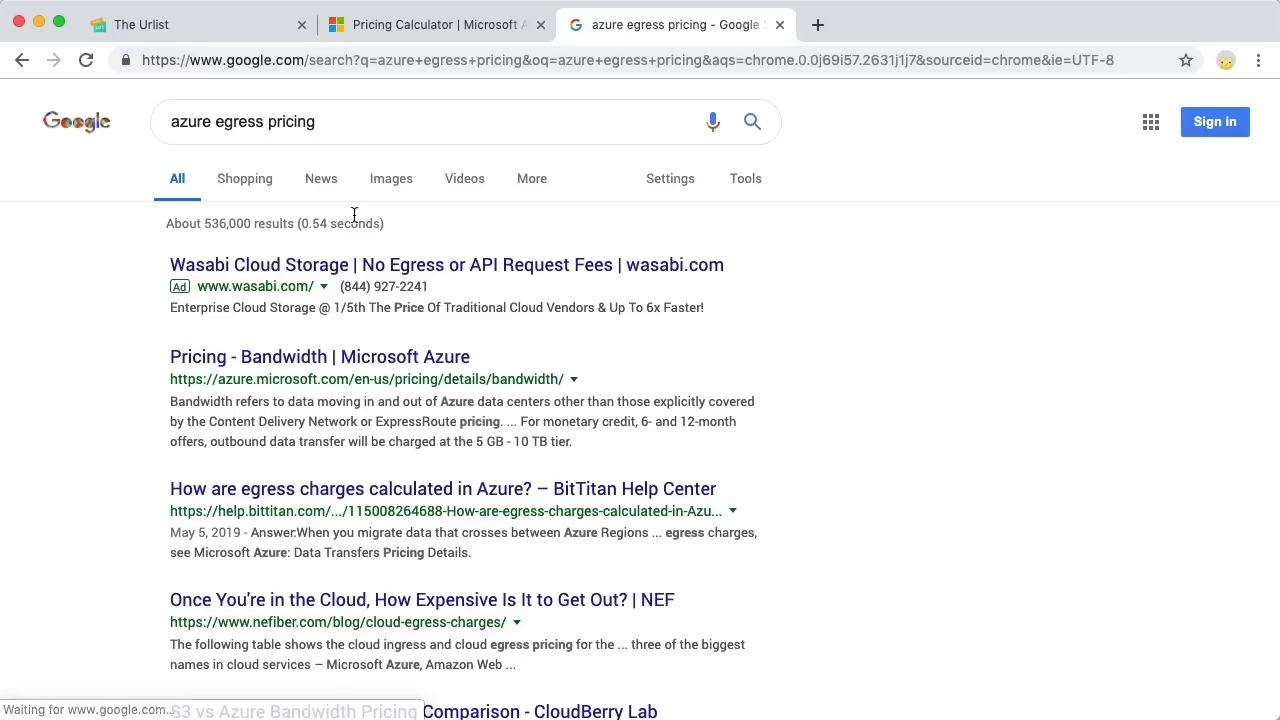
click(319, 356)
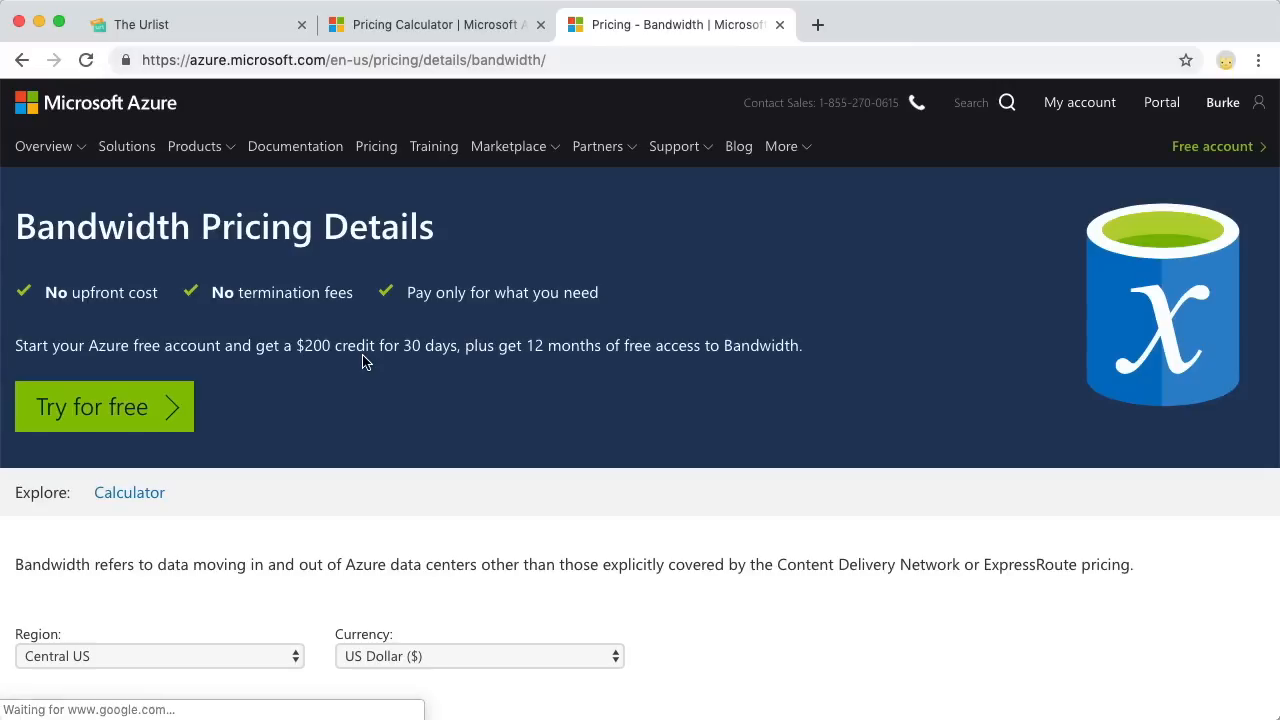
scroll(down, 3)
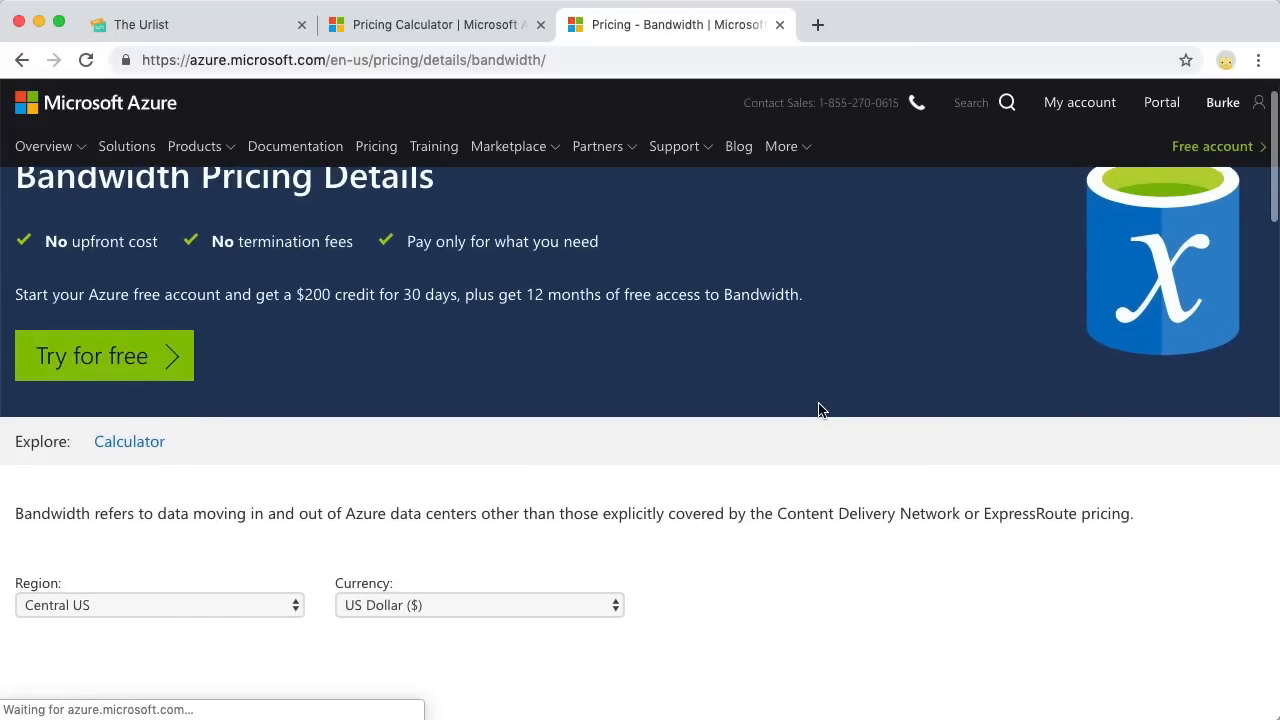
scroll(down, 3)
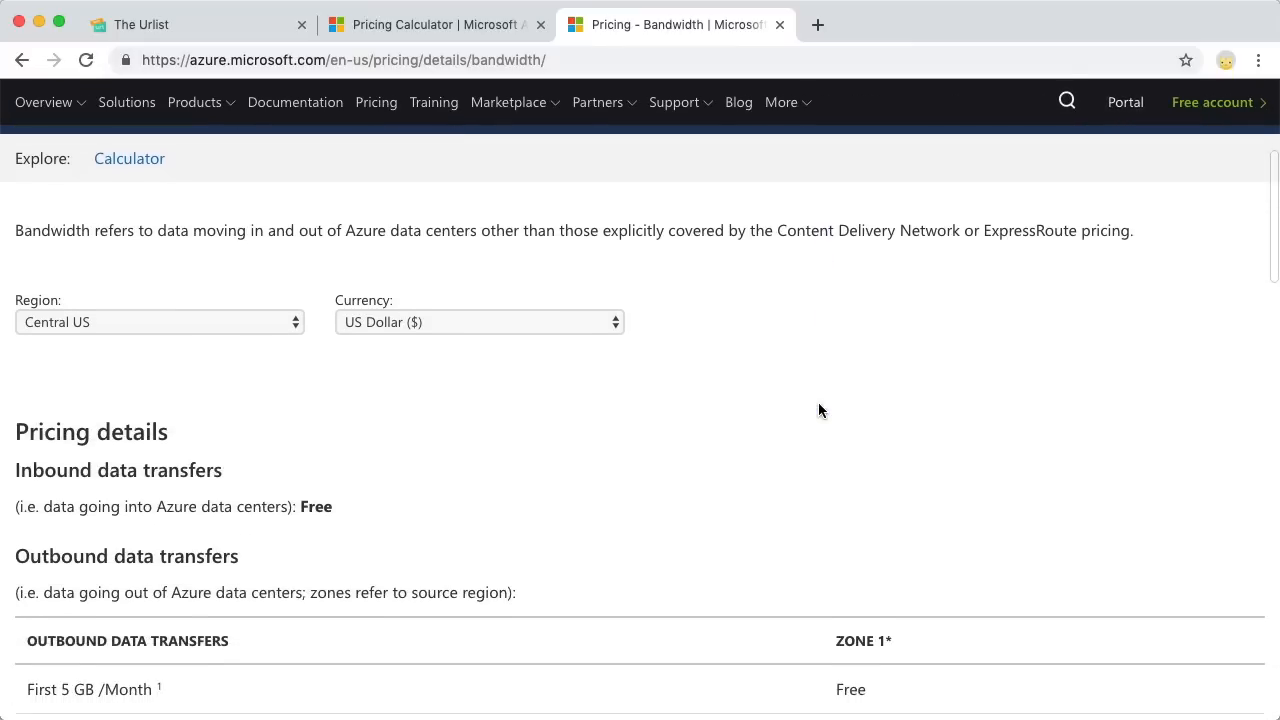
scroll(down, 3)
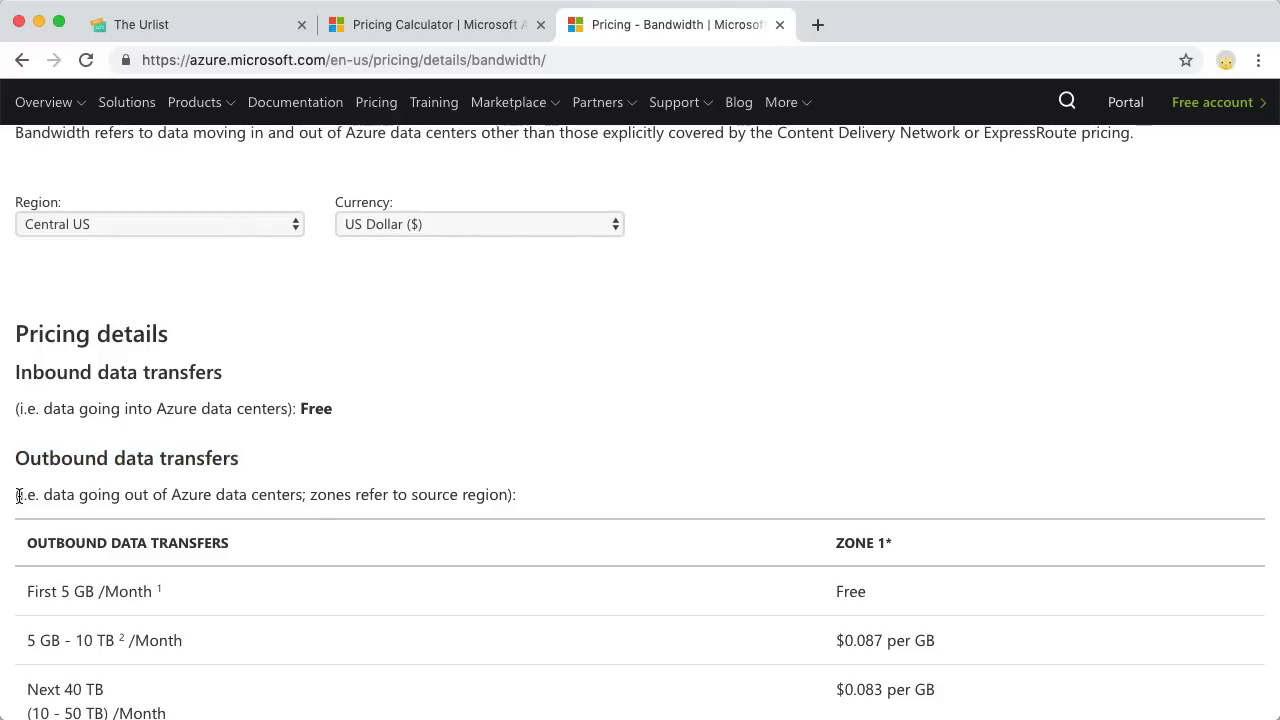
mouse_move(695, 500)
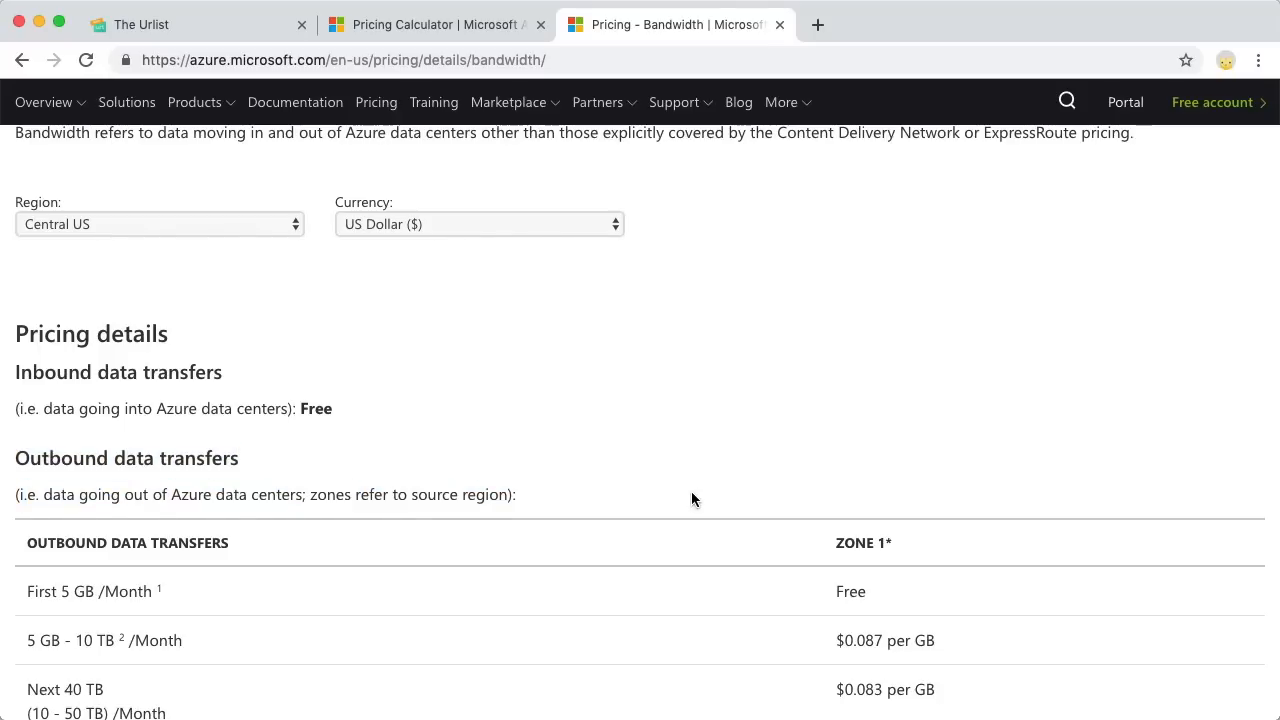
scroll(down, 3)
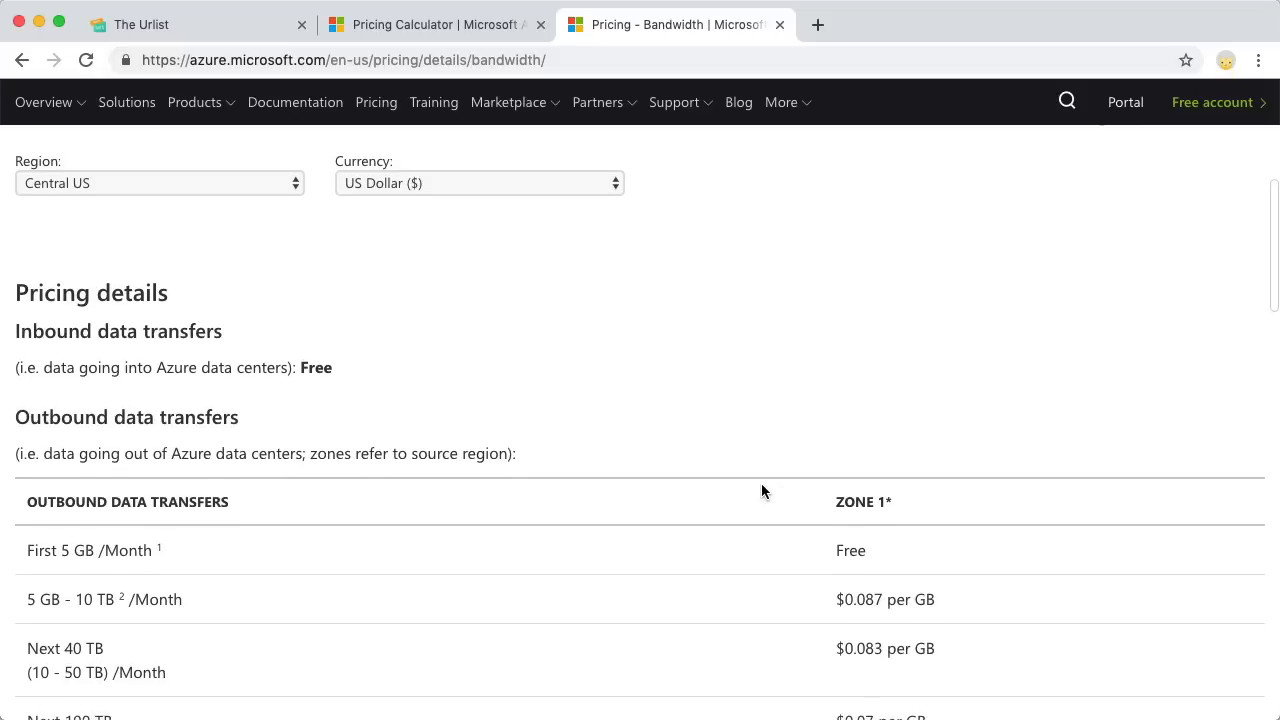
scroll(down, 3)
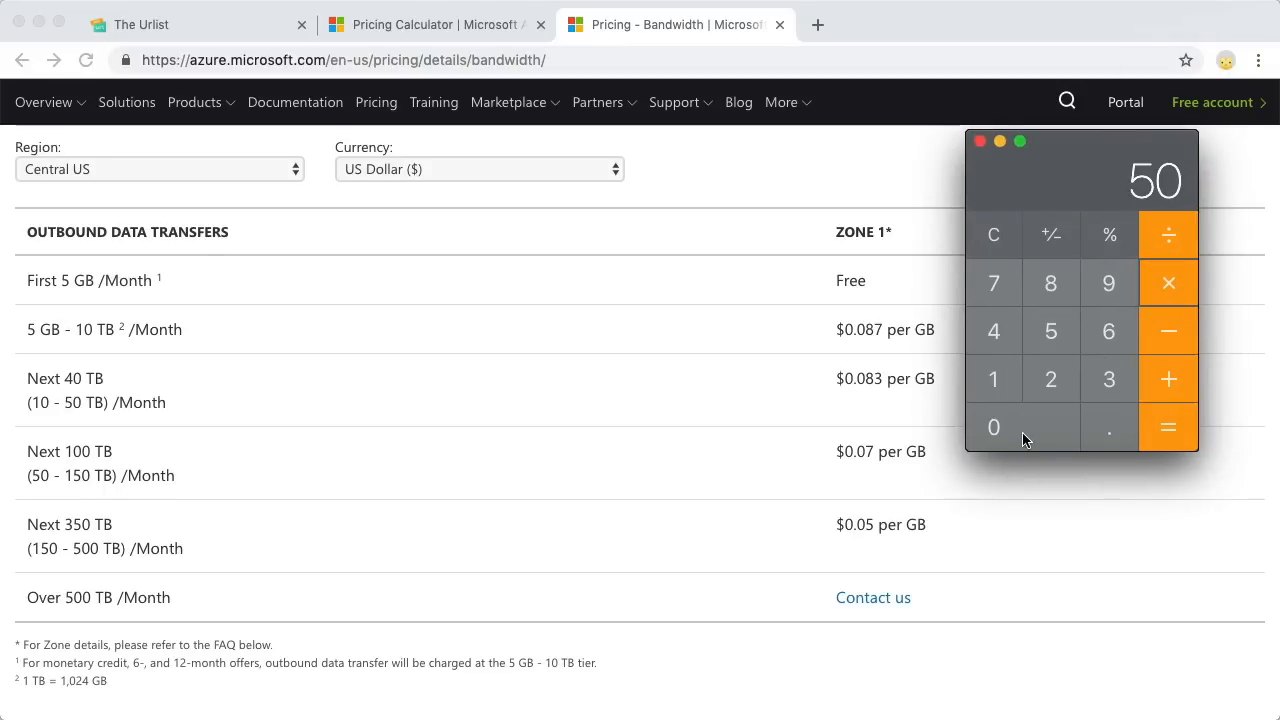
Step: Compute billable transfer at $0.087 per GB plus $0.37 storage, giving 7.581484375
click(1168, 427)
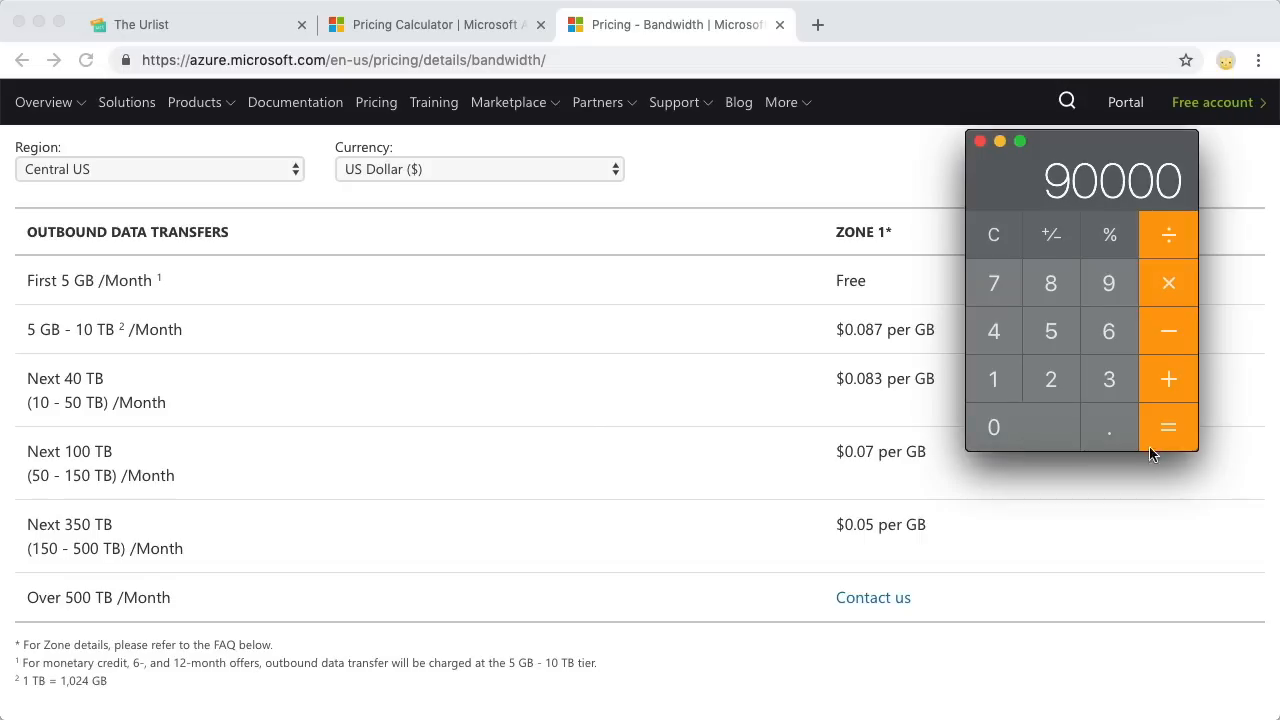
mouse_move(938, 344)
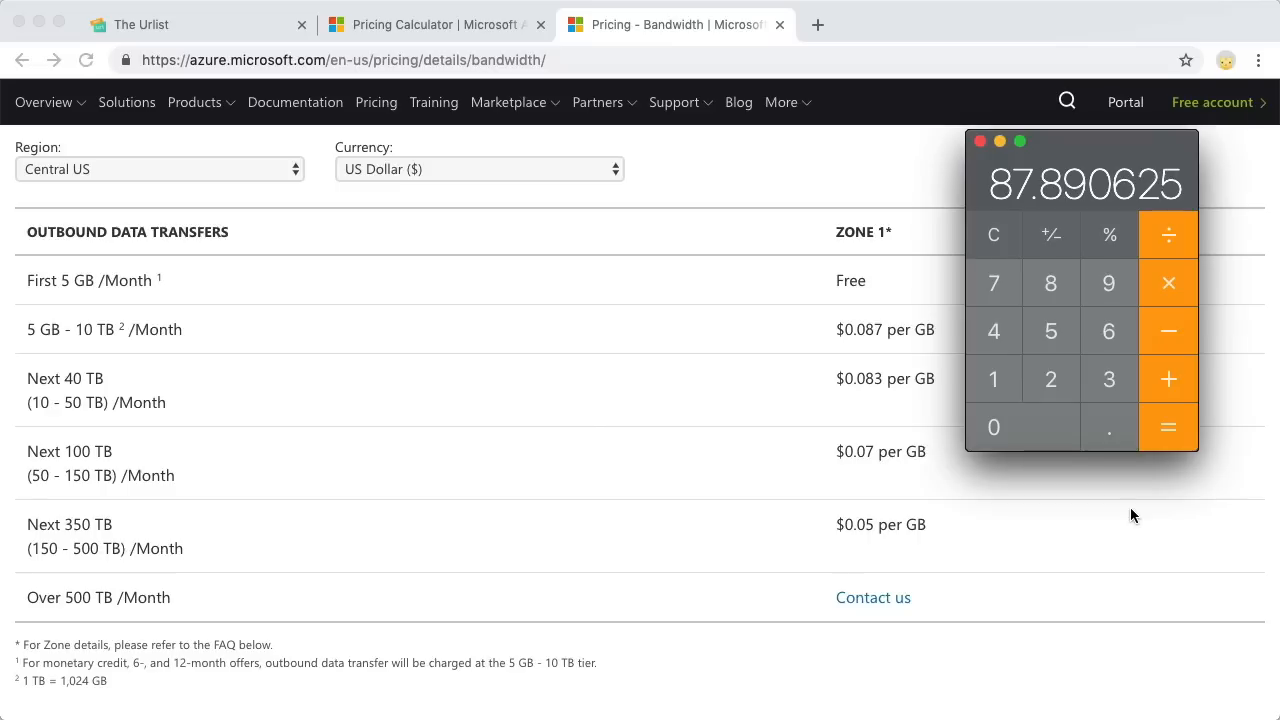
mouse_move(1168, 331)
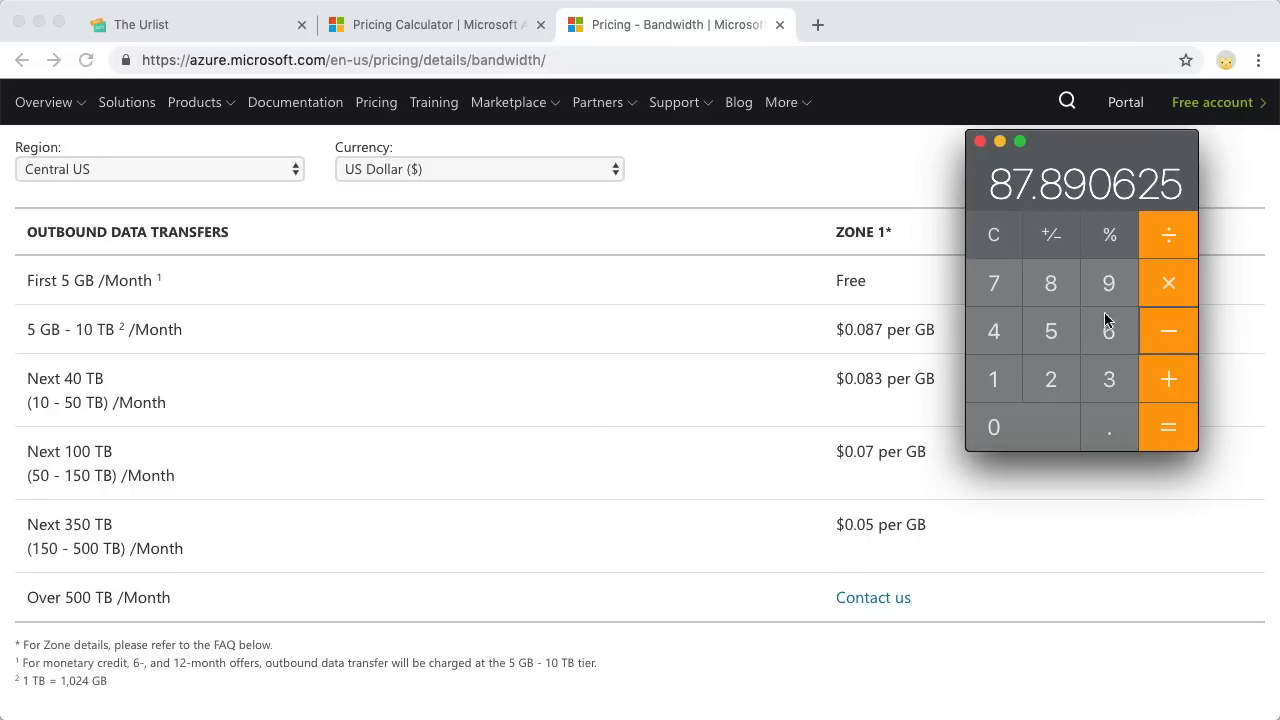
click(1168, 331)
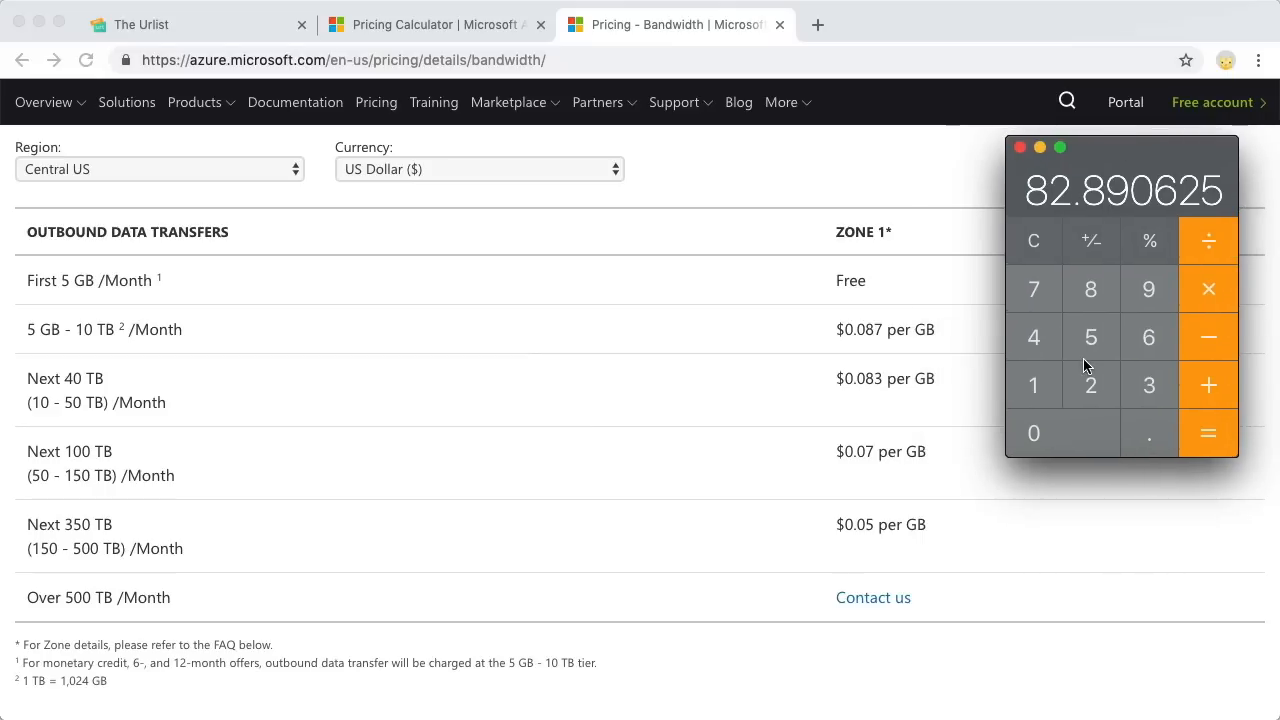
mouse_move(1149, 451)
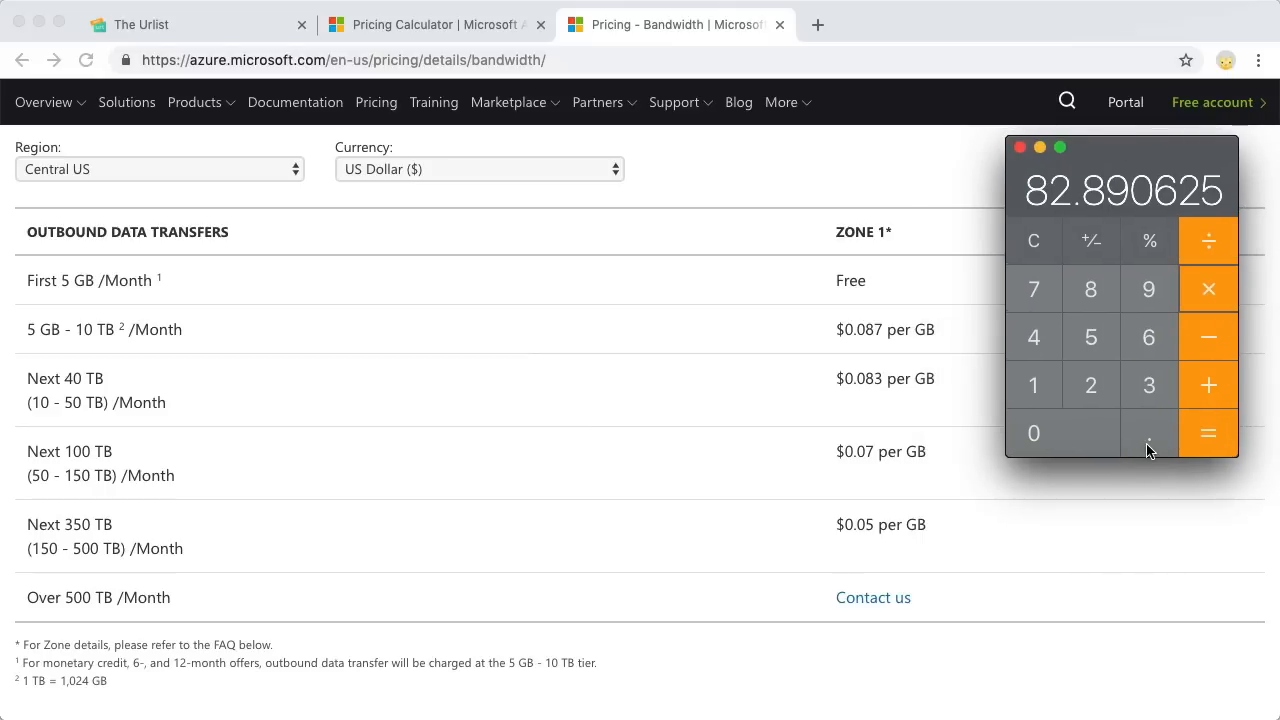
click(1033, 241)
text(0.087)
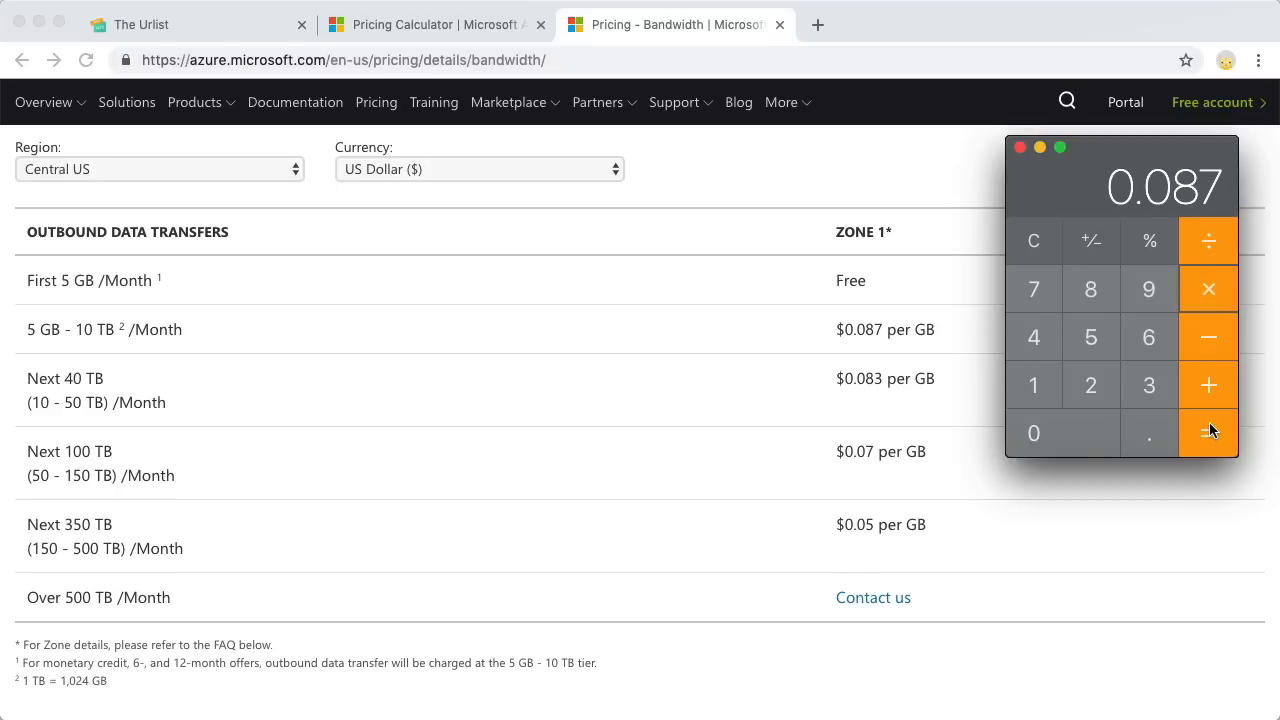
click(1208, 432)
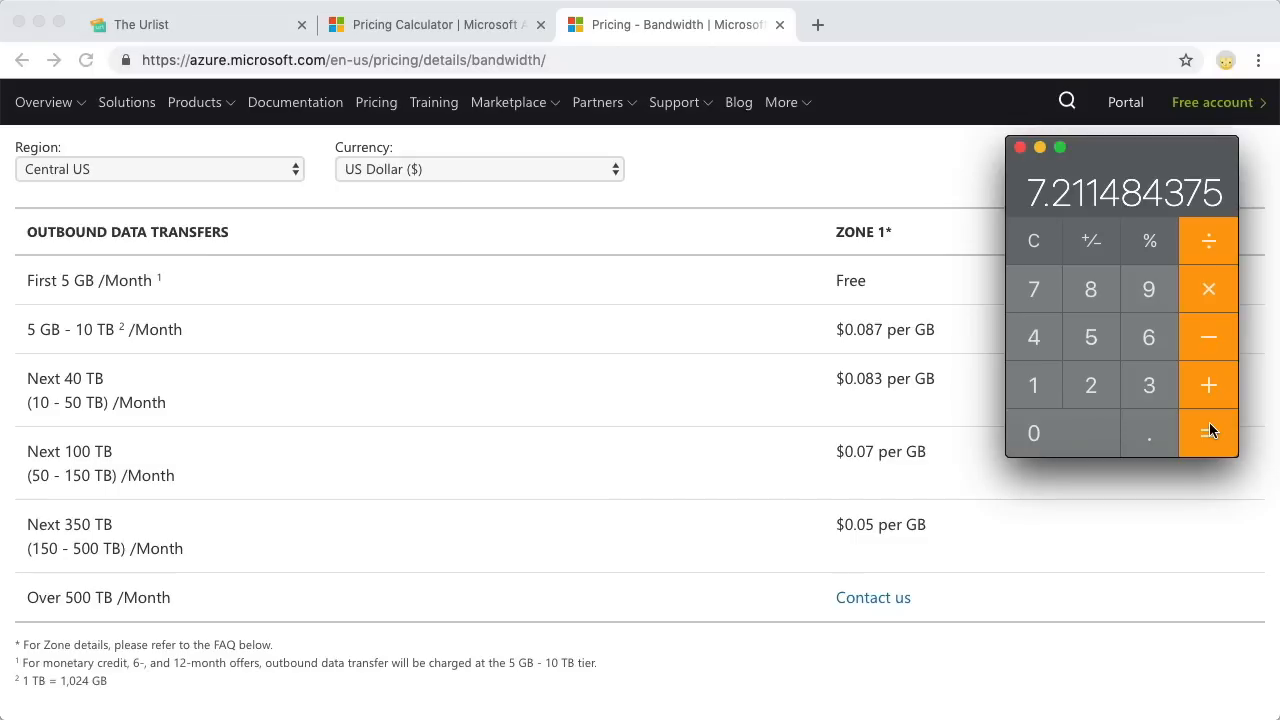
mouse_move(1197, 358)
text(0.3)
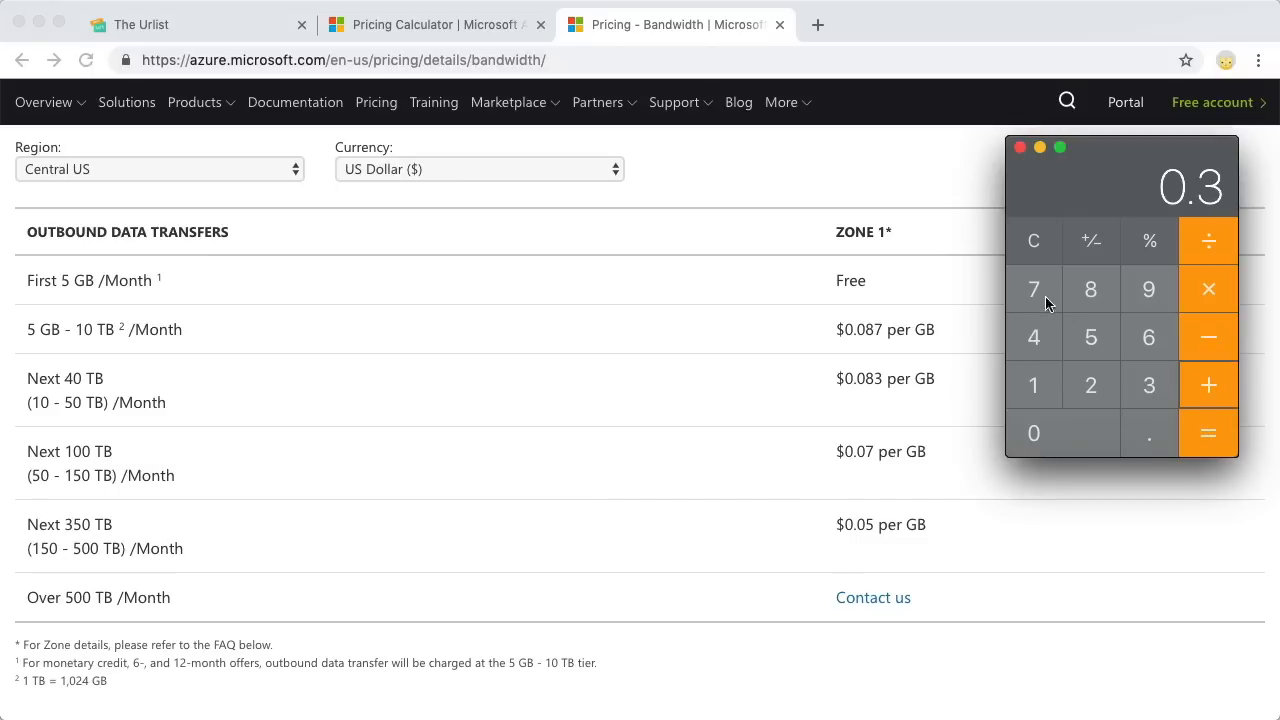
click(1207, 432)
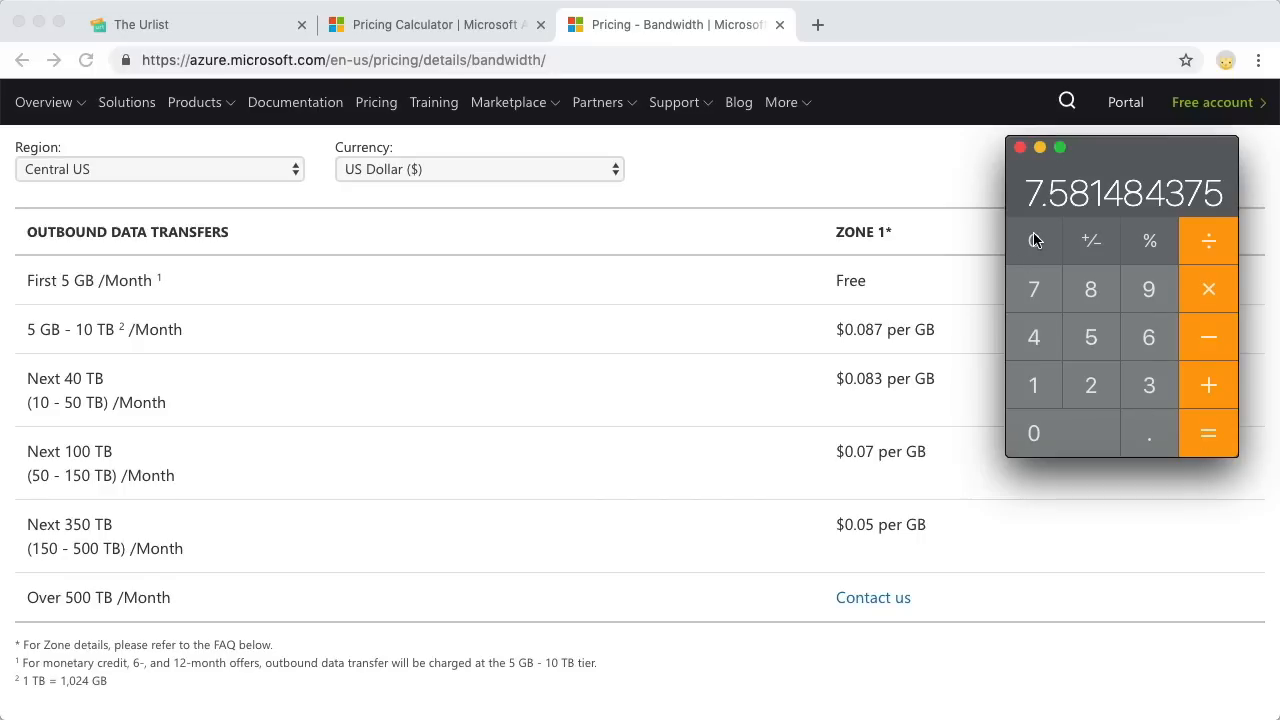
mouse_move(1034, 241)
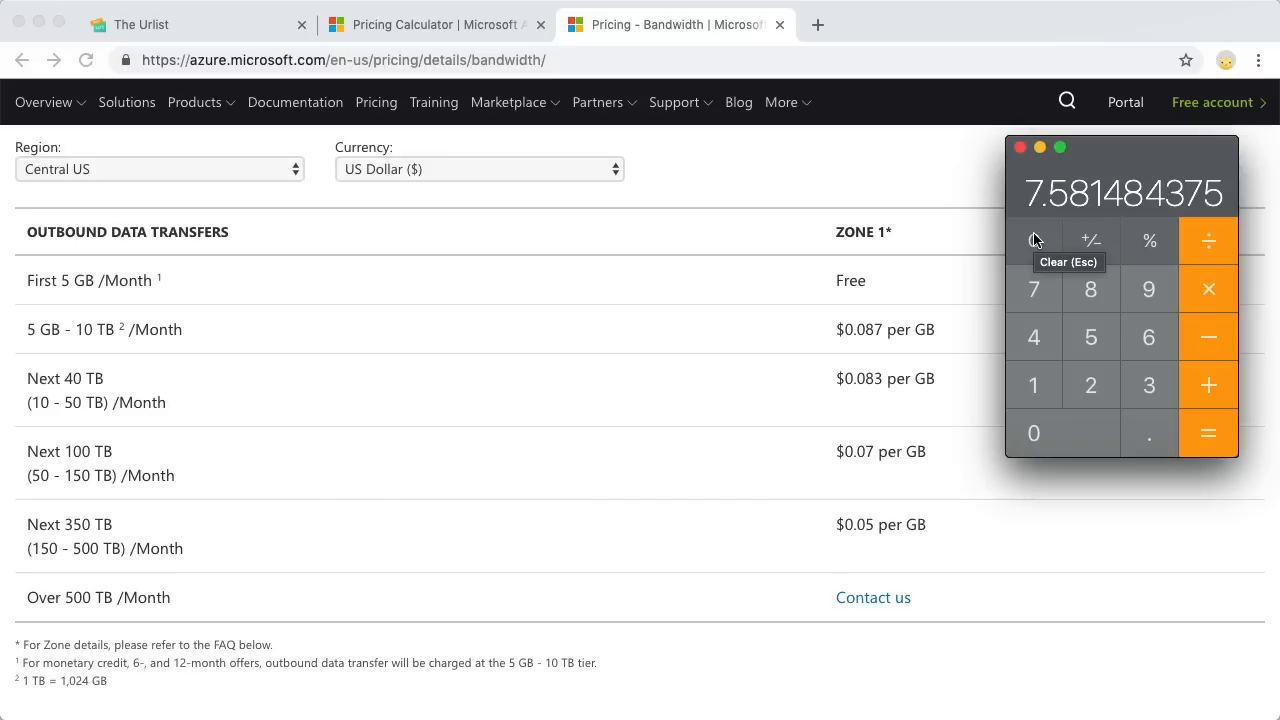
mouse_move(1131, 419)
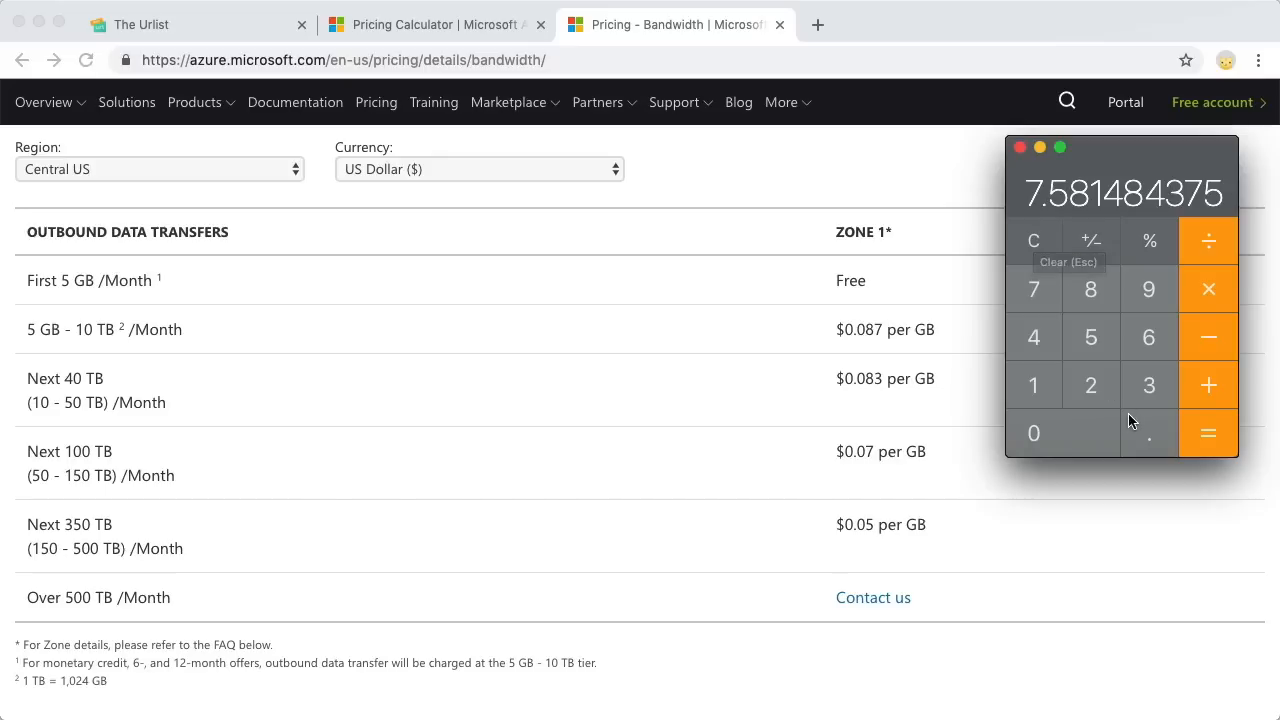
Step: Clear Calculator and recompute from 1.8 × 10000000 at the $0.087 per GB rate
click(1034, 240)
text(1.8)
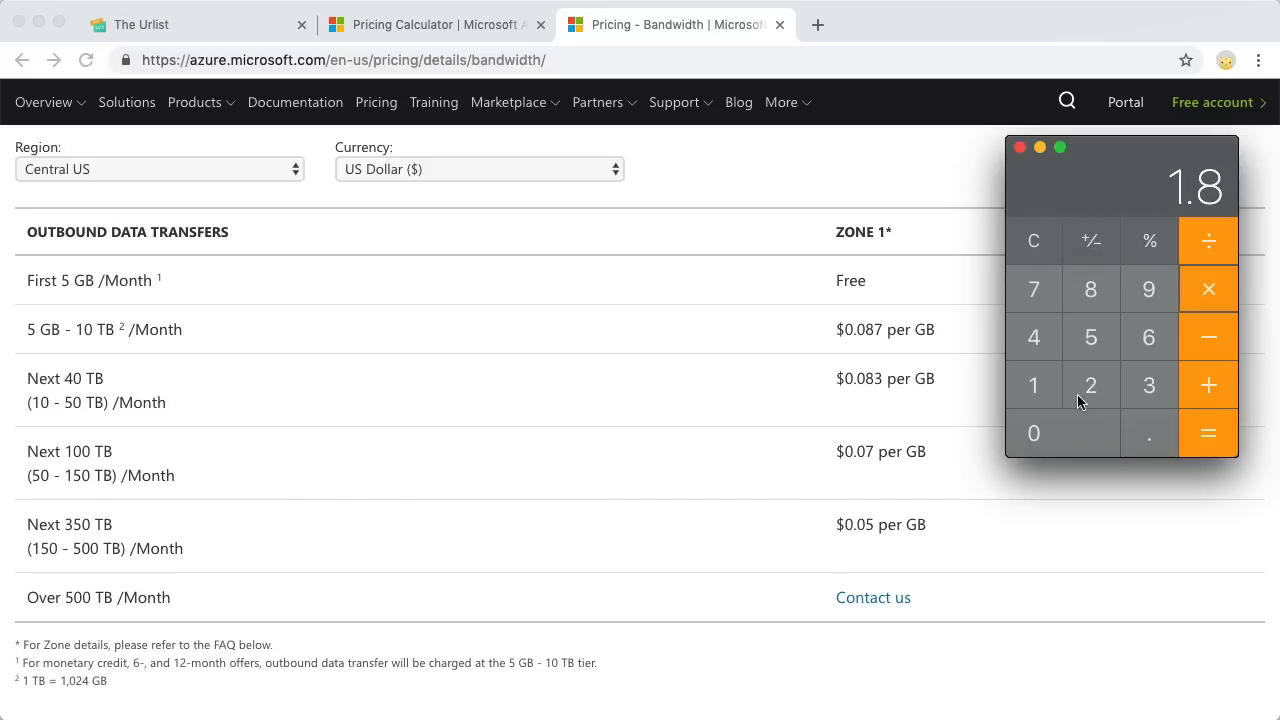
click(1034, 433)
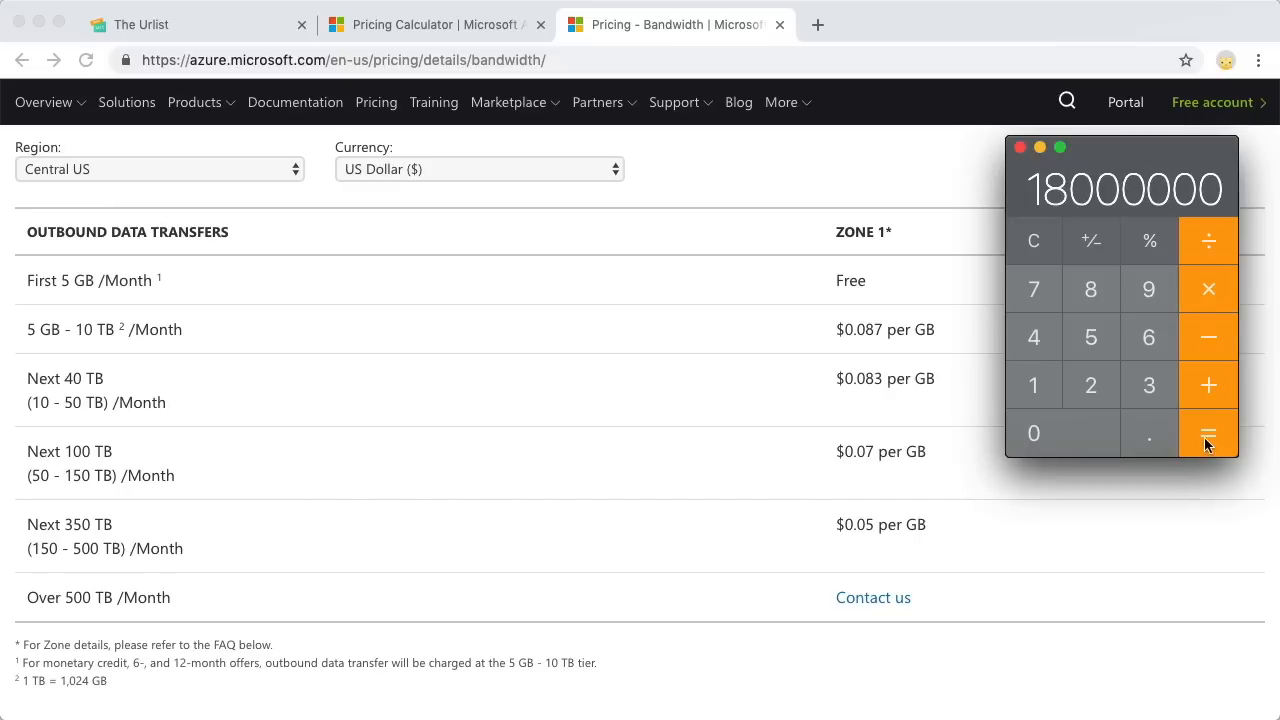
click(1207, 433)
text(10)
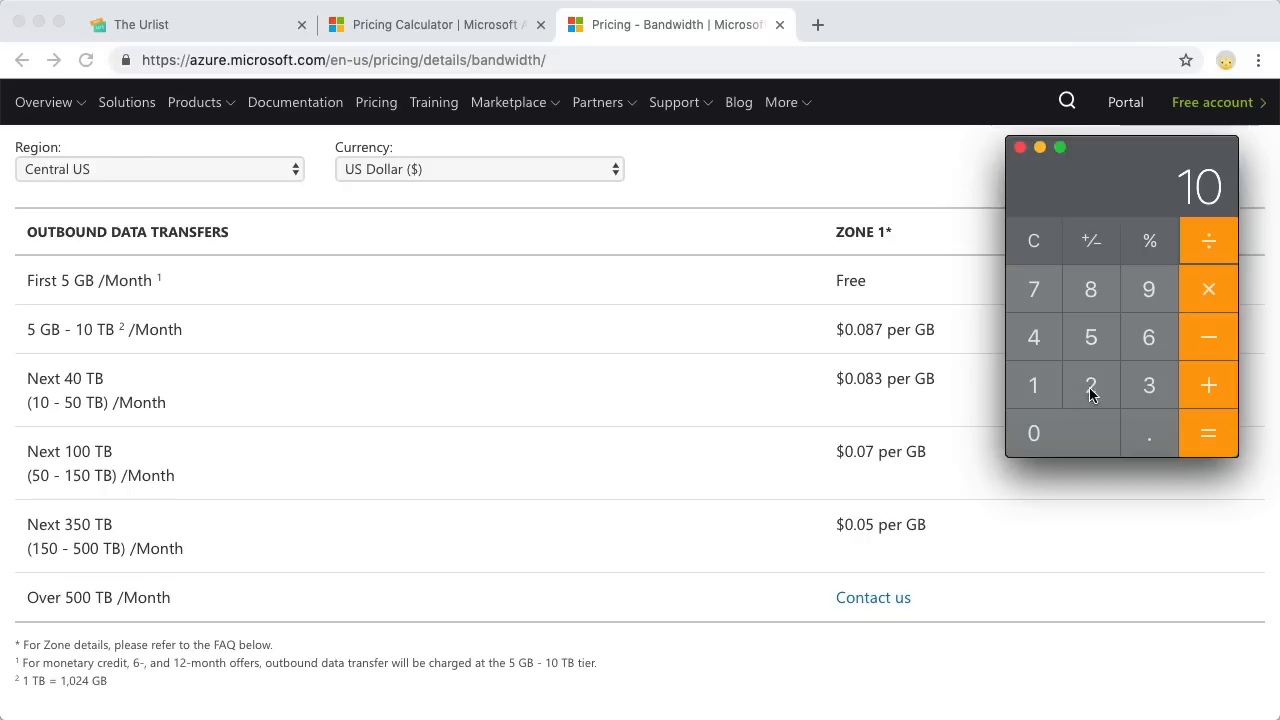
click(1208, 432)
text(0.087)
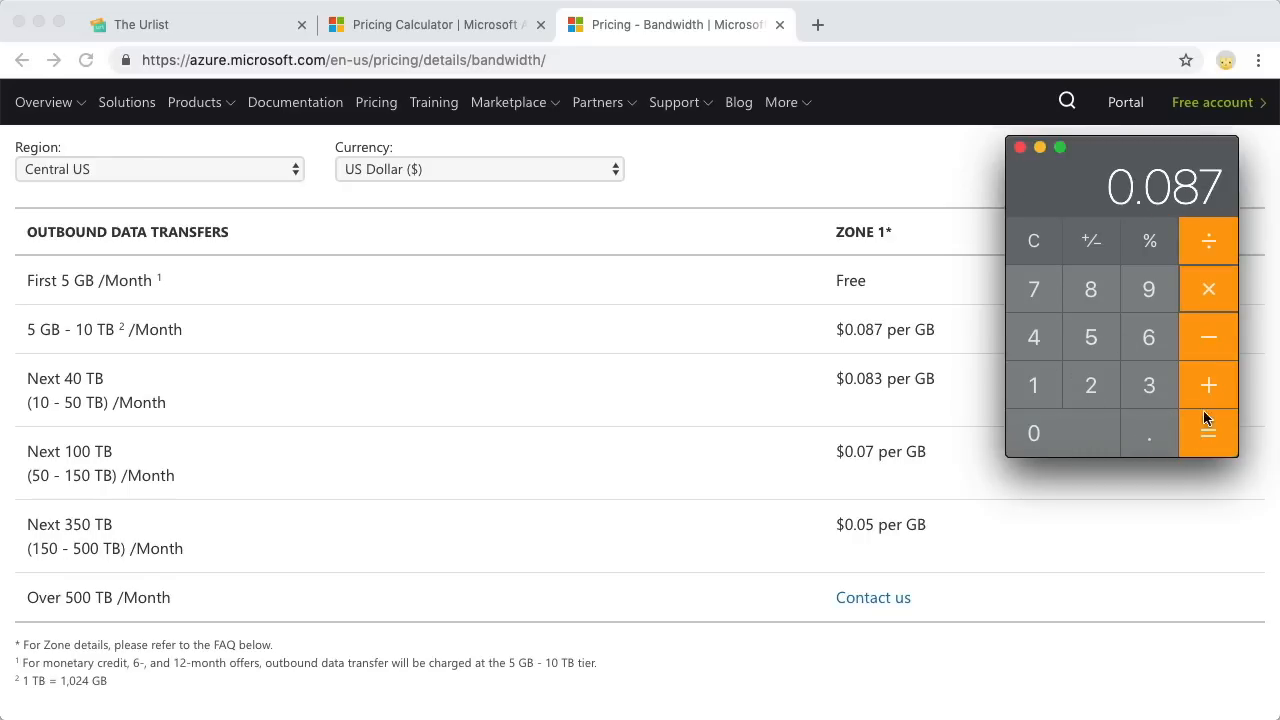
click(1207, 433)
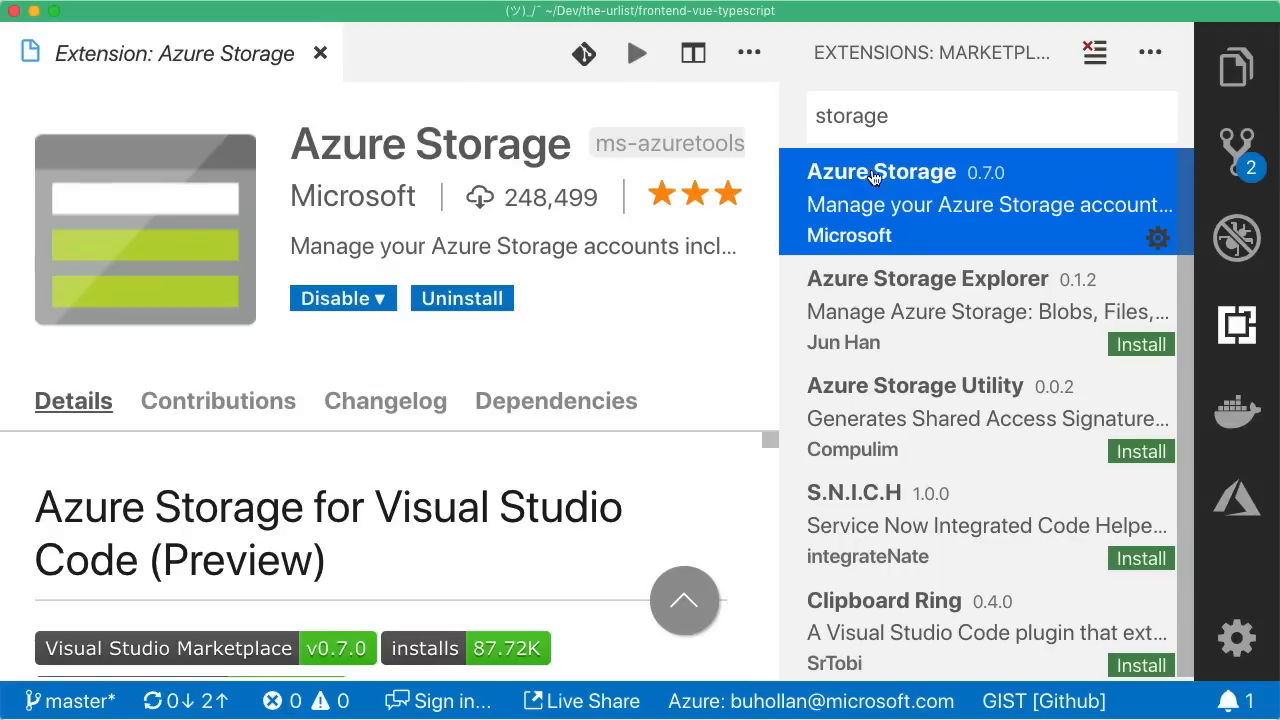
mouse_move(780, 326)
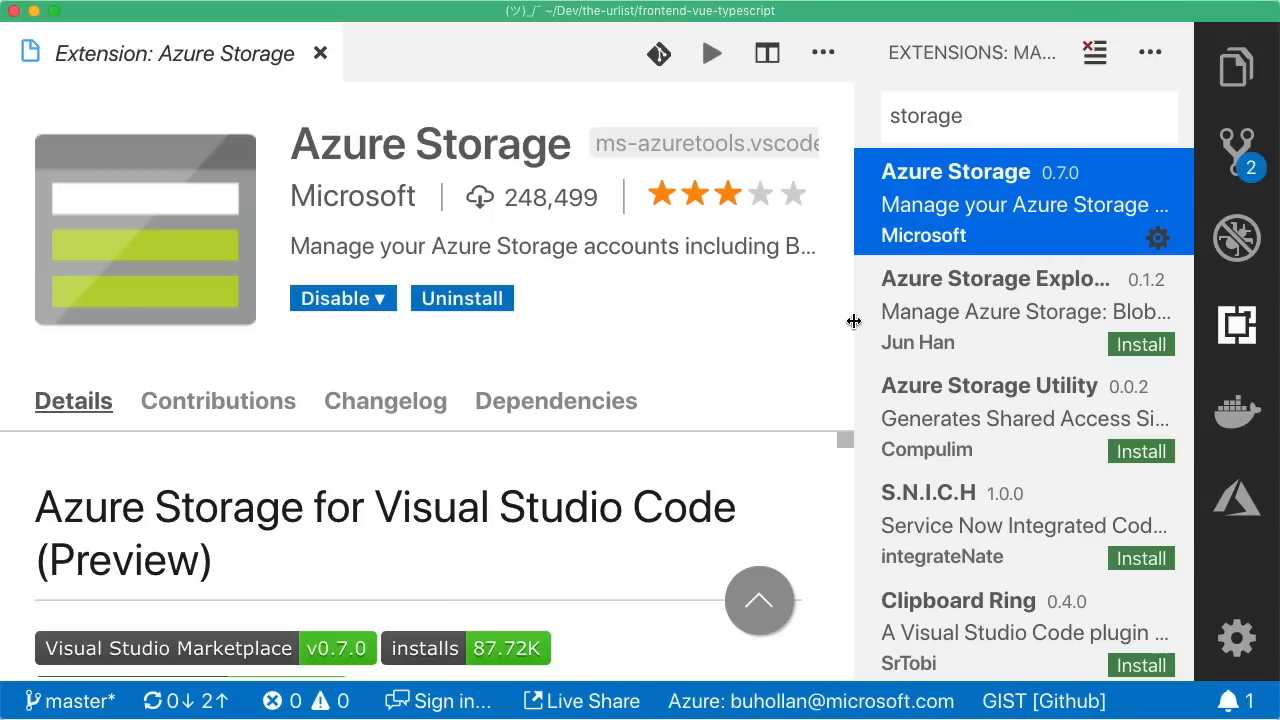
mouse_move(876, 417)
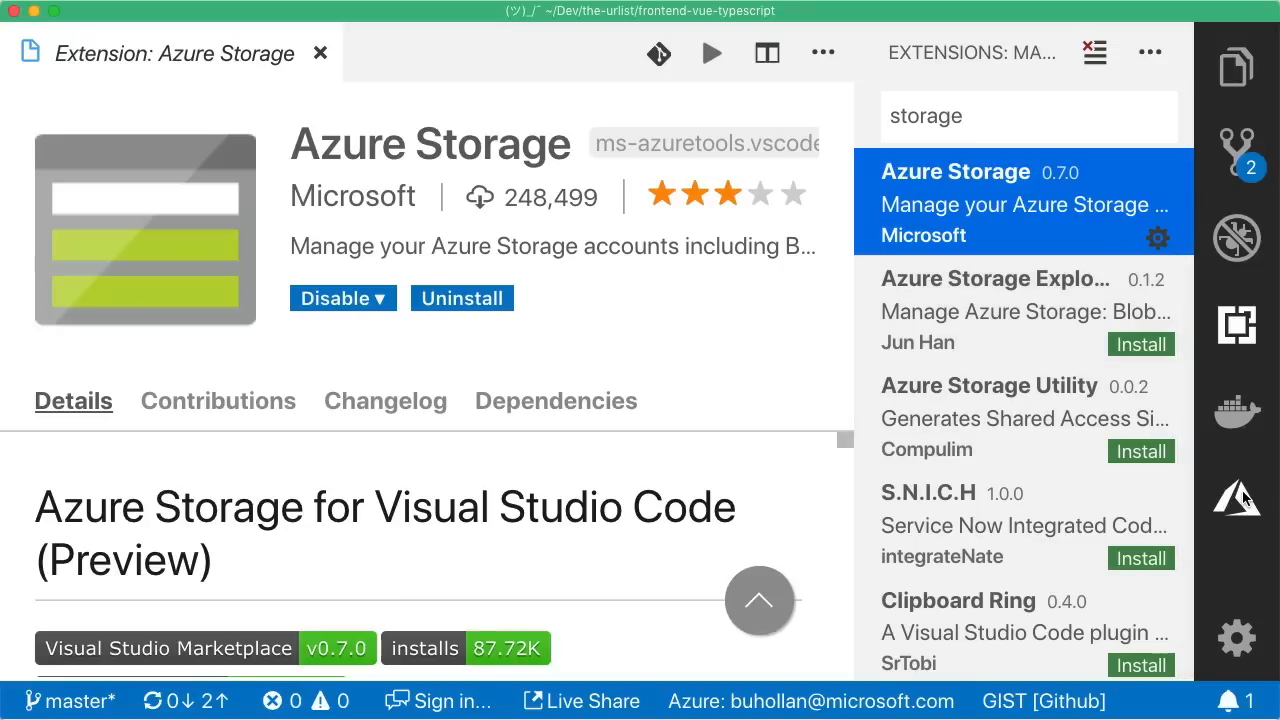
mouse_move(1237, 497)
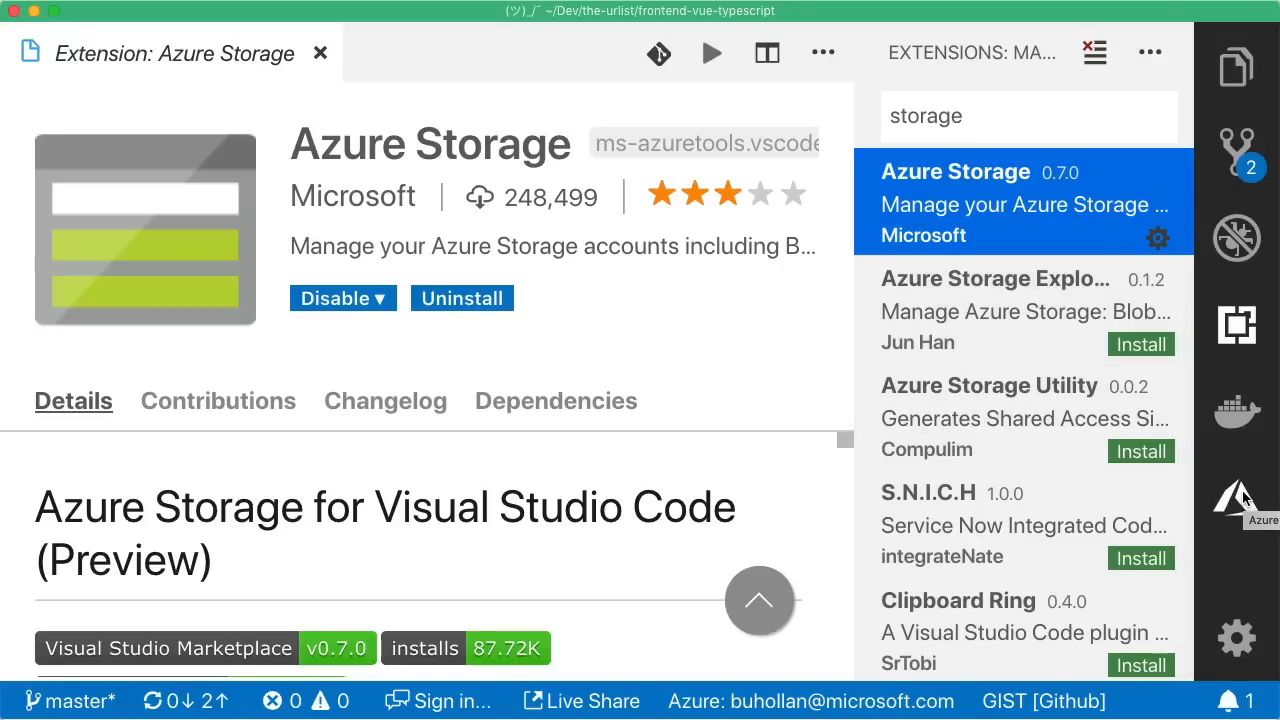
Step: Open the Azure resources view and begin entering the new storage account's details
click(1237, 497)
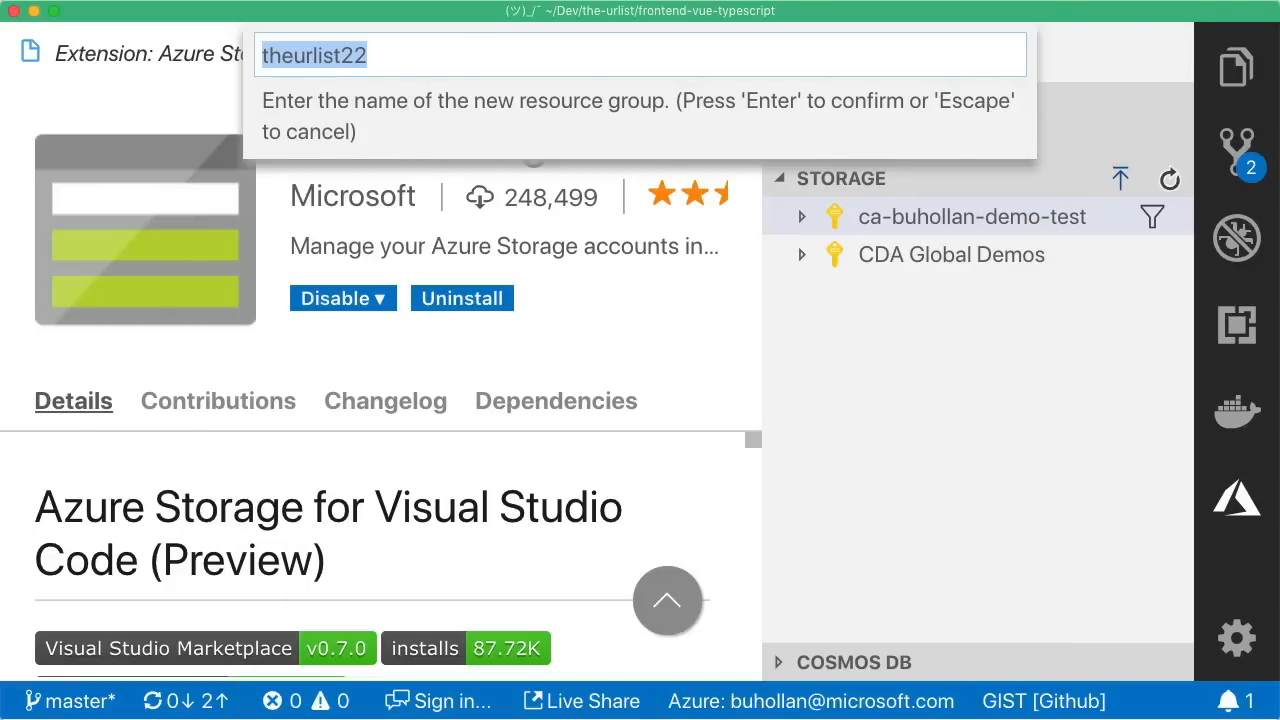
text(ea)
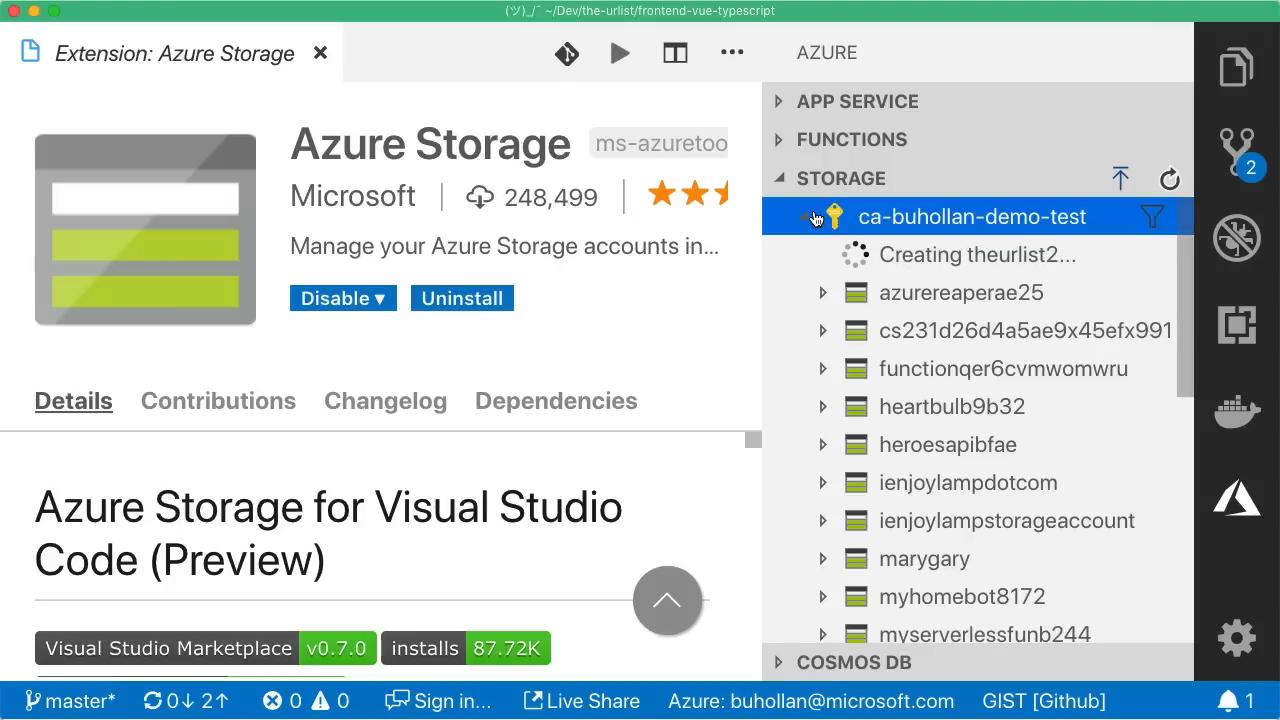
Step: Confirm theurlist2 is listed among Azure storage accounts, then return to the project file tree
click(1236, 67)
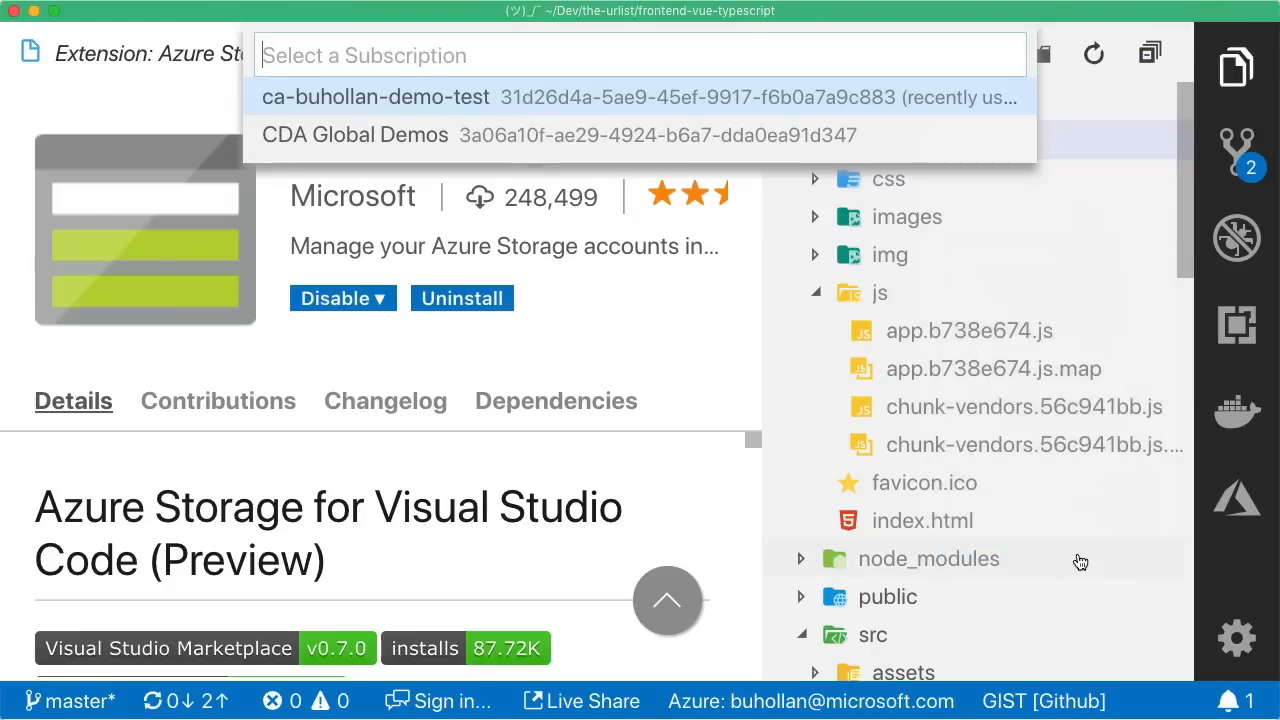
click(375, 97)
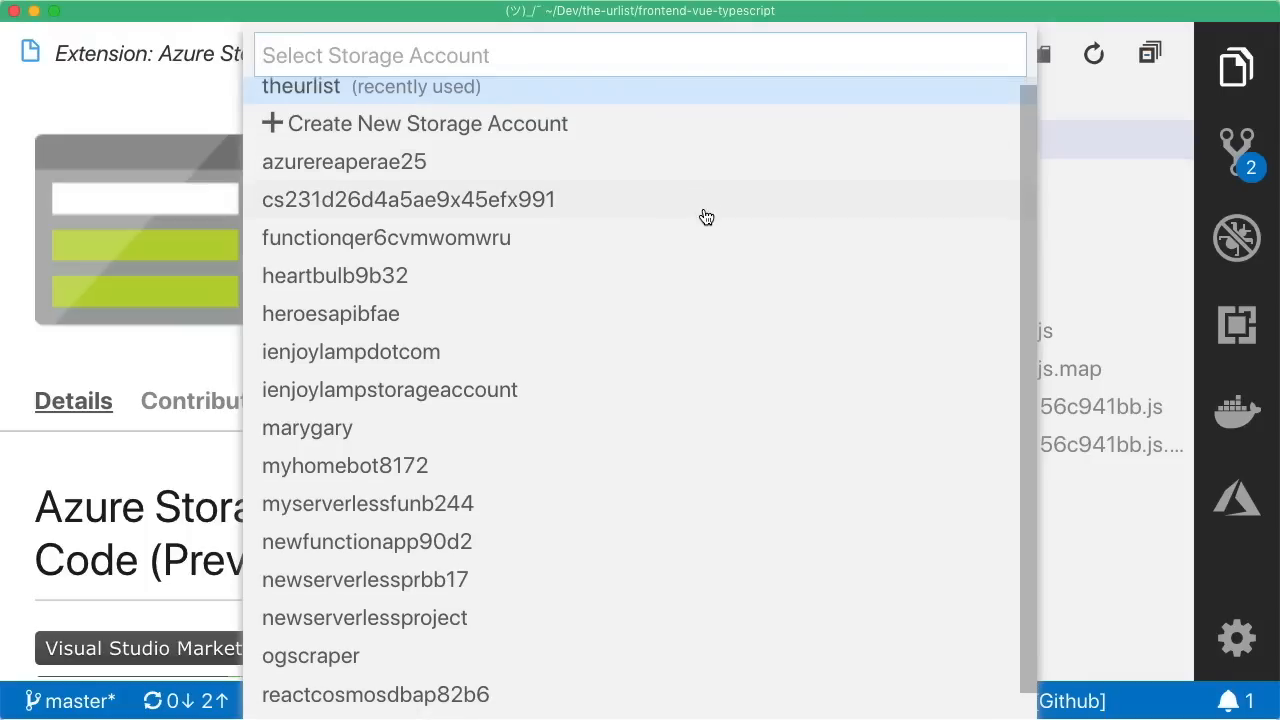
scroll(down, 3)
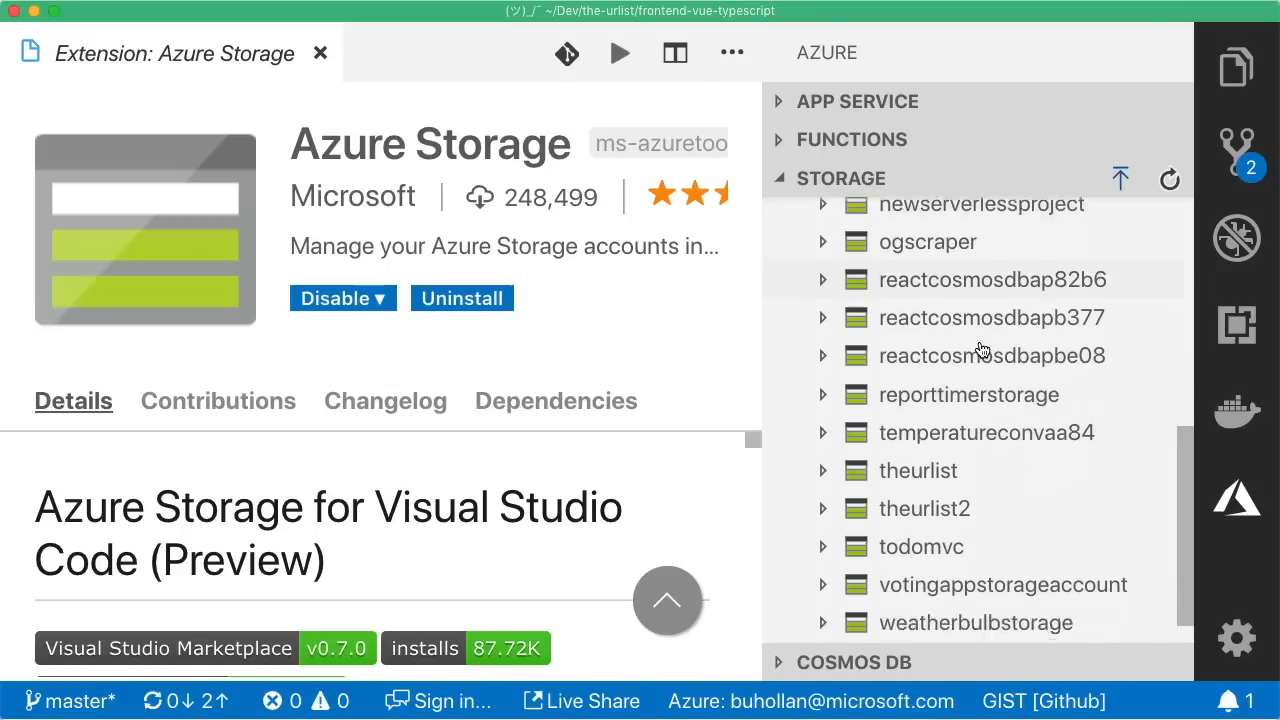
scroll(down, 3)
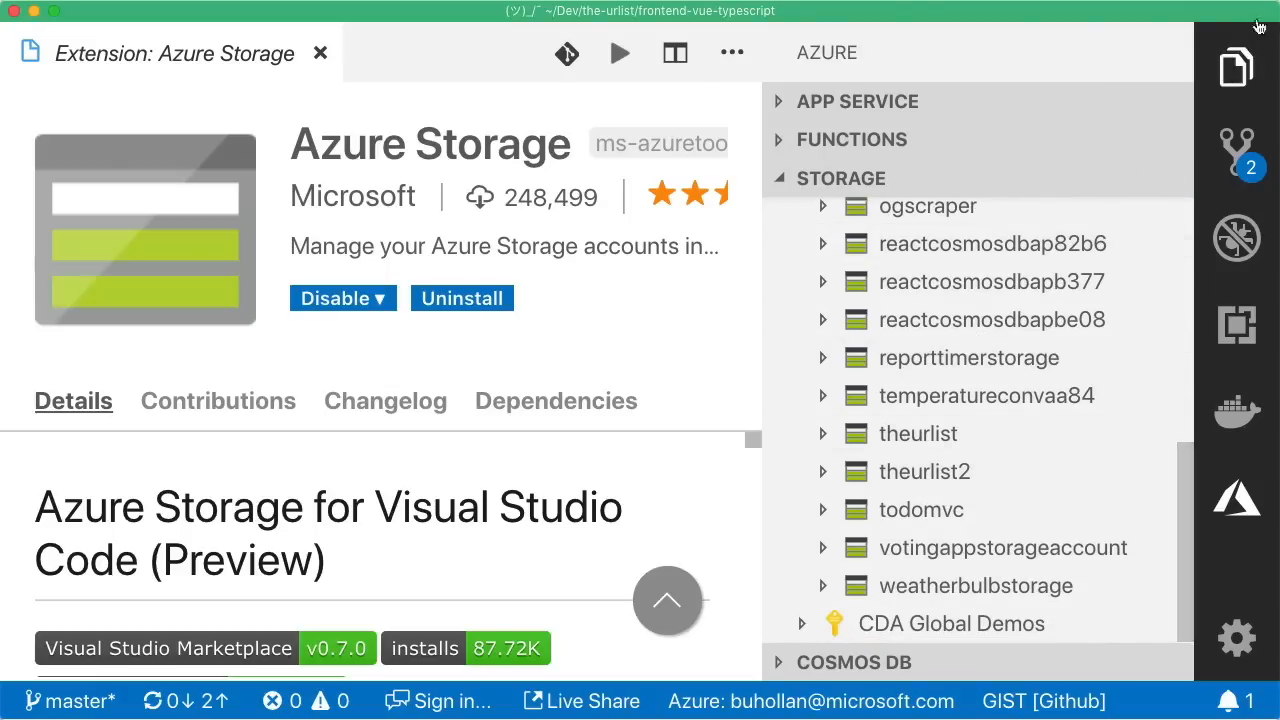
click(1237, 67)
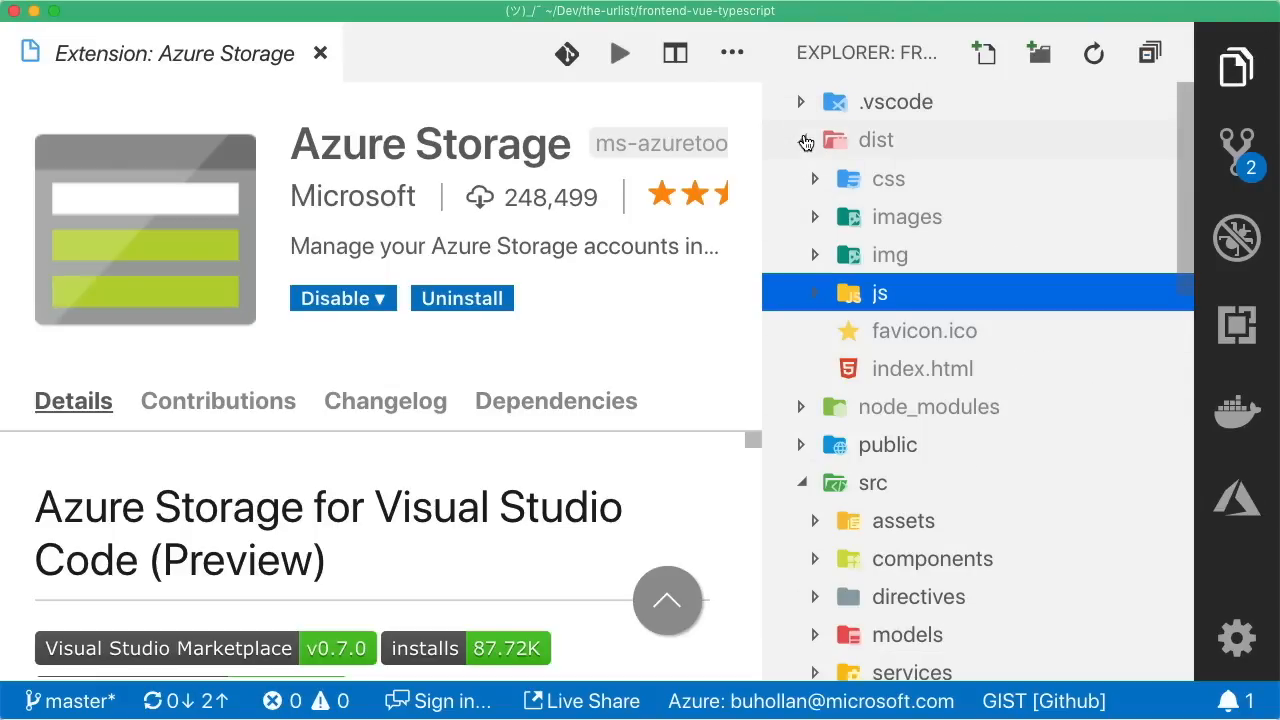
Step: Run Azure Storage: Configure Static Website and choose the first Azure subscription
key(cmd+shift+p)
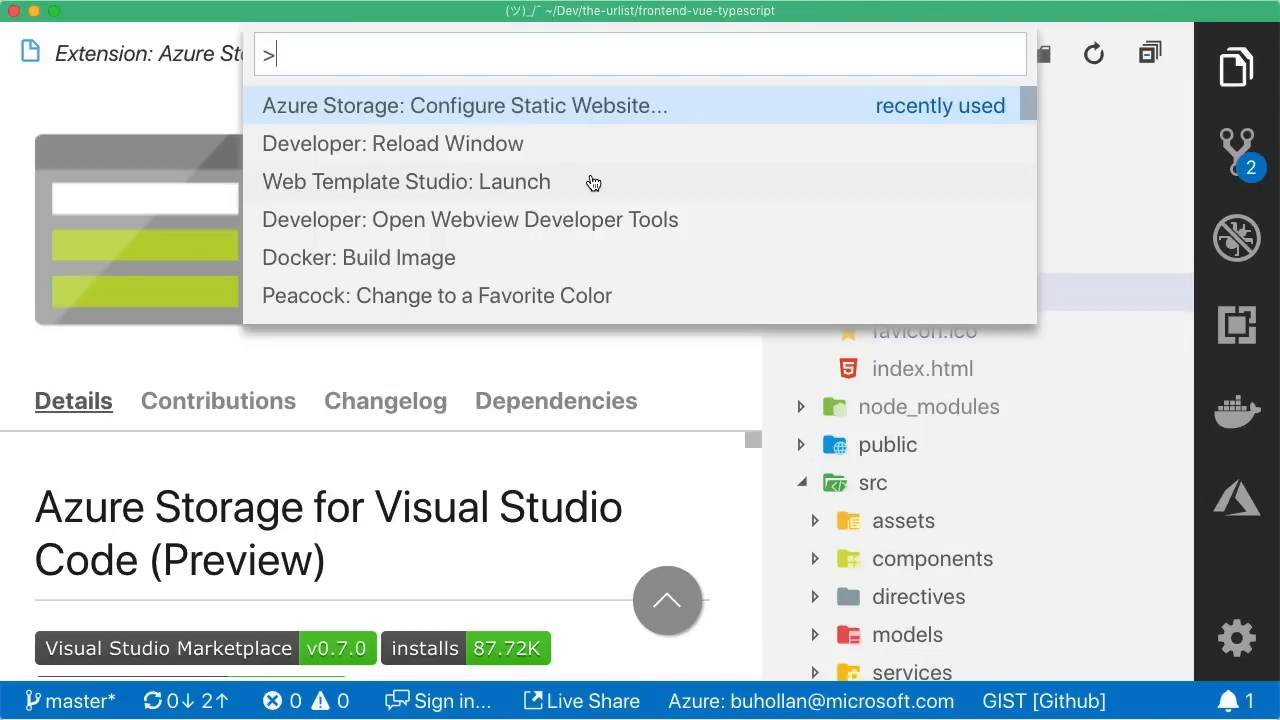
text(storag)
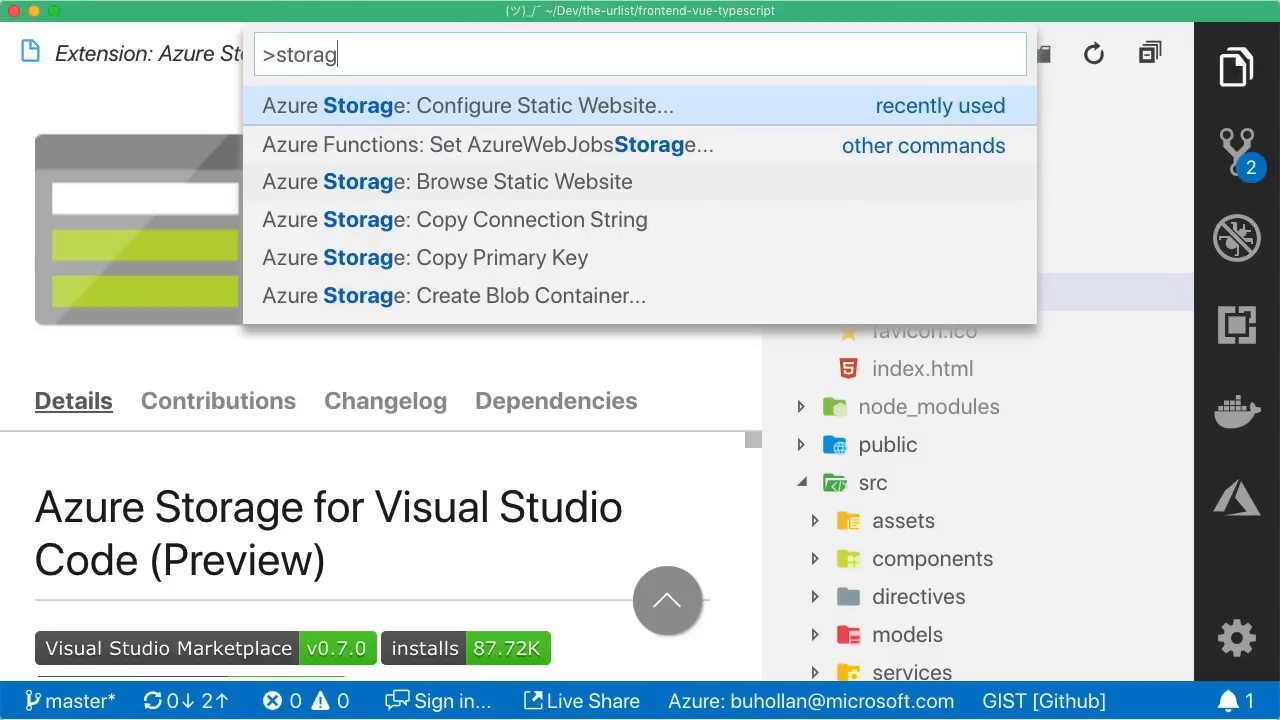
text(e)
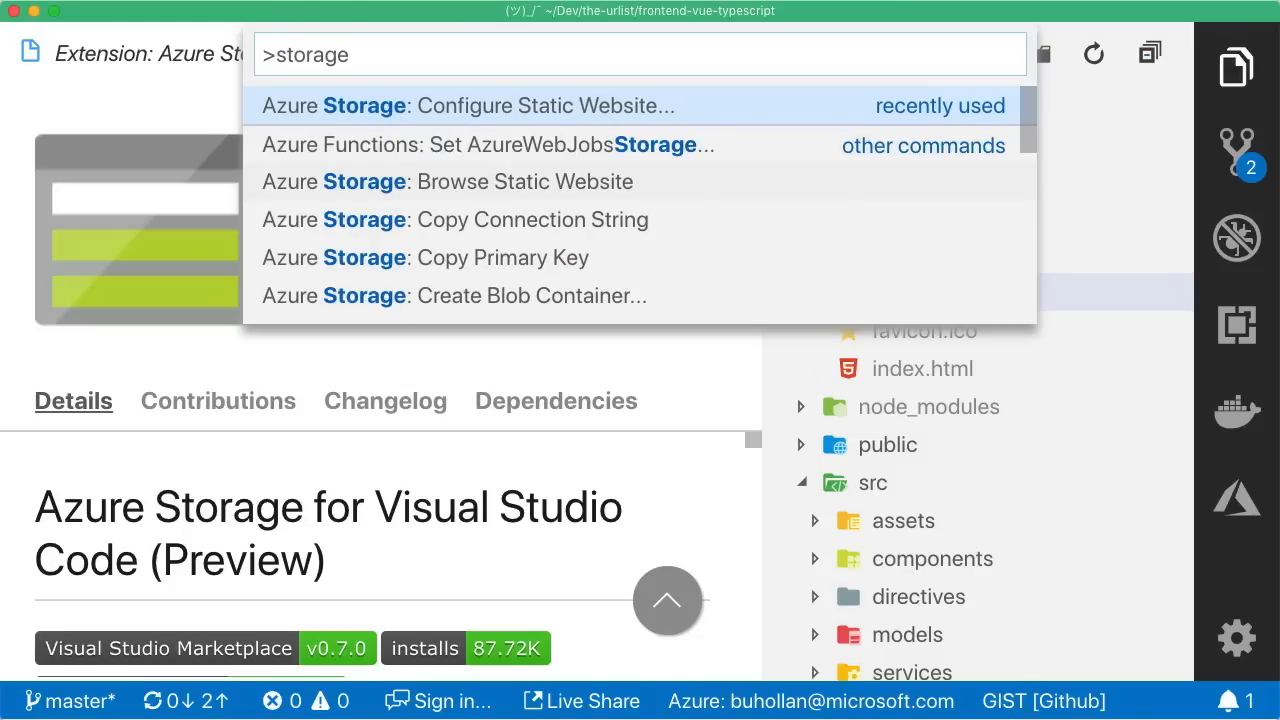
mouse_move(505, 105)
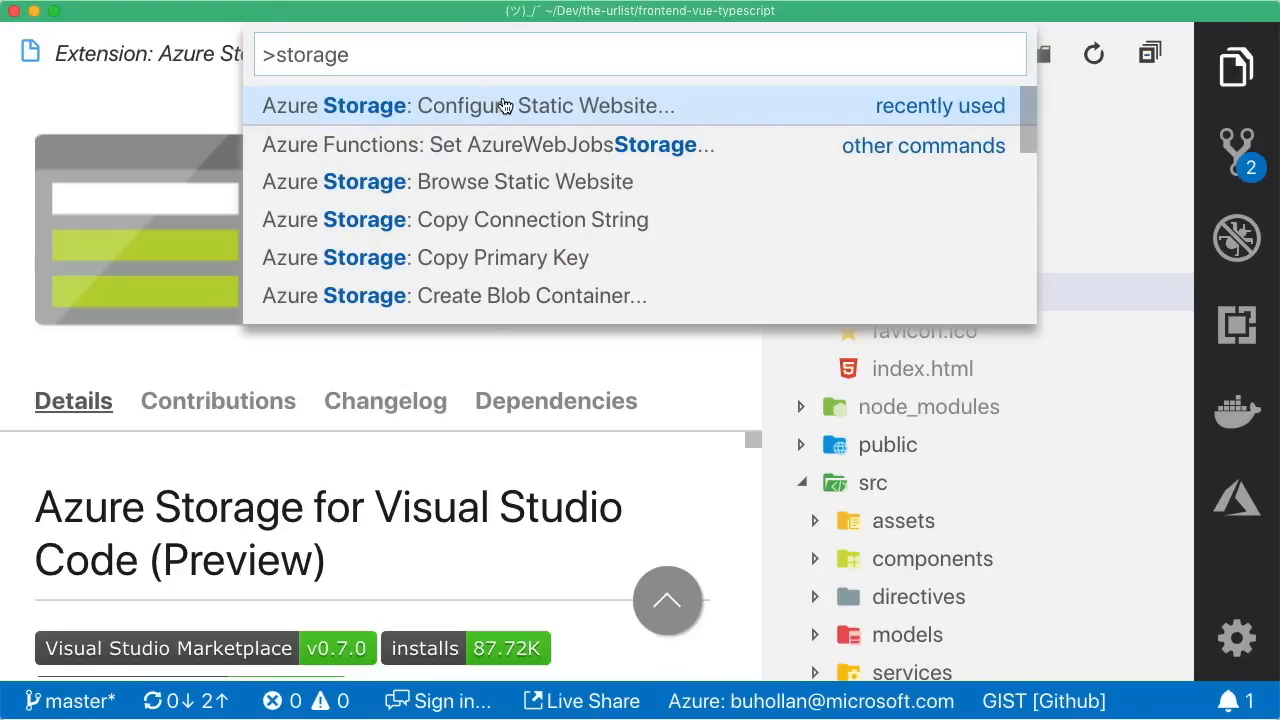
click(467, 106)
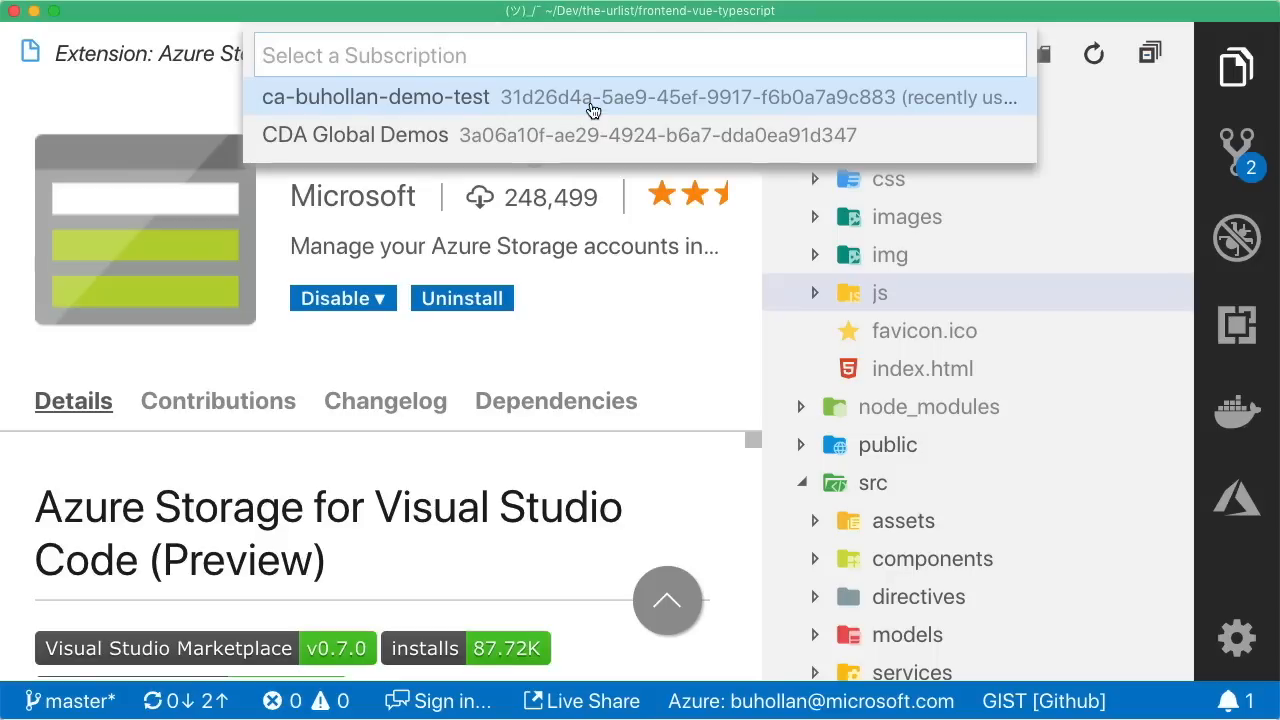
click(375, 97)
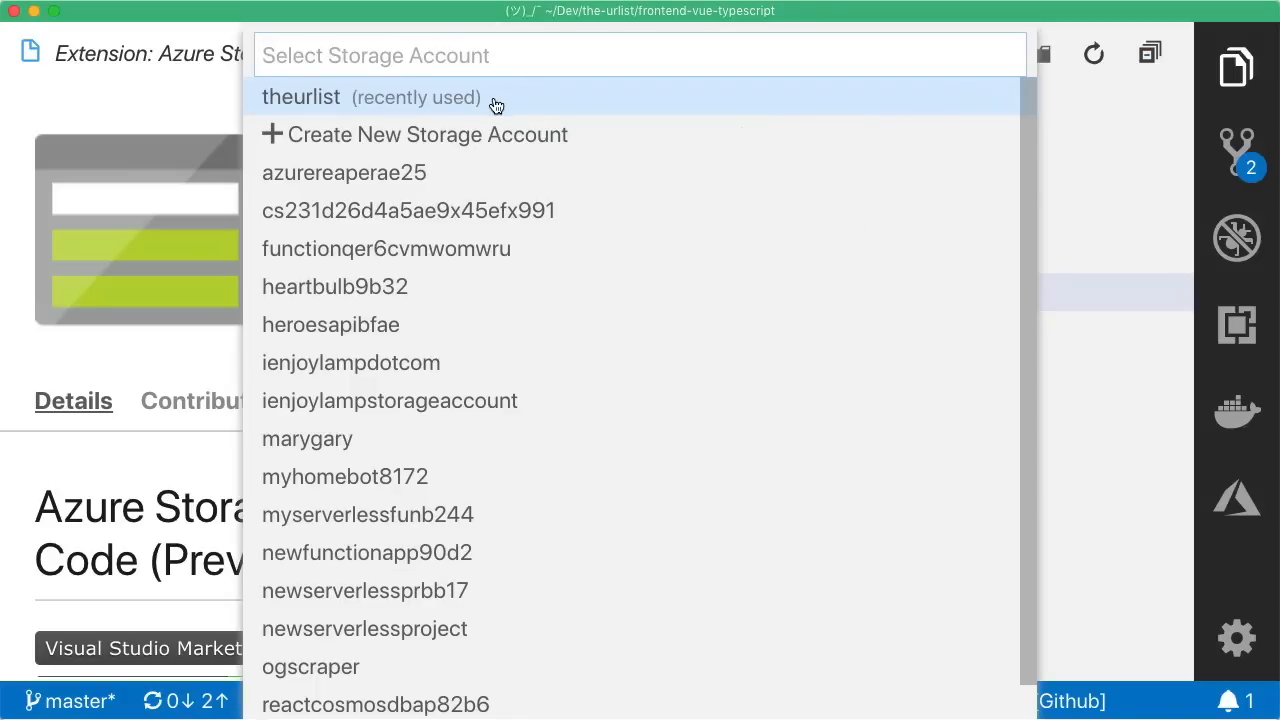
scroll(down, 3)
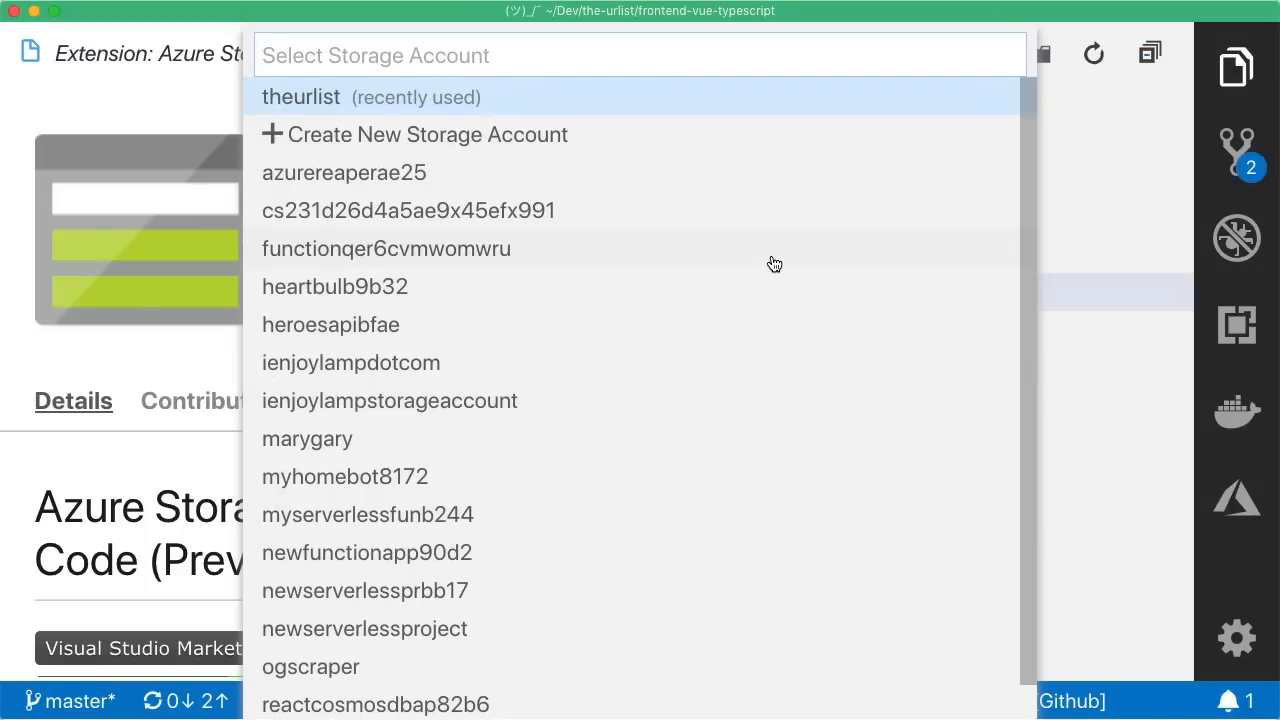
mouse_move(458, 139)
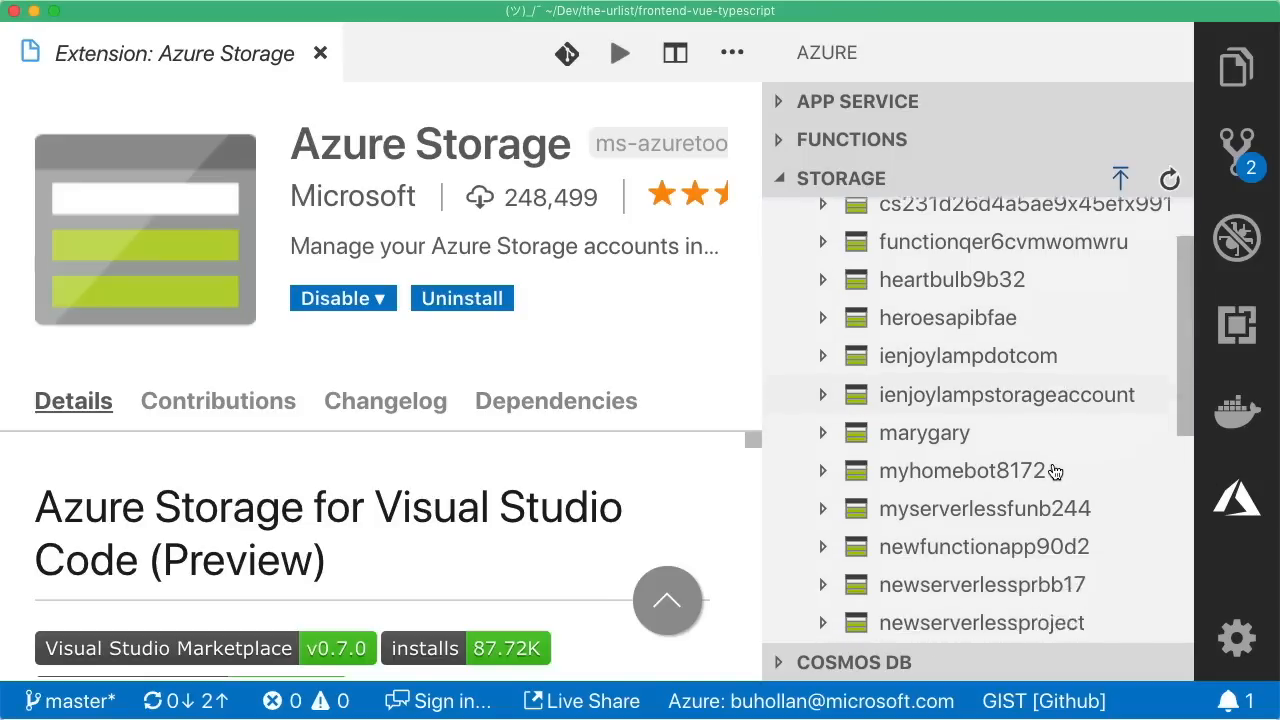
Step: Pick theurlist2 and accept index.html as its static website index document
scroll(down, 3)
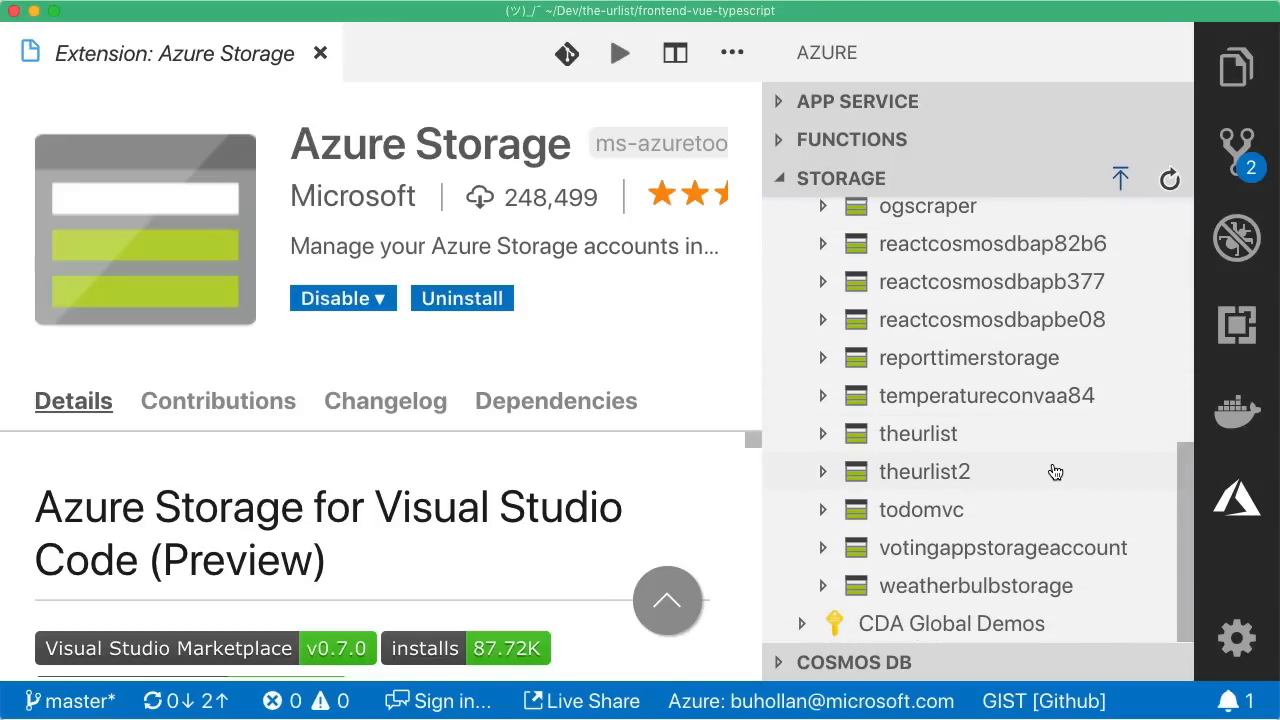
right_click(924, 471)
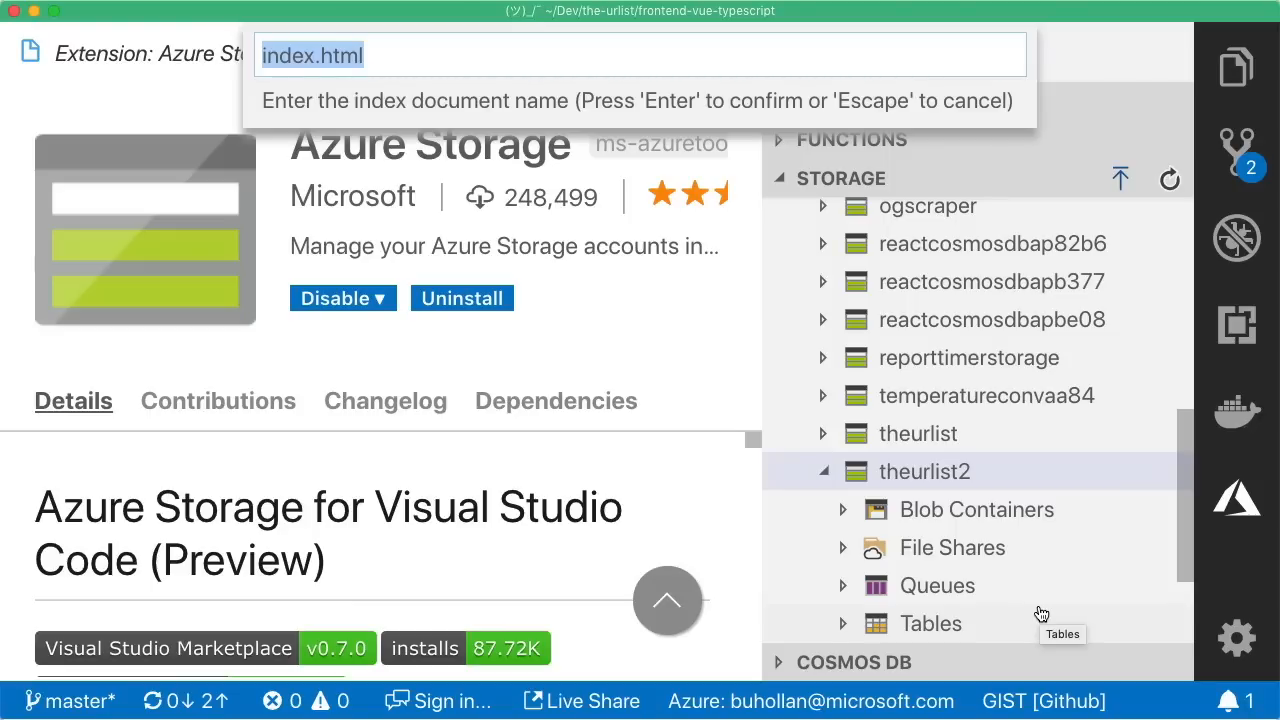
key(Enter)
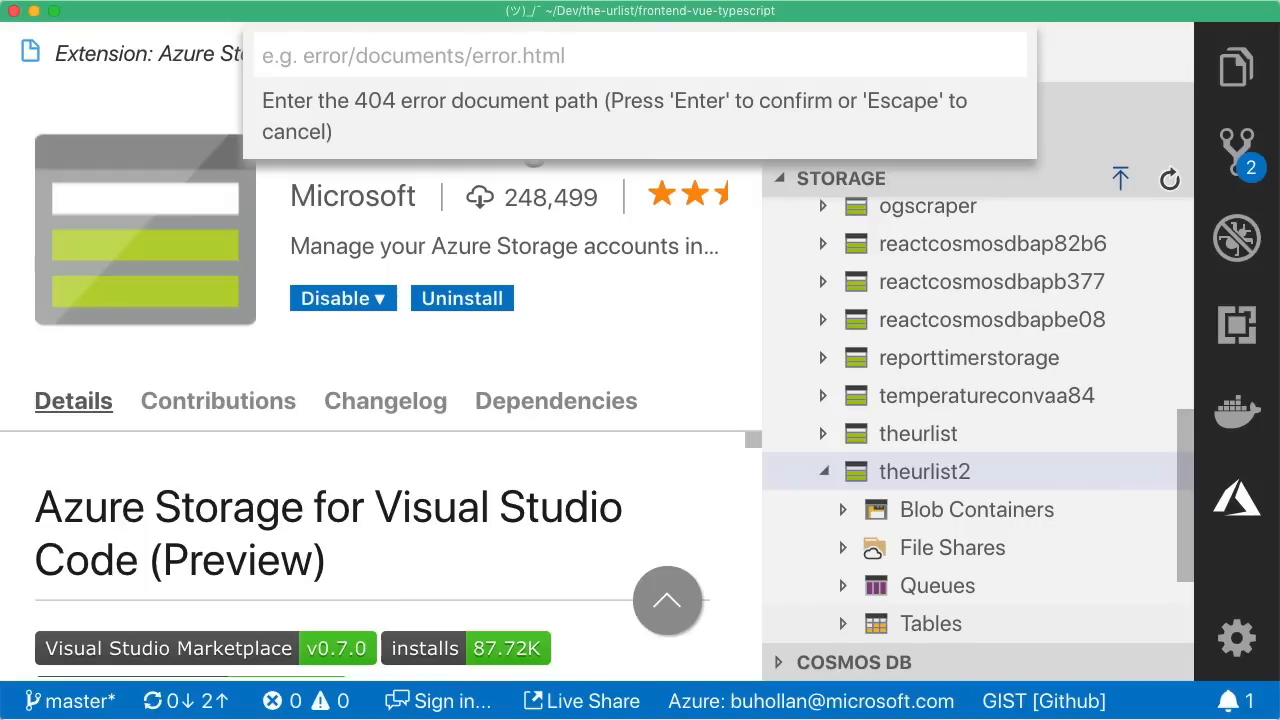
mouse_move(1137, 224)
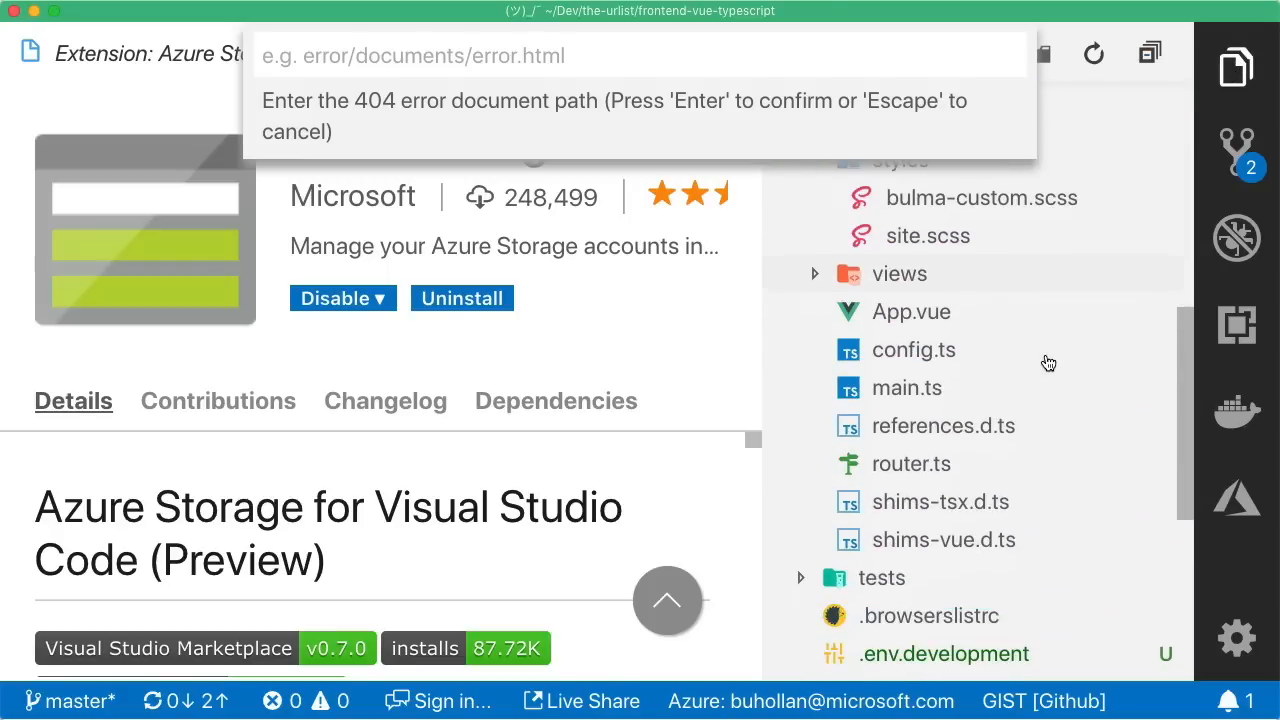
Step: Open the router configuration file router.ts
scroll(down, 3)
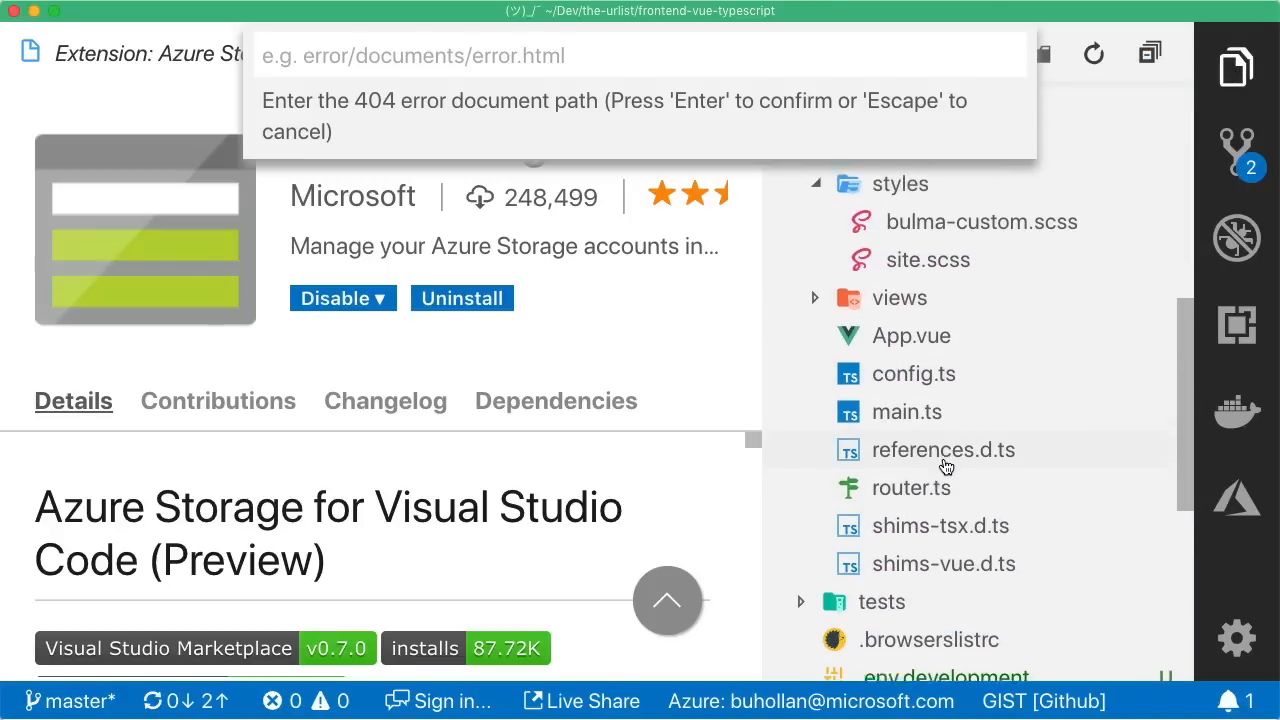
click(911, 457)
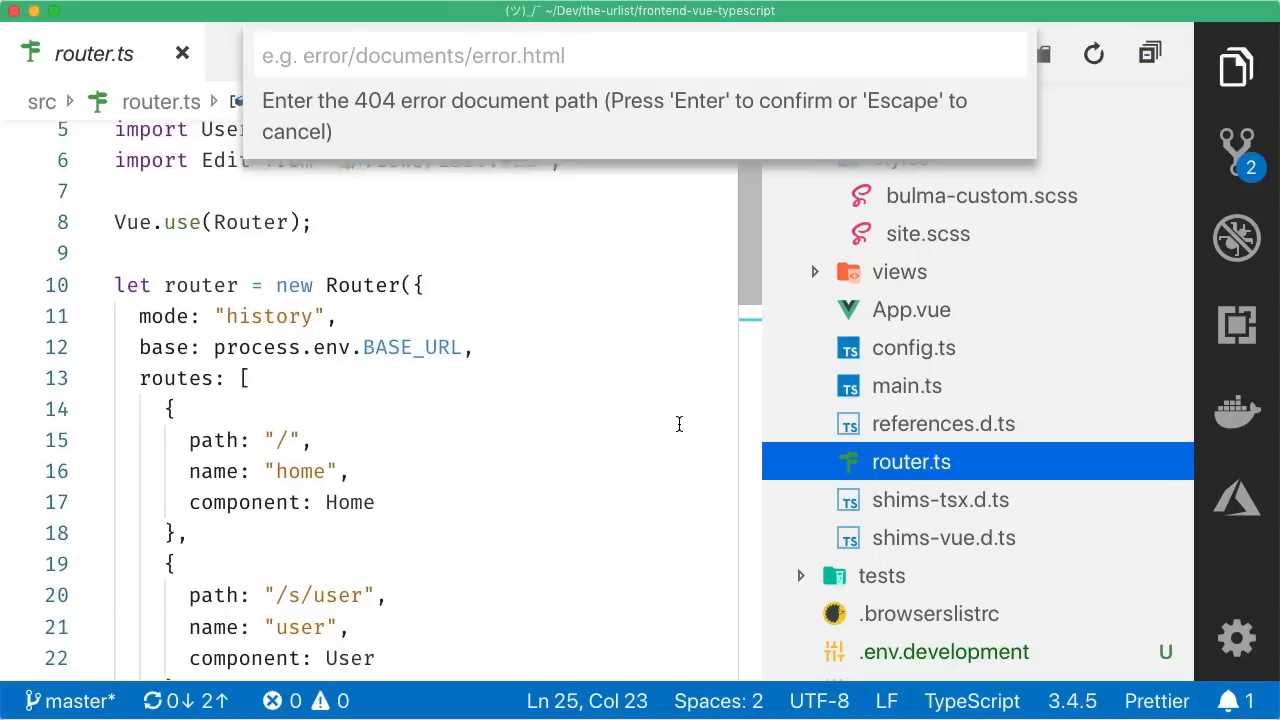
scroll(down, 3)
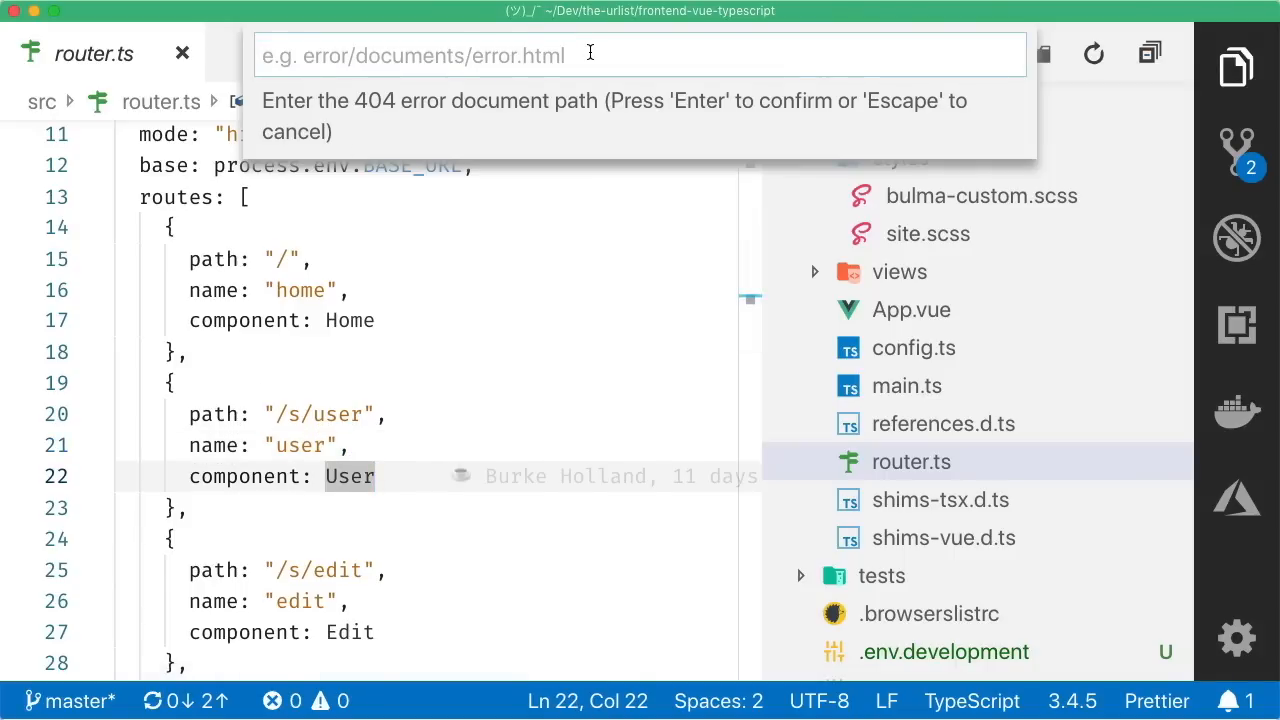
Step: Set index.html as the 404 error document path for theurlist2
text(index.)
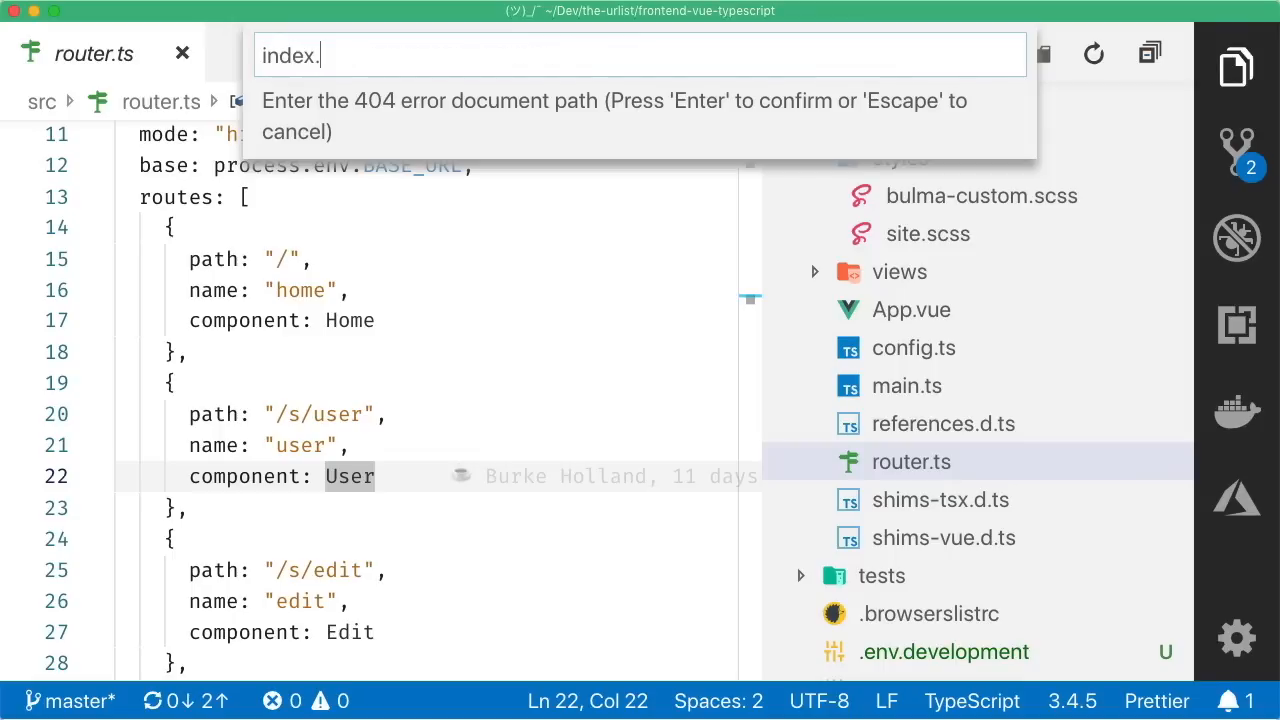
text(html)
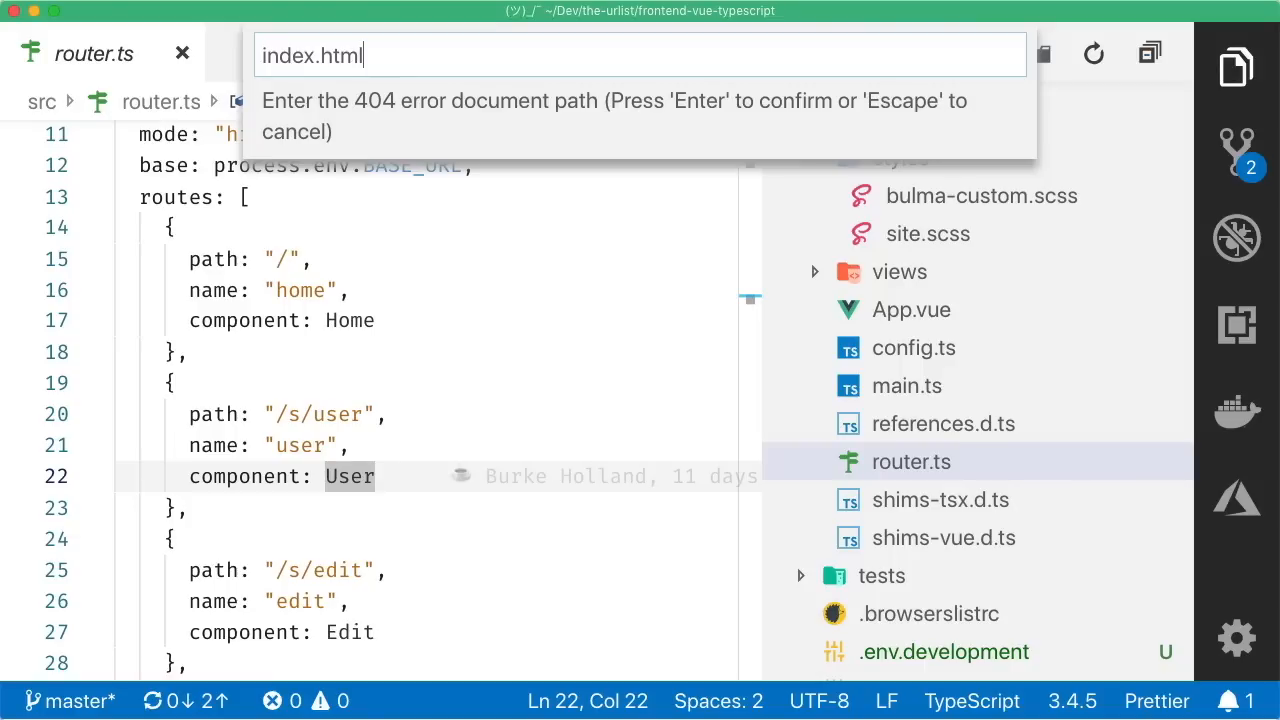
key(Escape)
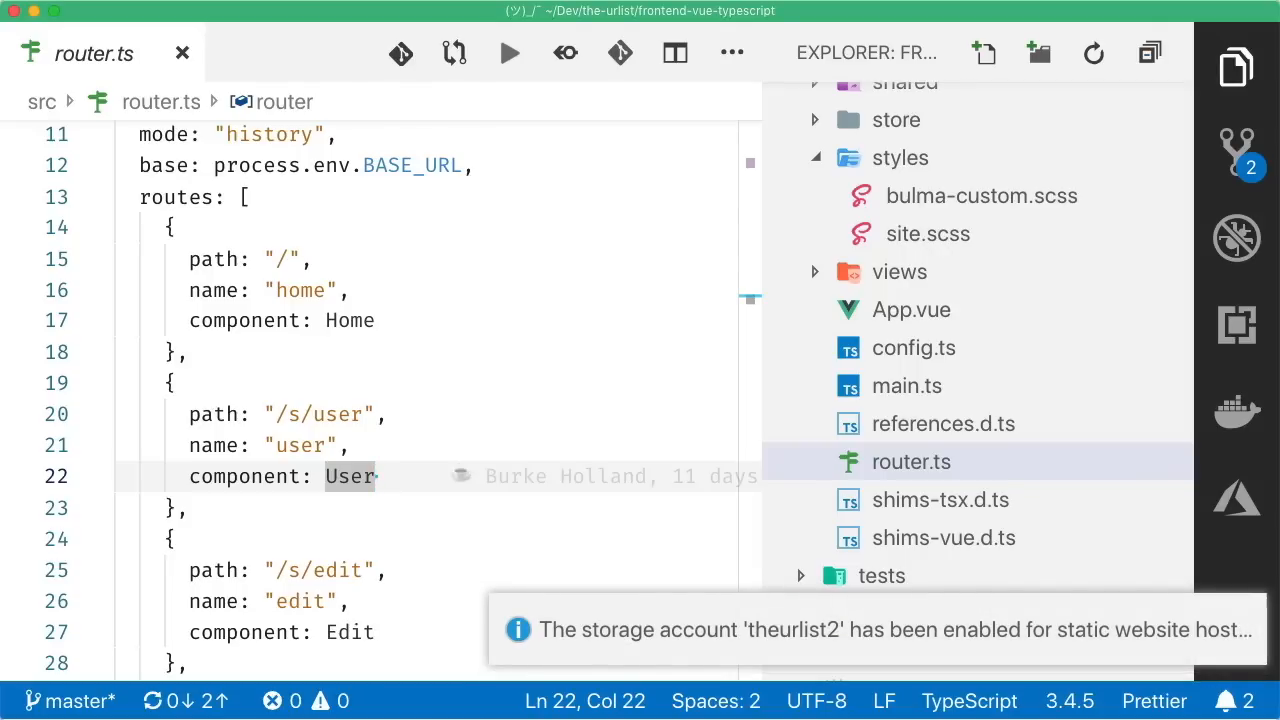
Step: Deploy the dist folder to theurlist2's static website and browse to the deployed site
right_click(868, 139)
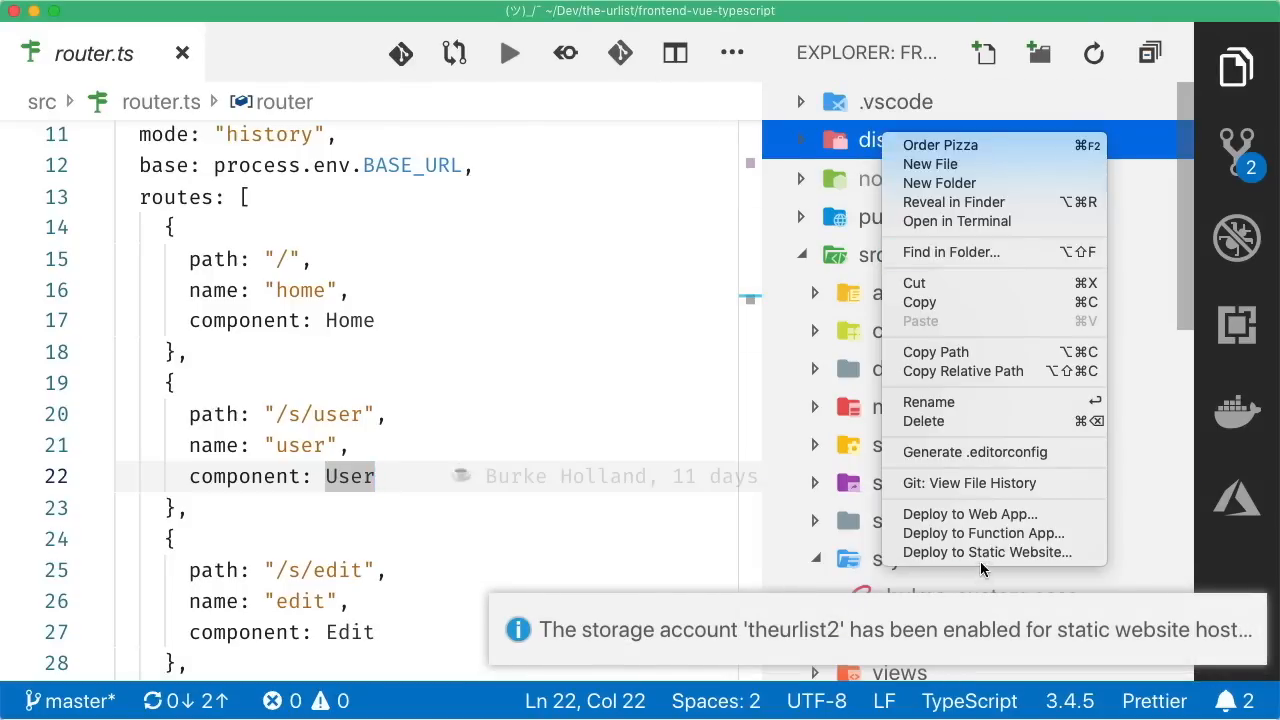
click(986, 552)
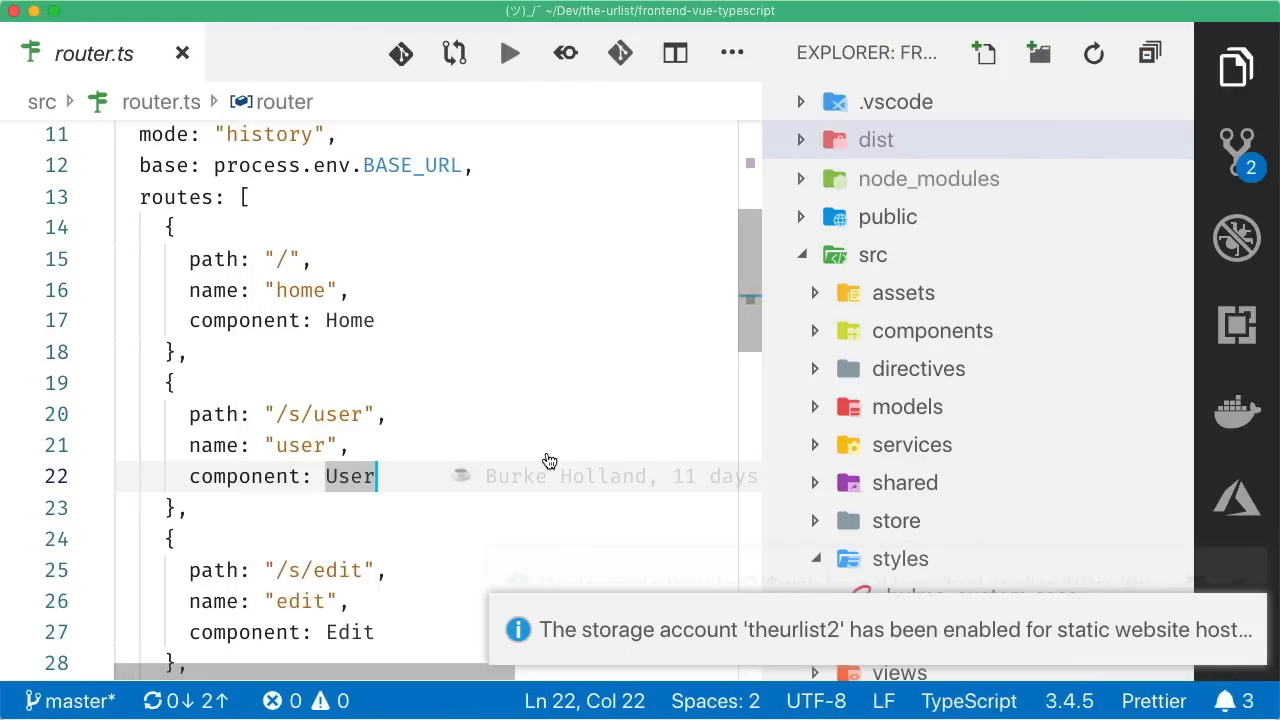
mouse_move(707, 311)
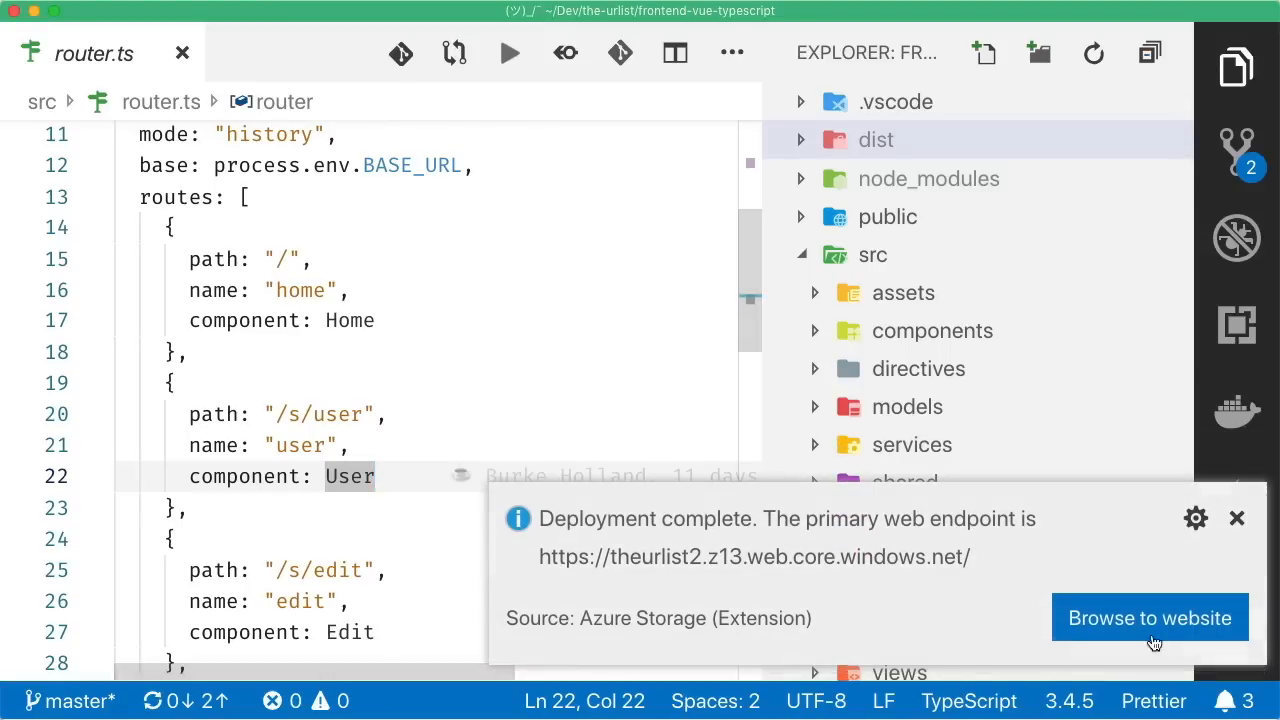
click(1150, 617)
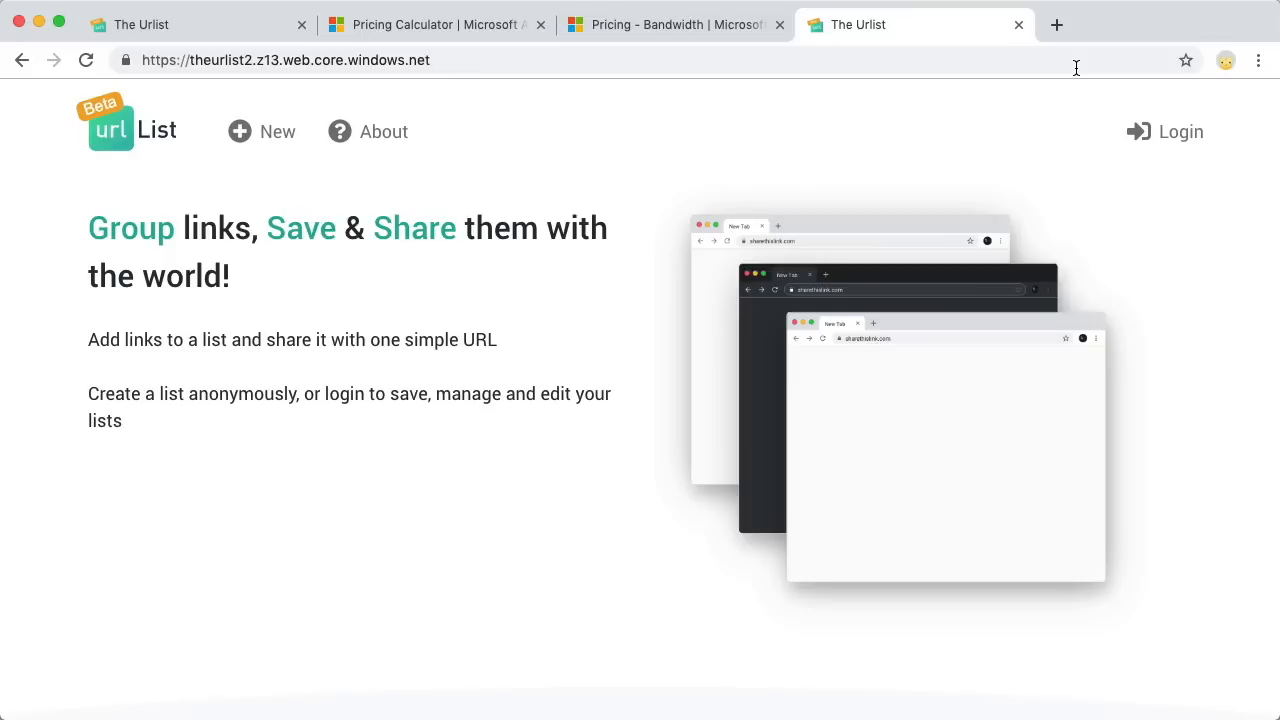
Step: Inspect the /cog-services 404 response in DevTools, which serves the app HTML, then go to LinkedIn
key(F12)
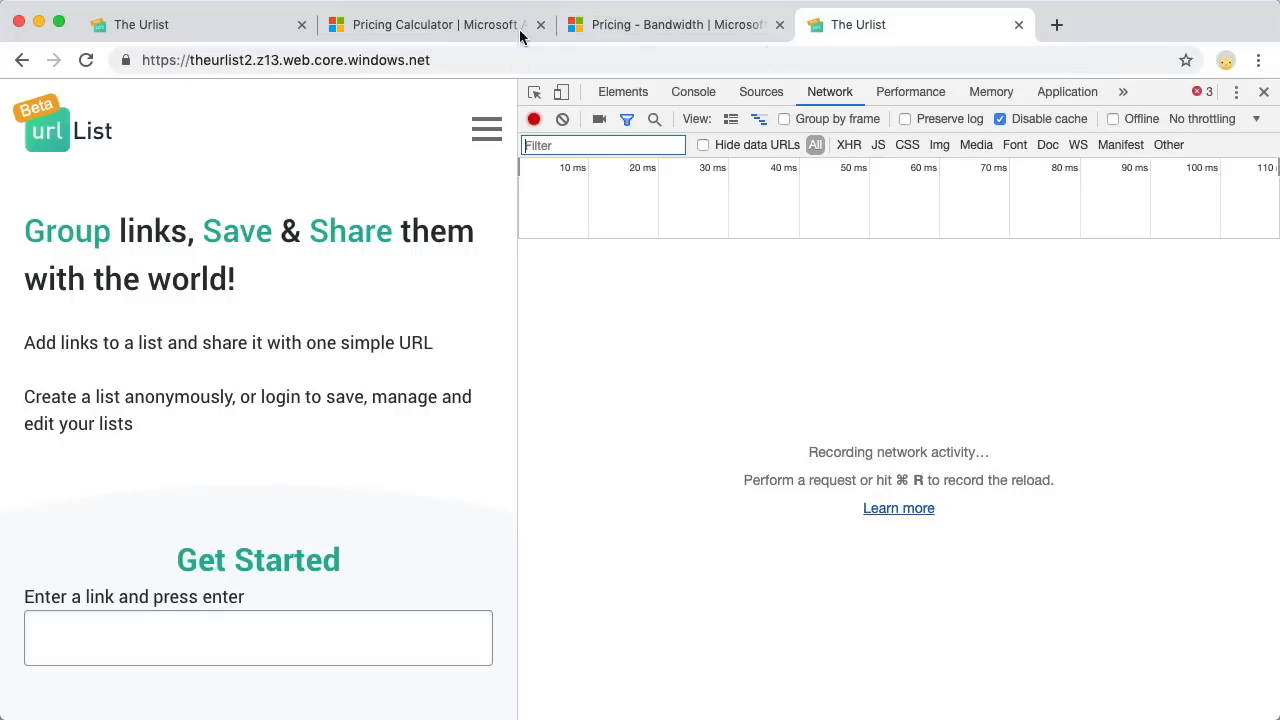
text(cog-services)
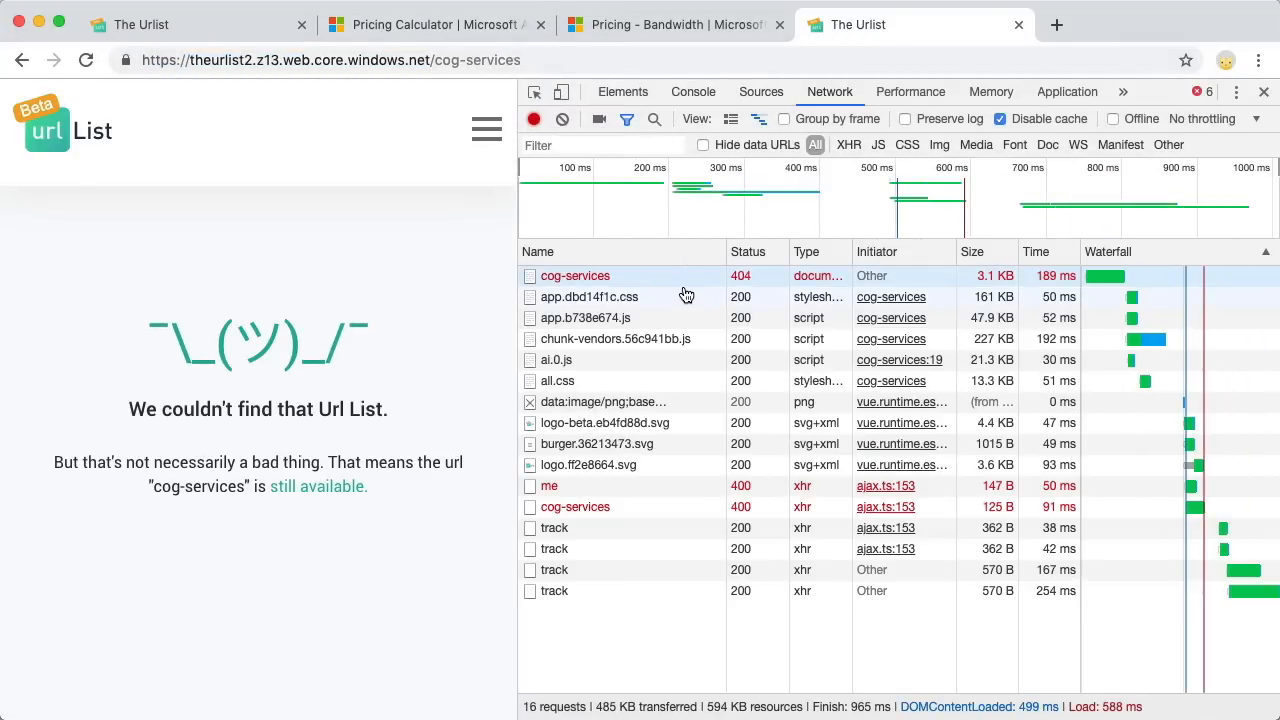
click(575, 276)
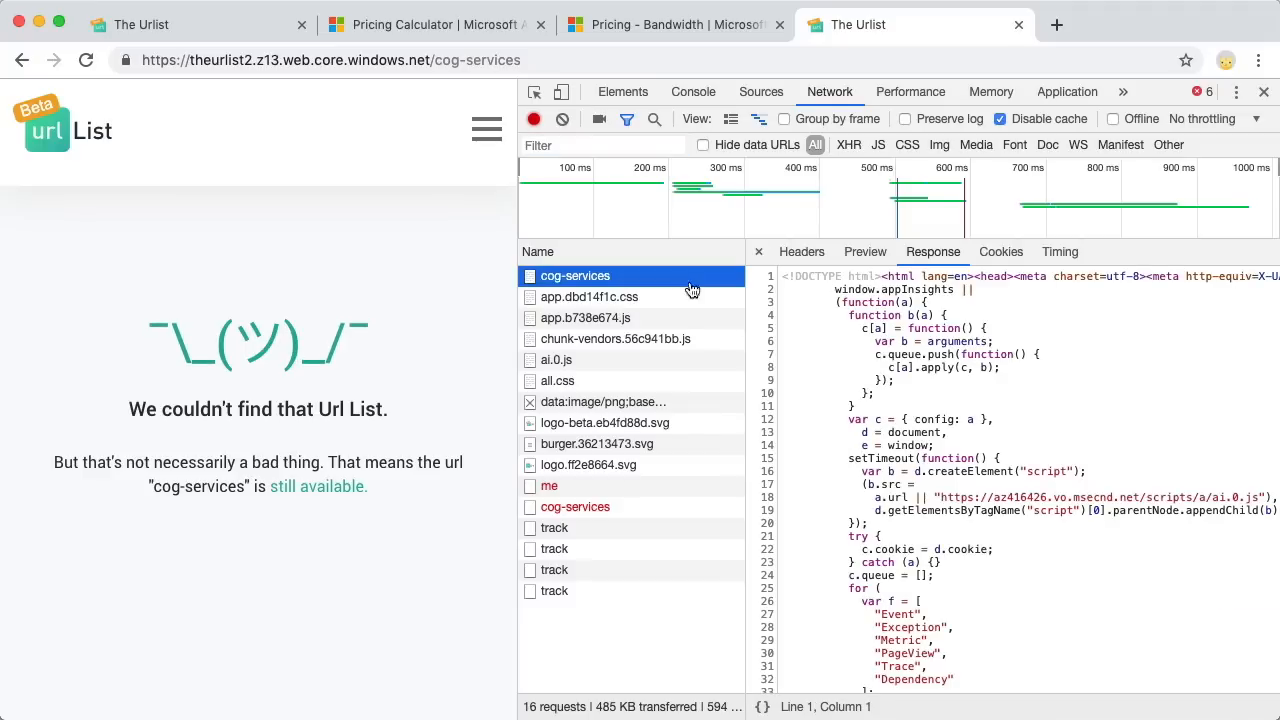
scroll(down, 3)
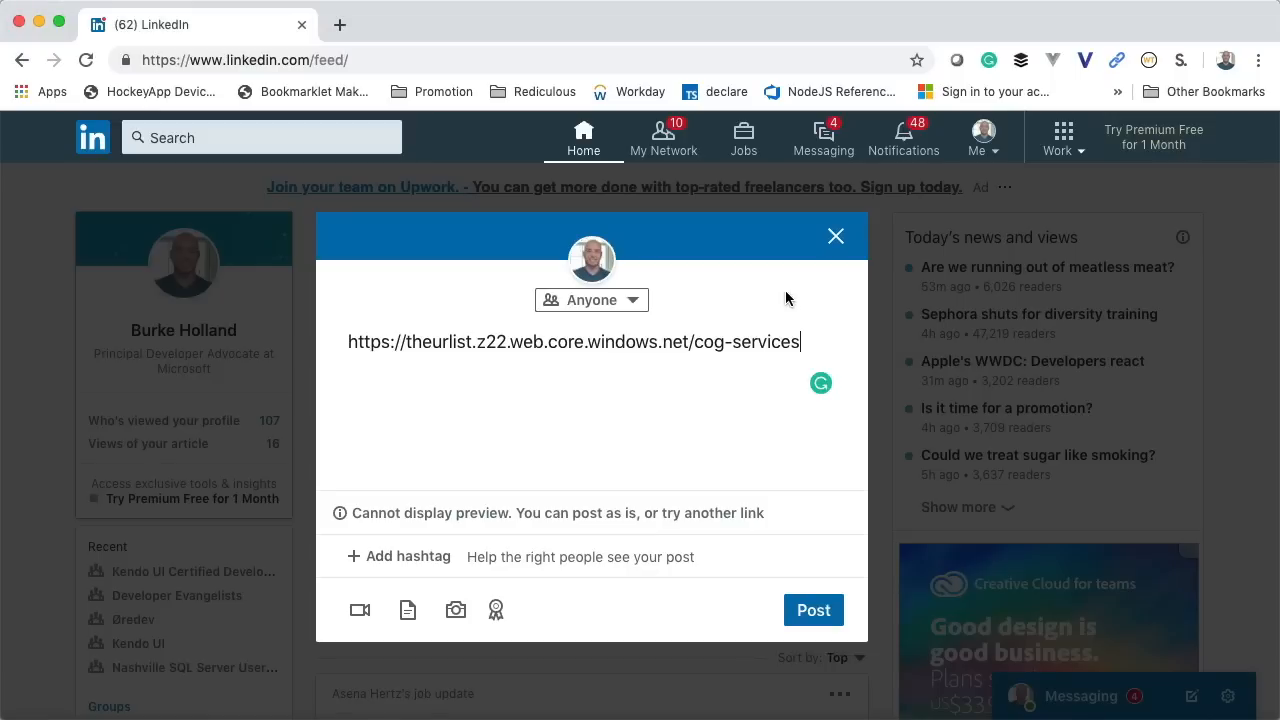
click(836, 236)
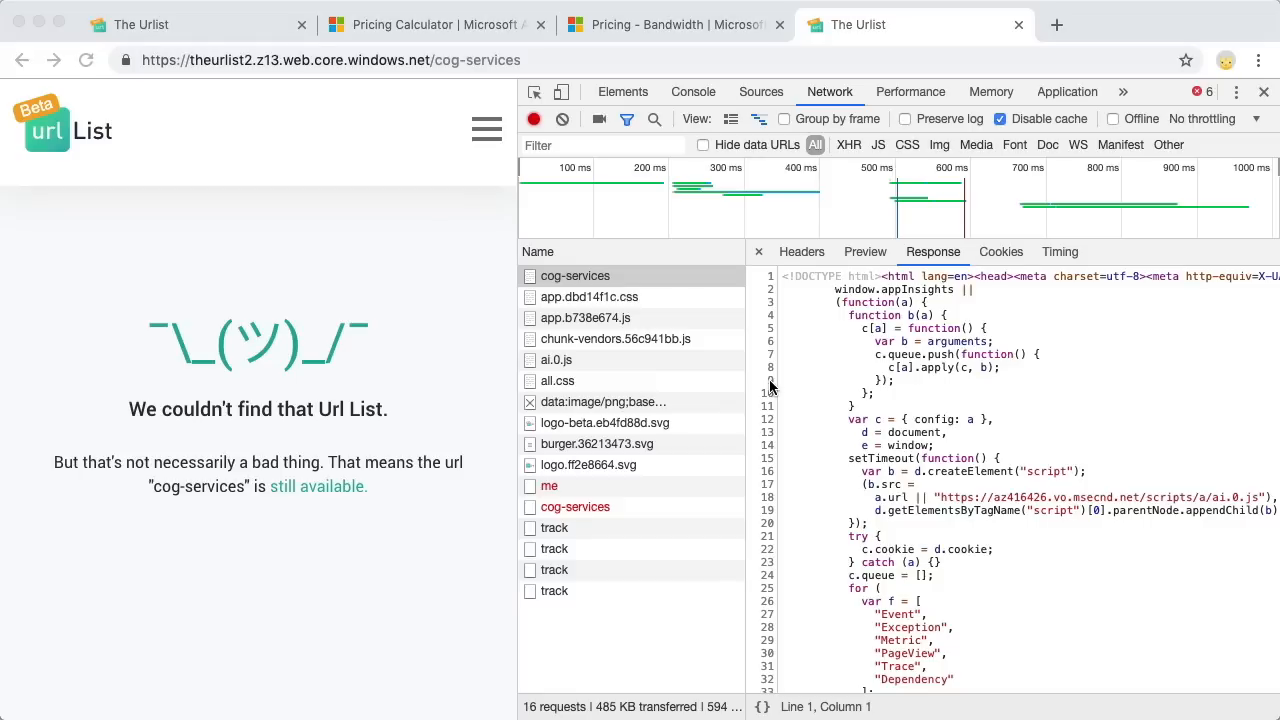
click(190, 24)
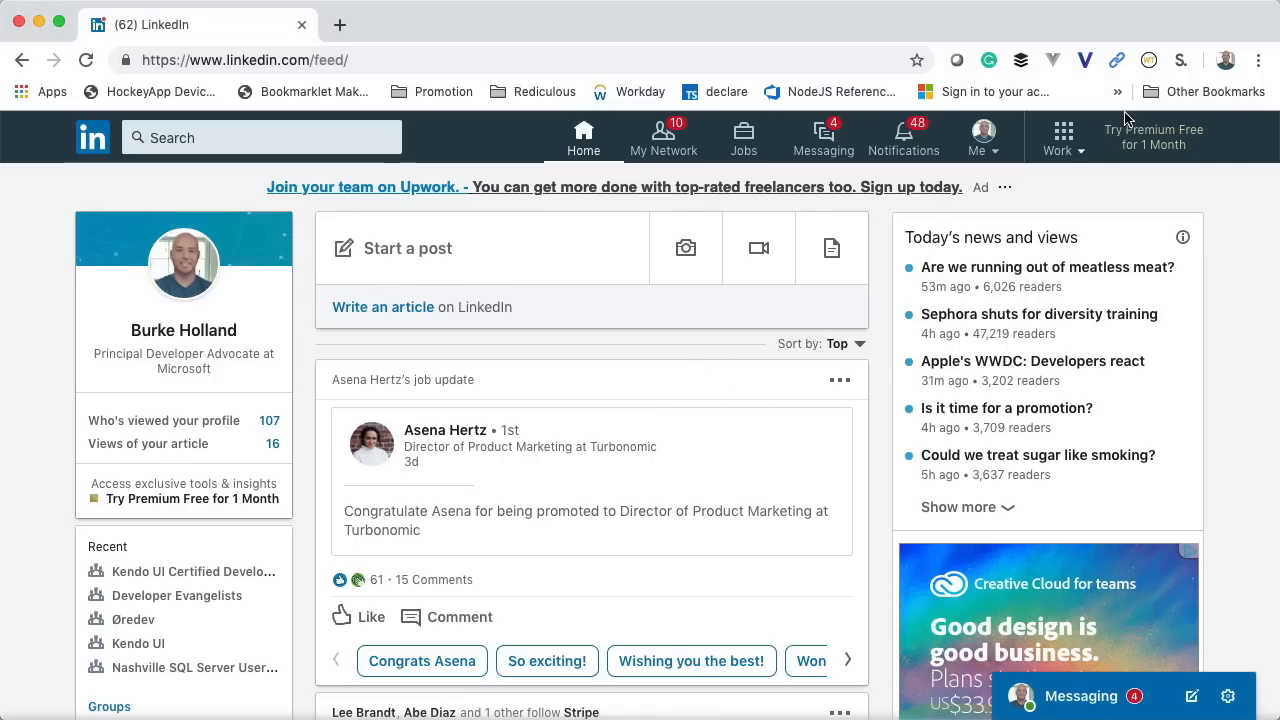
click(408, 248)
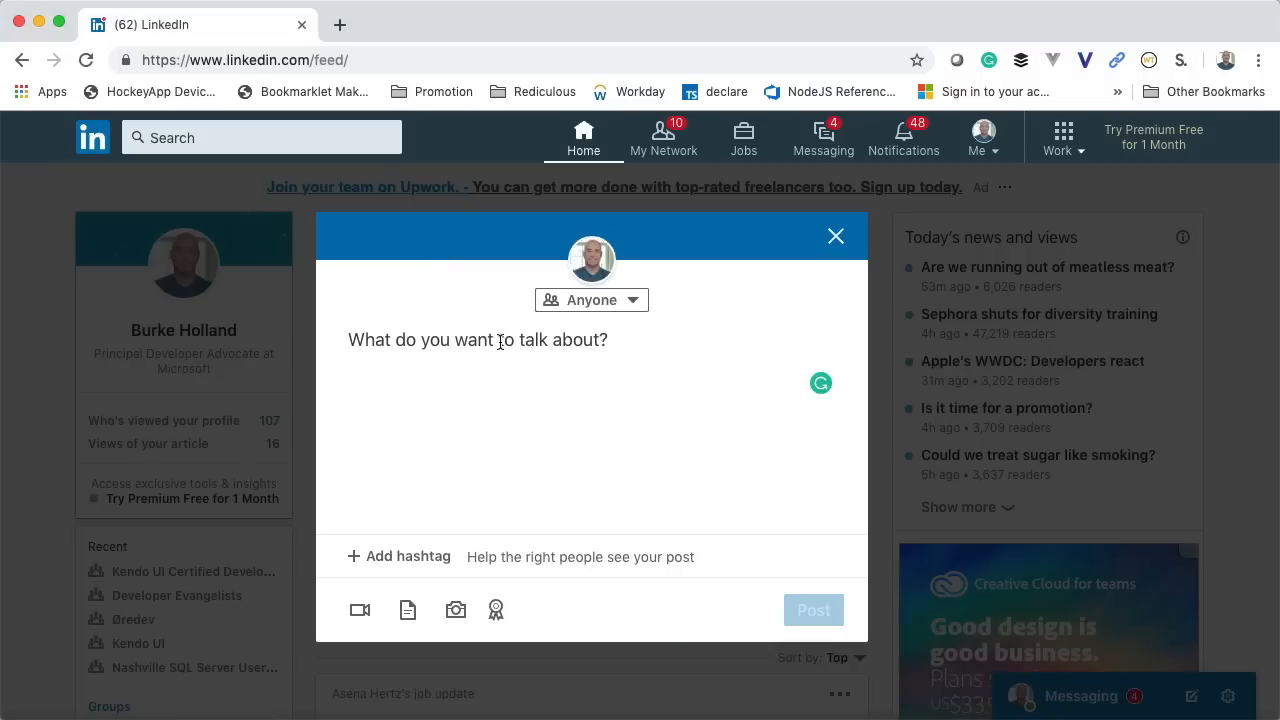
text(https://theurlist2.z13.web.core.windows.net/)
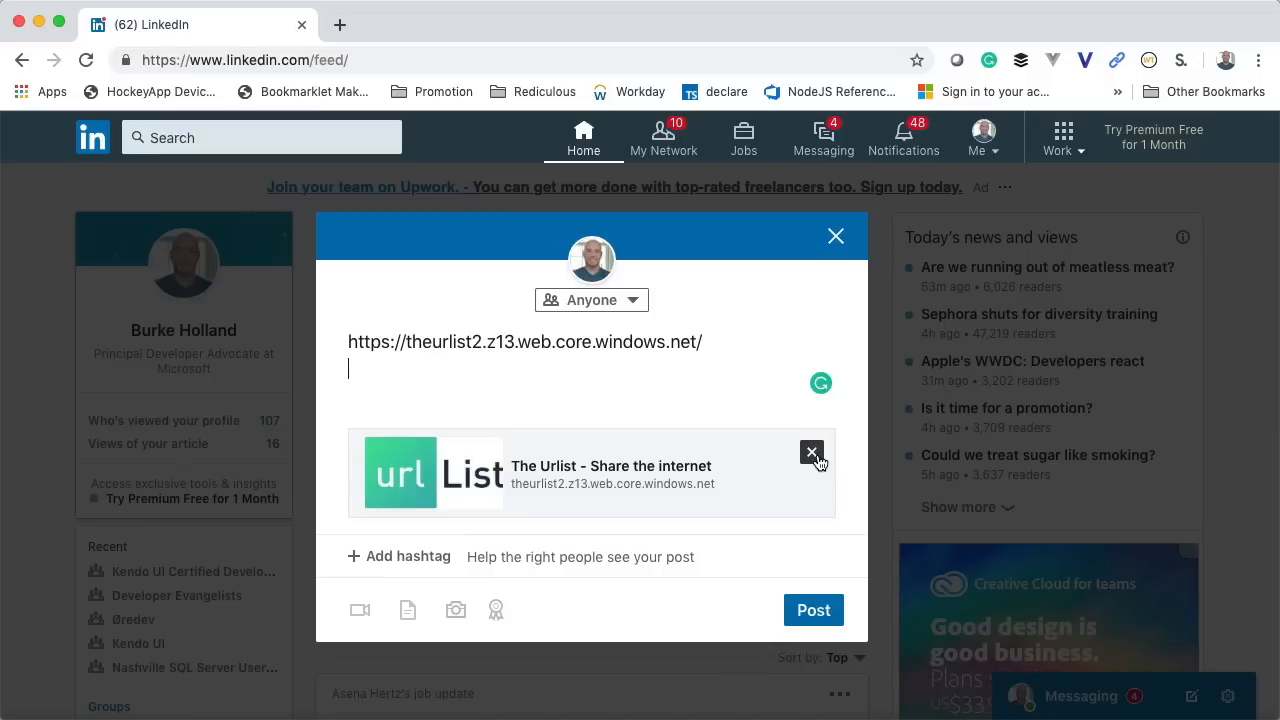
click(812, 452)
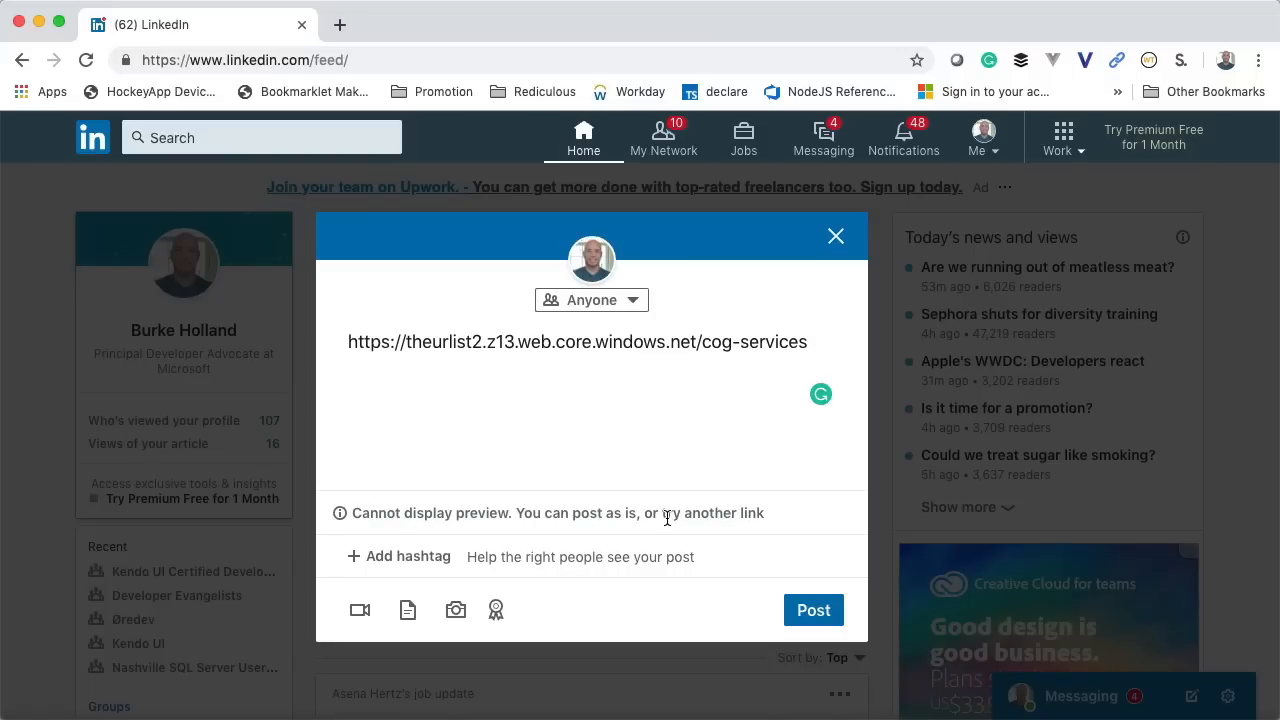
mouse_move(668, 518)
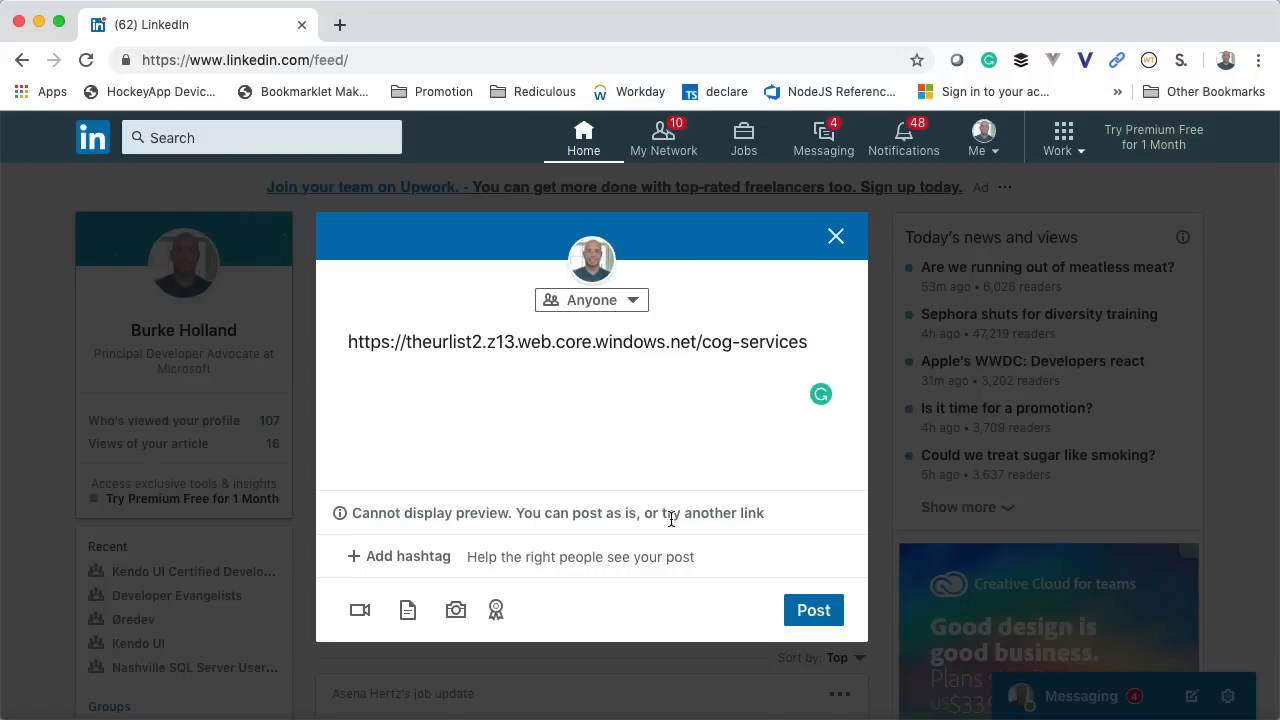